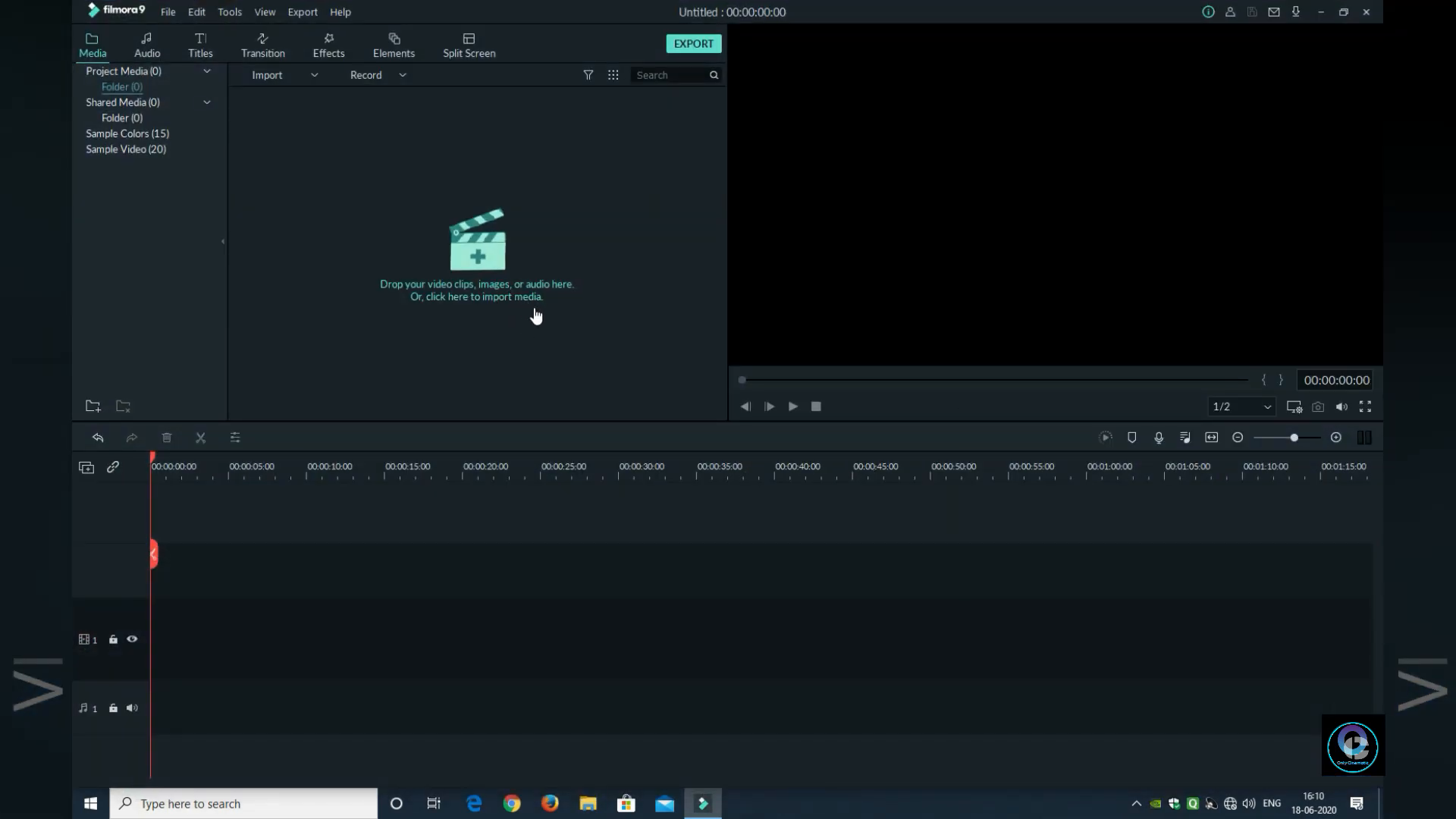
{"action": "mouse_move", "coordinate": [560, 341]}
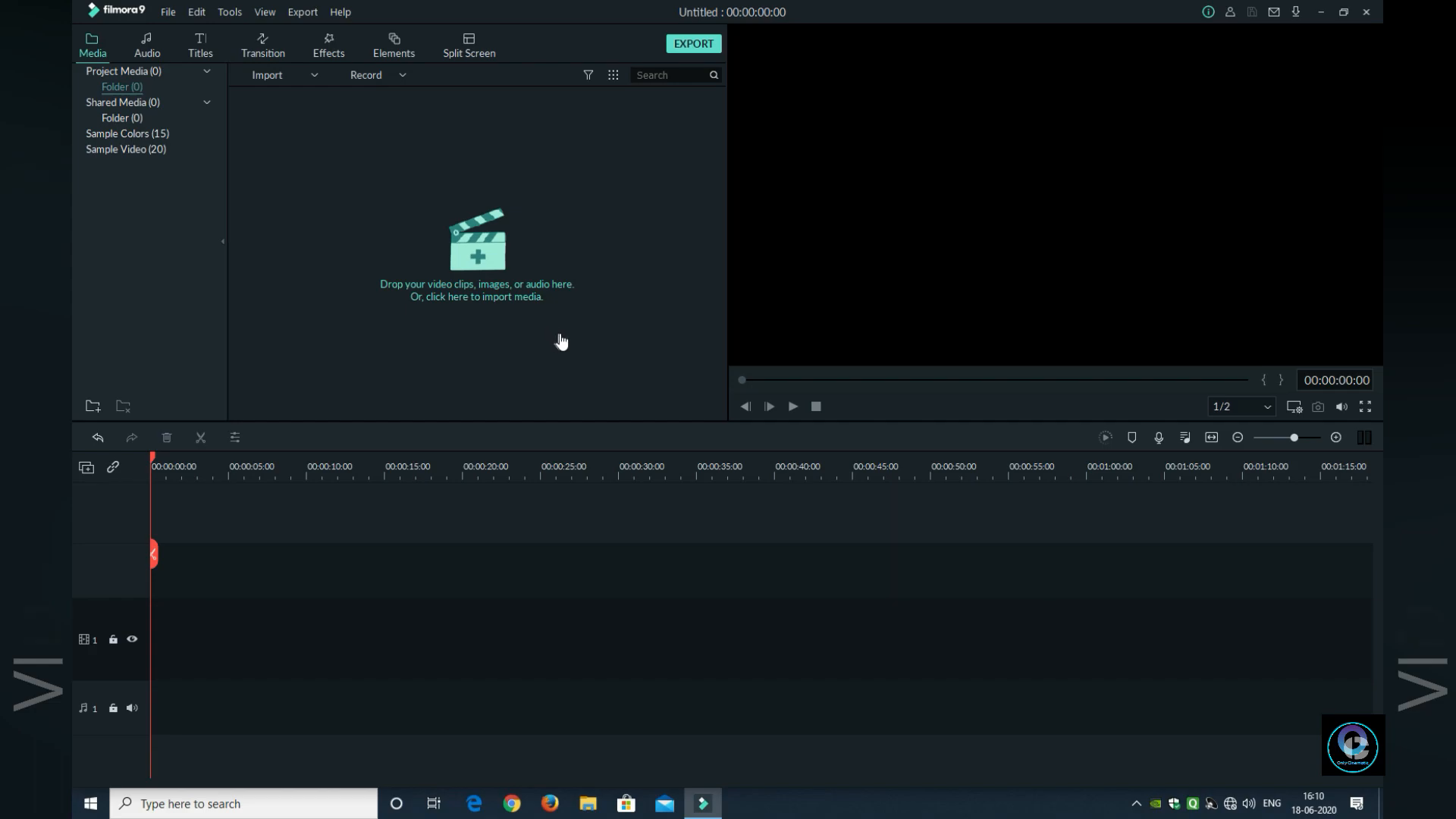
{"action": "mouse_move", "coordinate": [483, 379]}
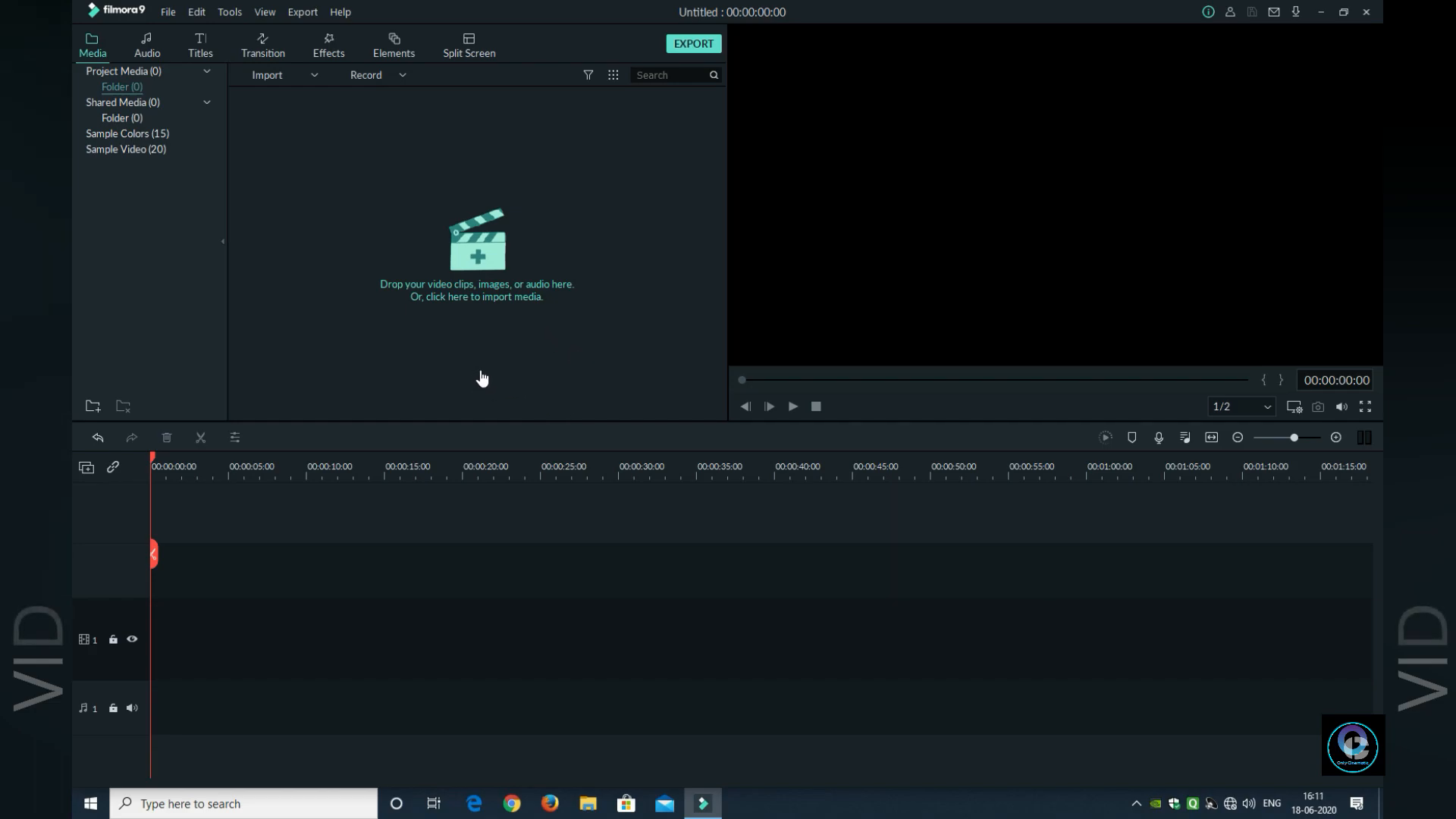
{"action": "mouse_move", "coordinate": [691, 329]}
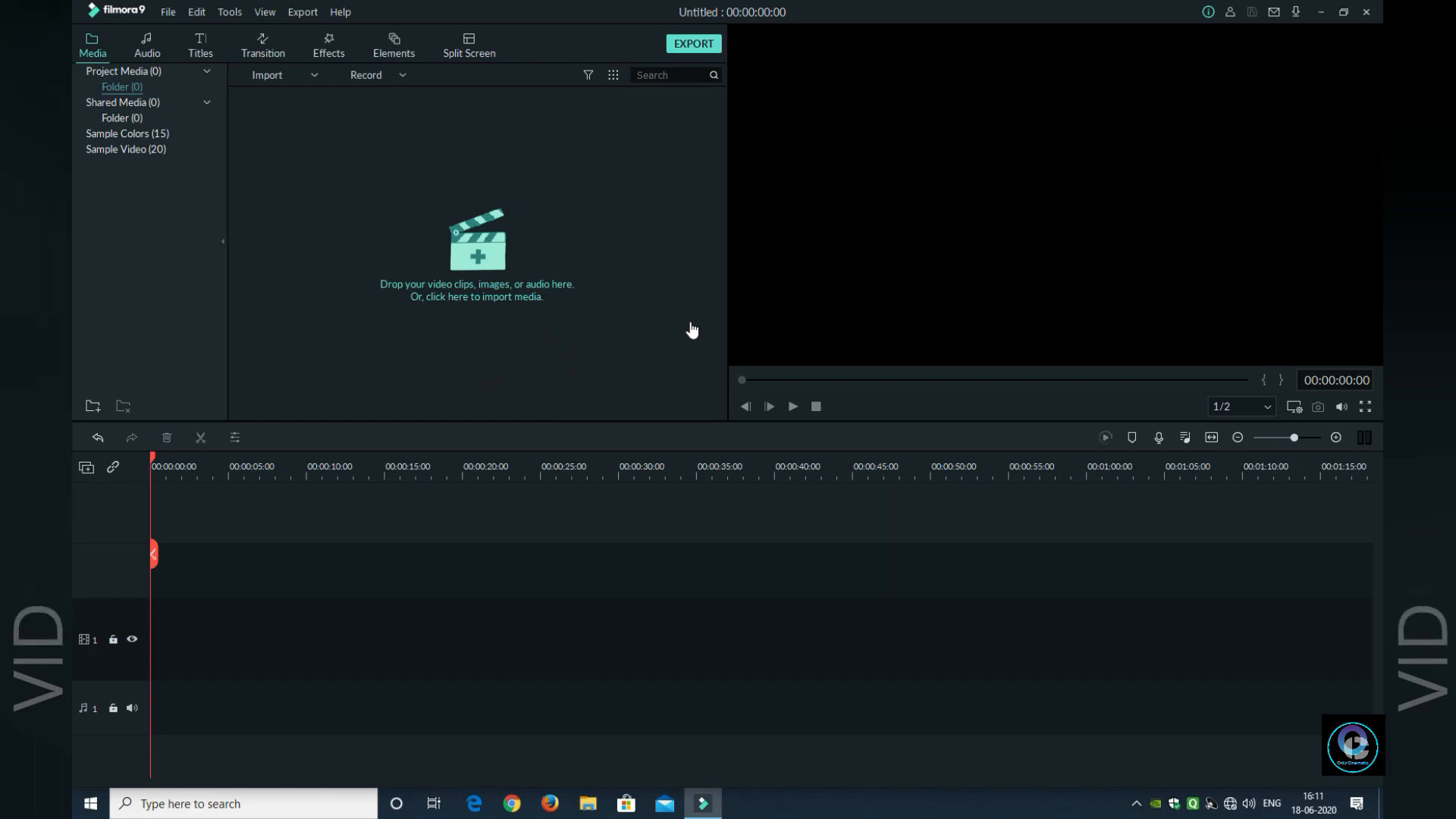
{"action": "mouse_move", "coordinate": [655, 296]}
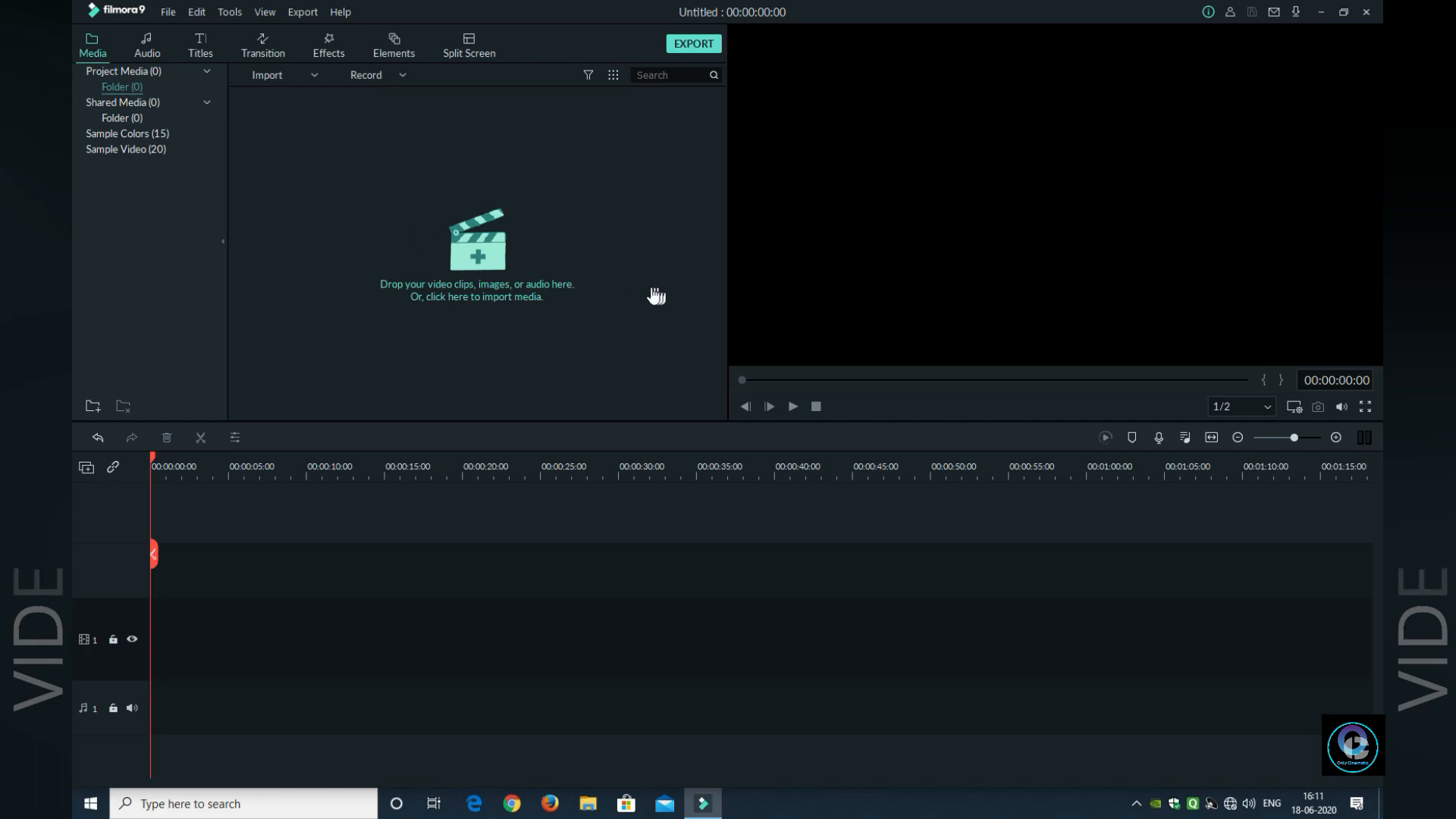
{"action": "mouse_move", "coordinate": [632, 286]}
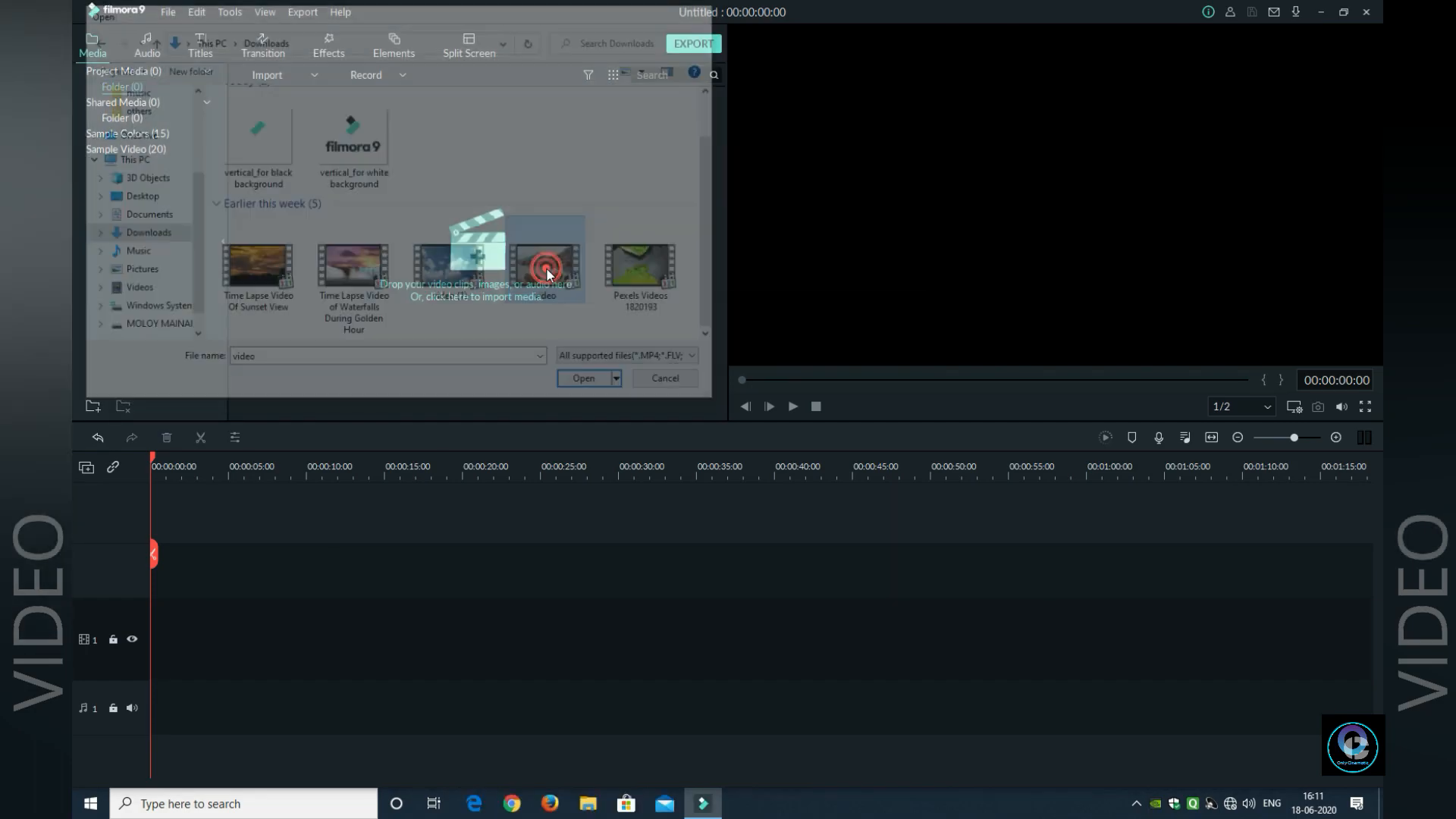
- Import the rocky beach video onto video track 1, keeping the existing project settings
{"action": "left_click", "coordinate": [582, 378]}
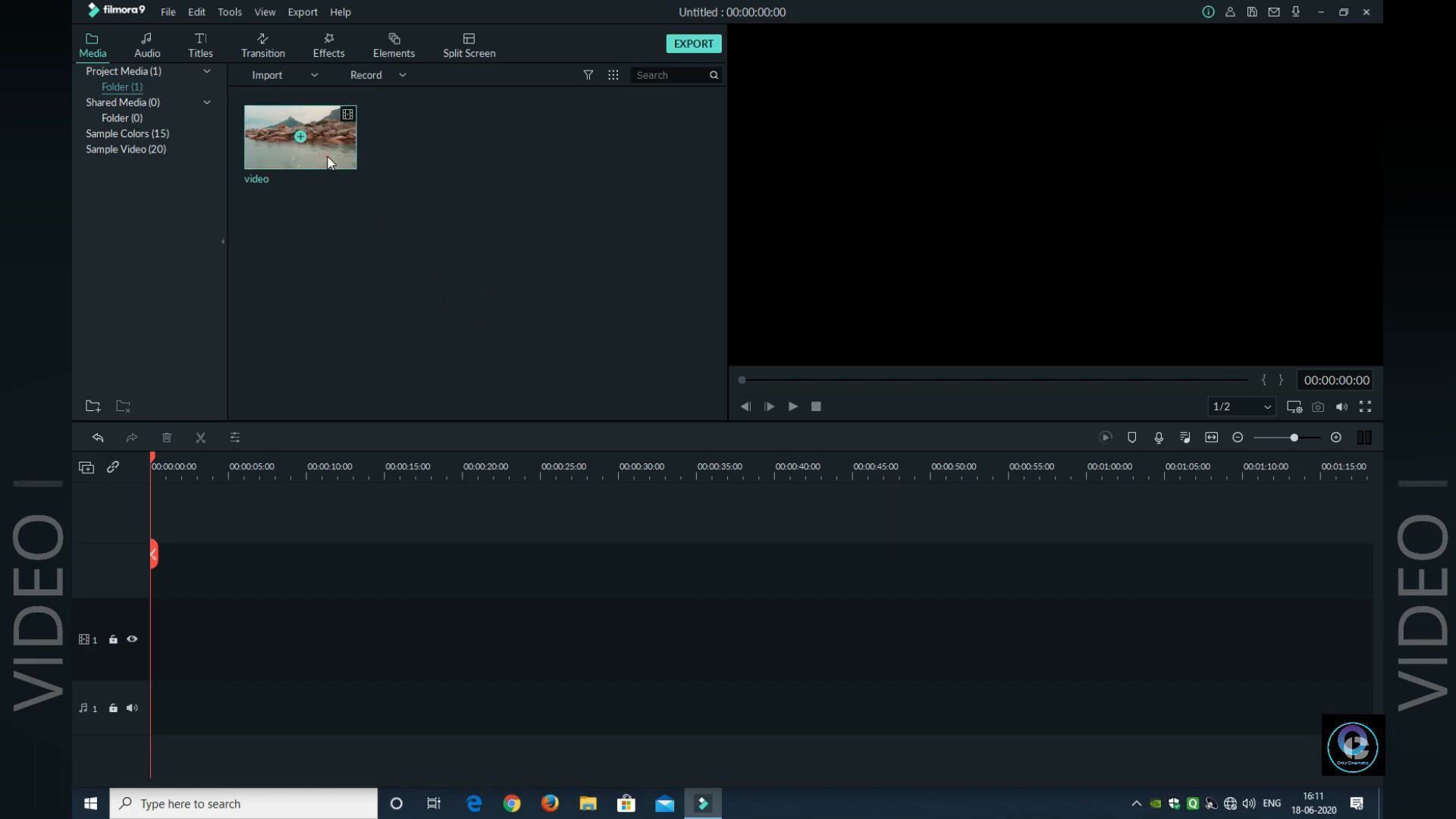
{"action": "left_click_drag", "start_coordinate": [298, 136], "coordinate": [305, 639]}
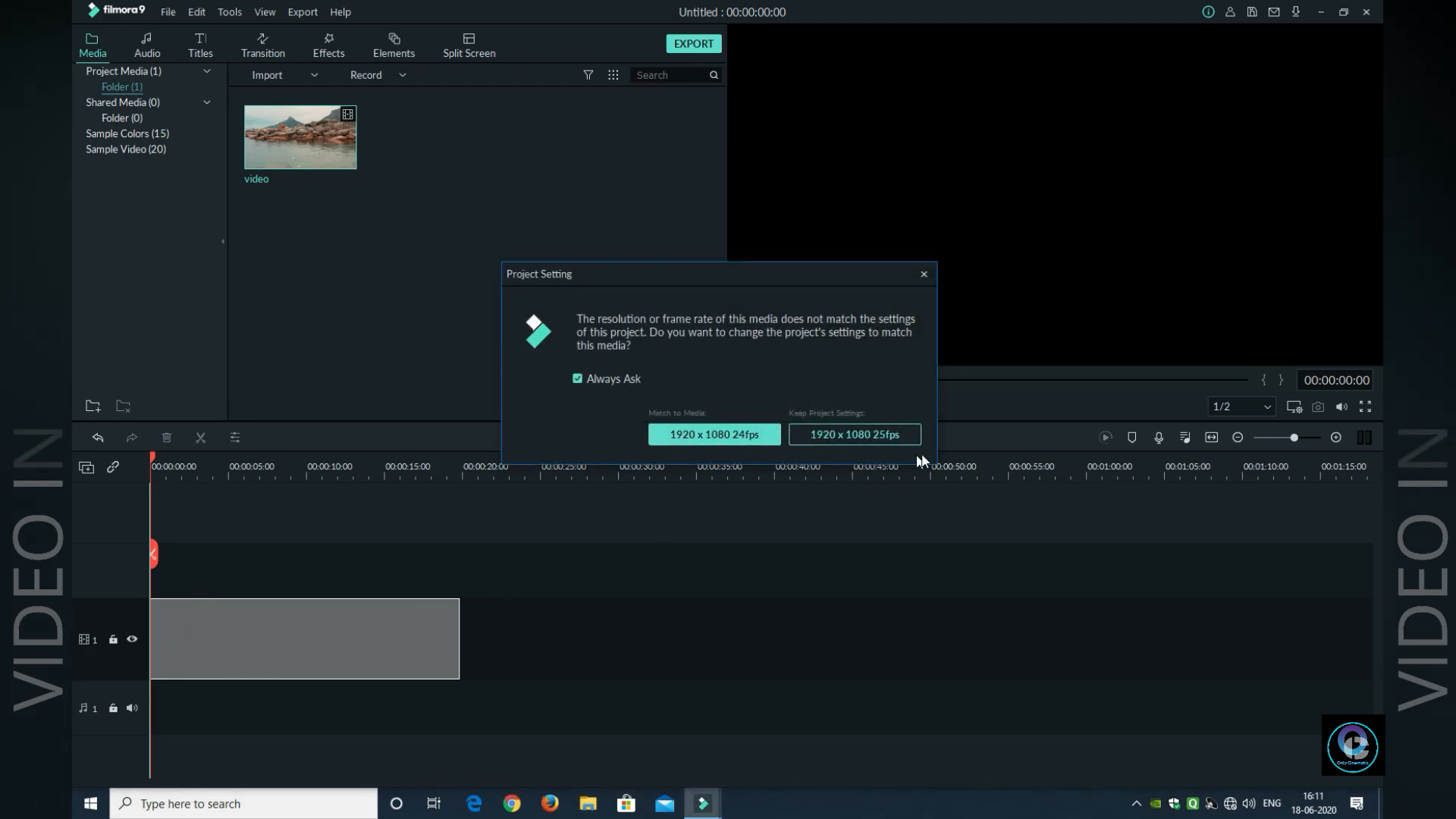
{"action": "left_click", "coordinate": [852, 433]}
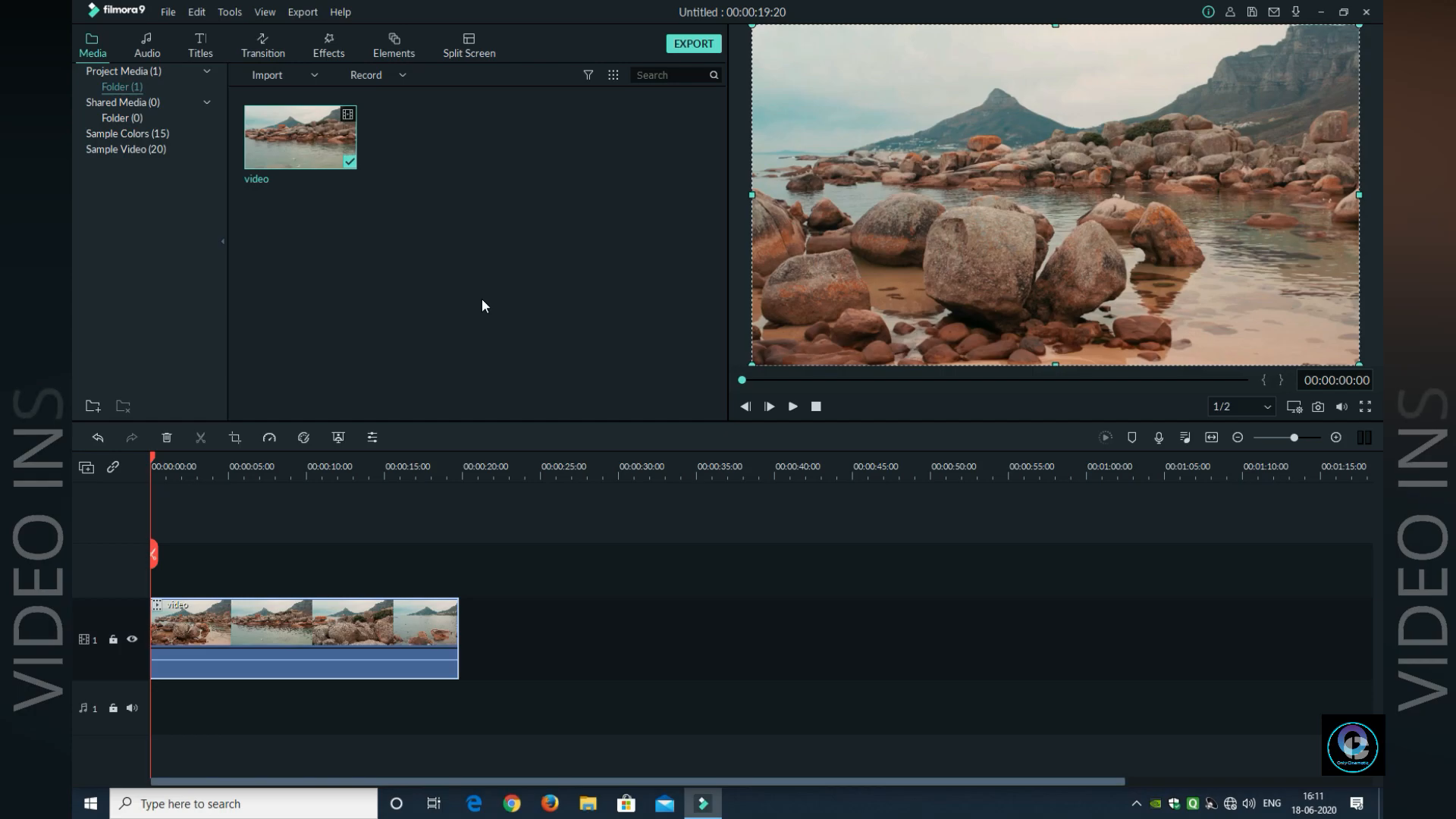
- Add the Title 41 template on a track above the beach video
{"action": "left_click", "coordinate": [200, 43]}
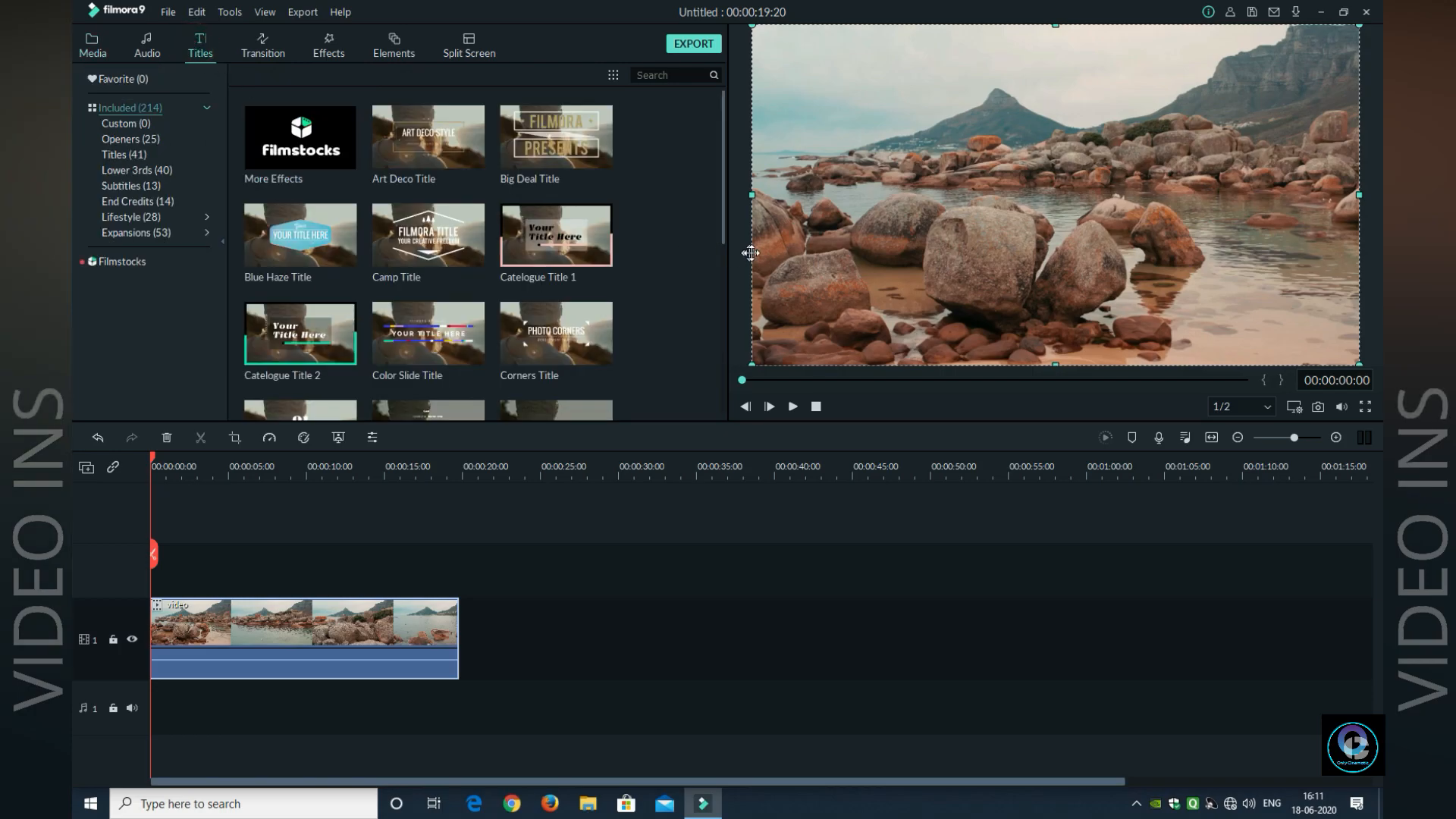
{"action": "scroll", "scroll_direction": "down", "scroll_amount": 3}
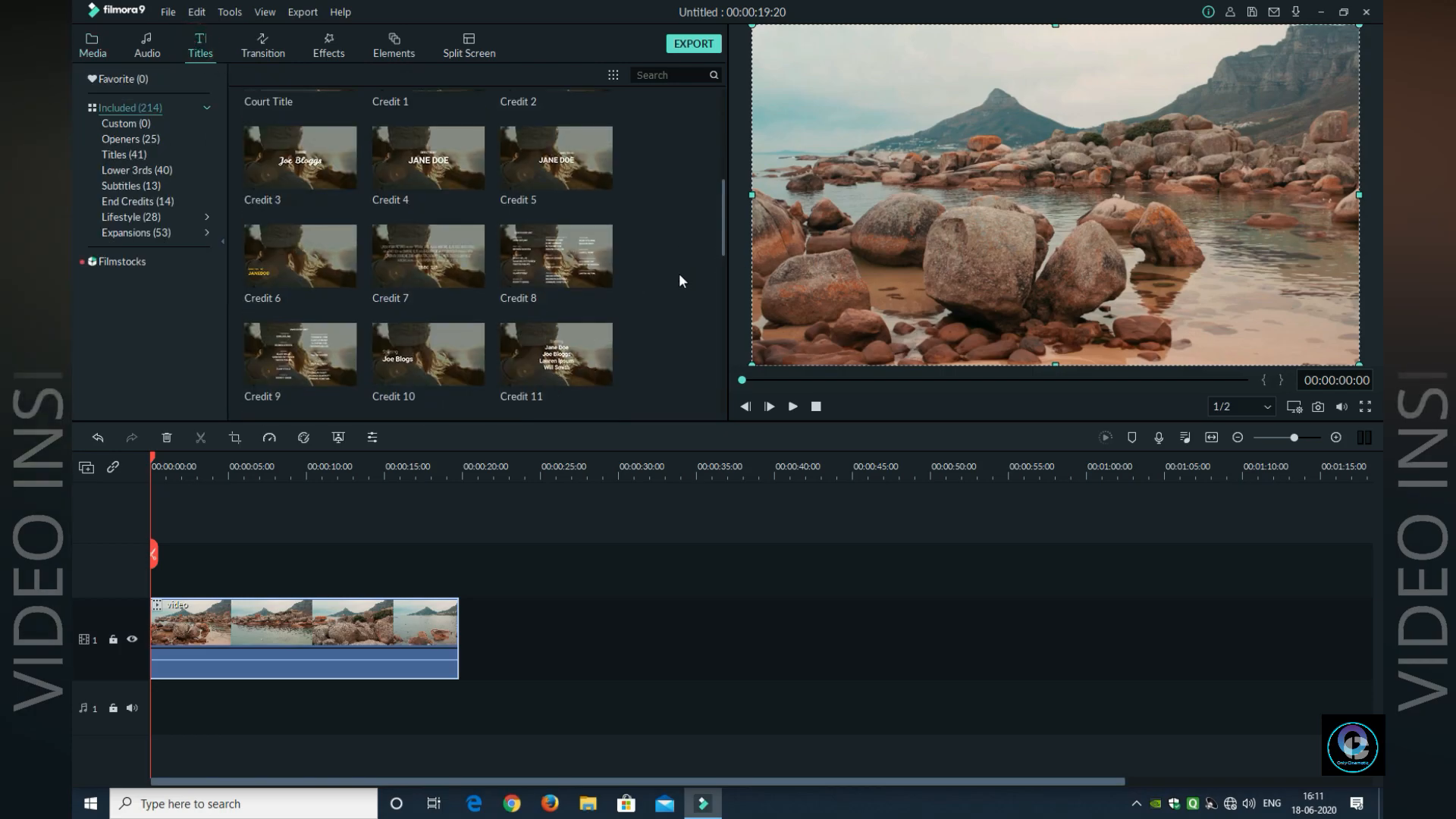
{"action": "scroll", "scroll_direction": "down", "scroll_amount": 3}
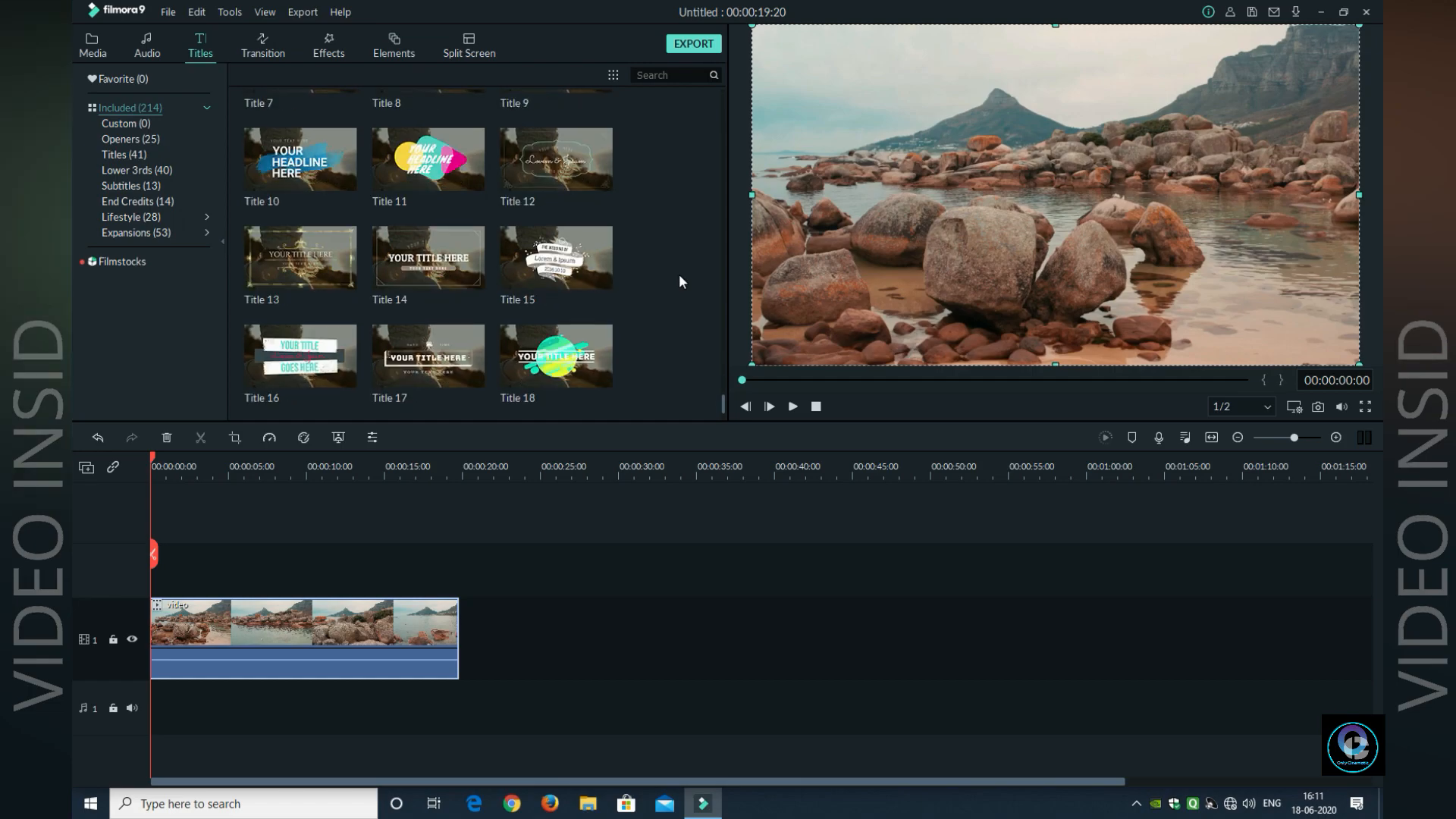
{"action": "scroll", "scroll_direction": "down", "scroll_amount": 3}
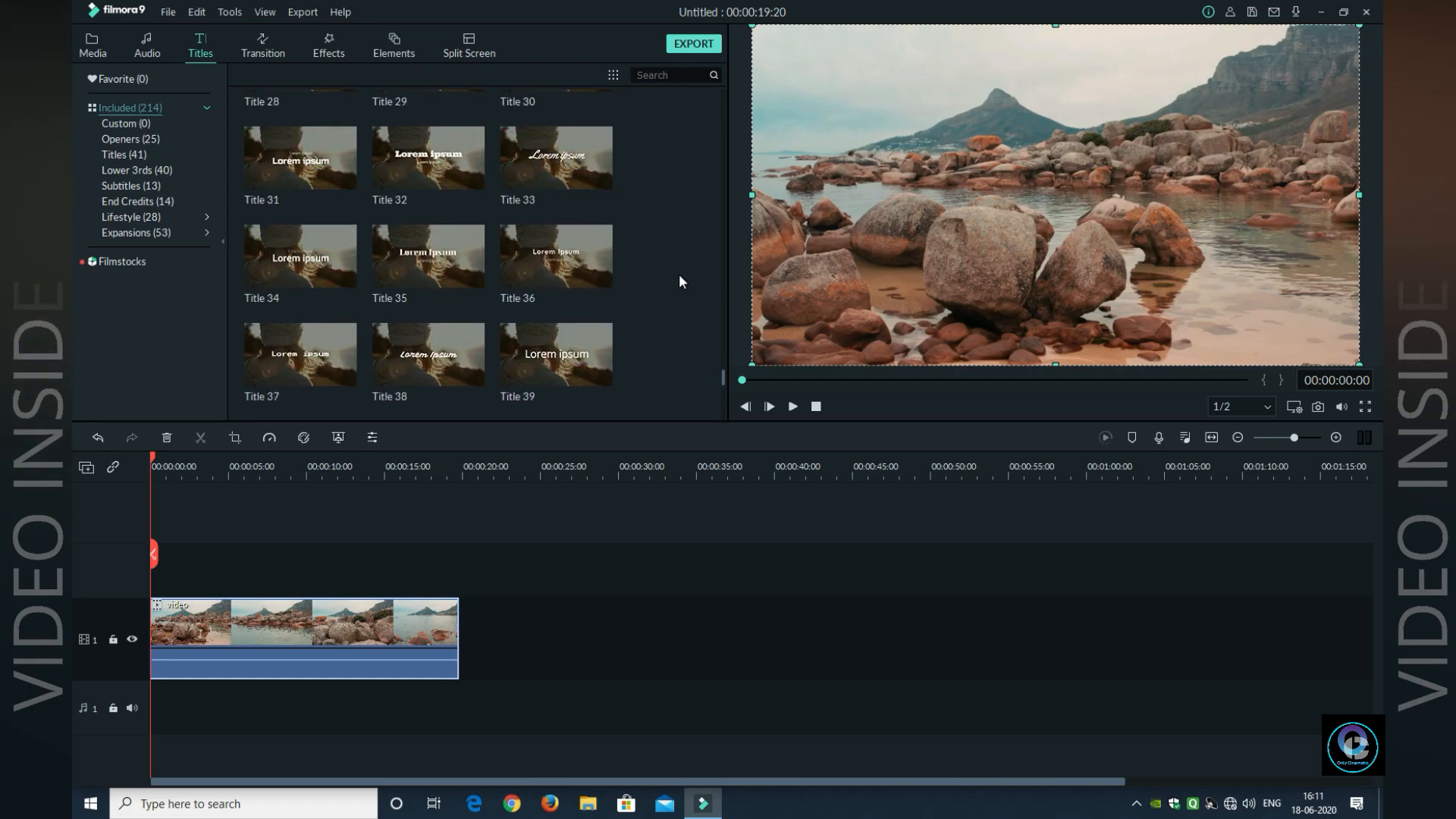
{"action": "scroll", "scroll_direction": "down", "scroll_amount": 3}
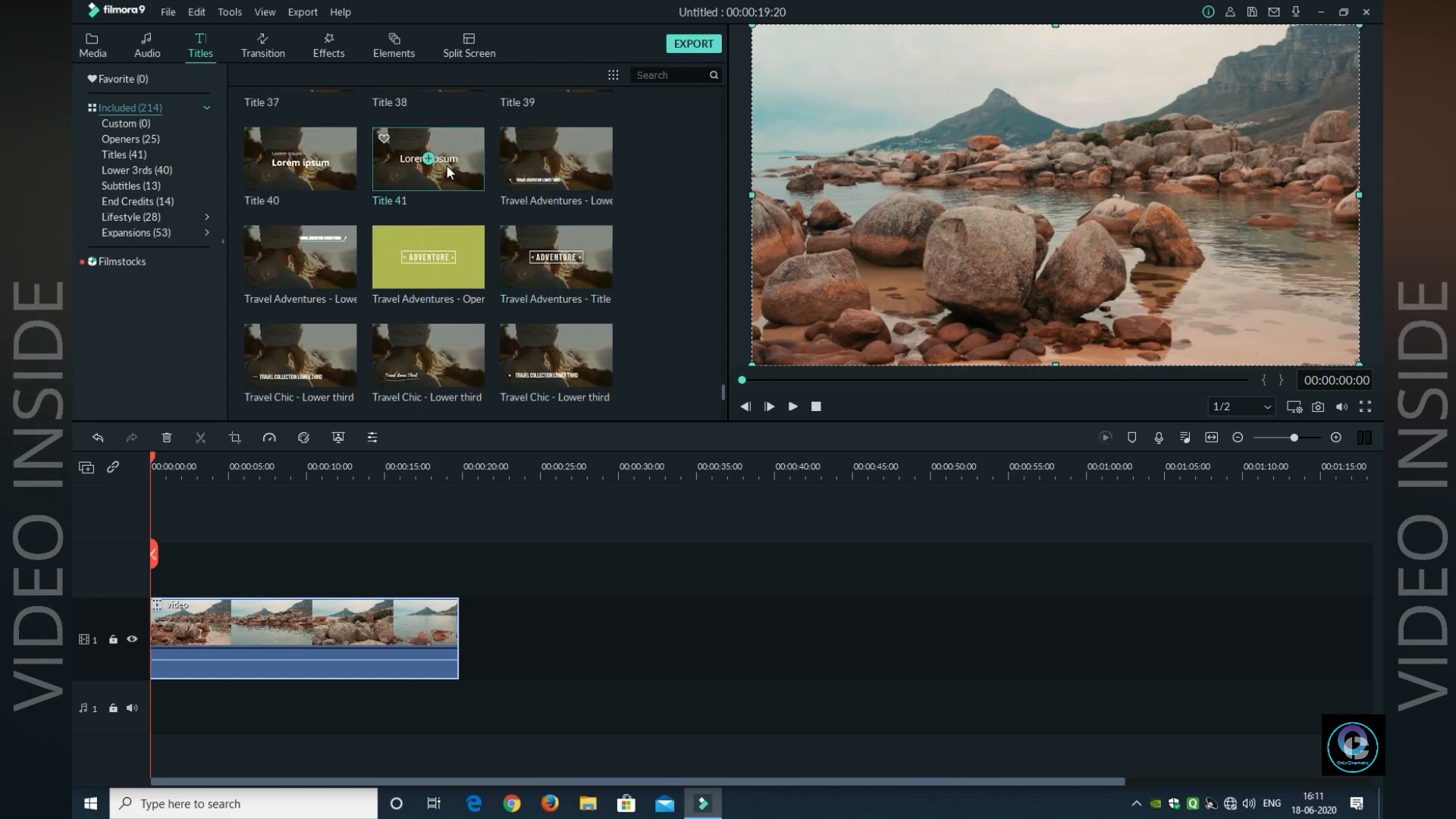
{"action": "left_click_drag", "start_coordinate": [428, 158], "coordinate": [210, 569]}
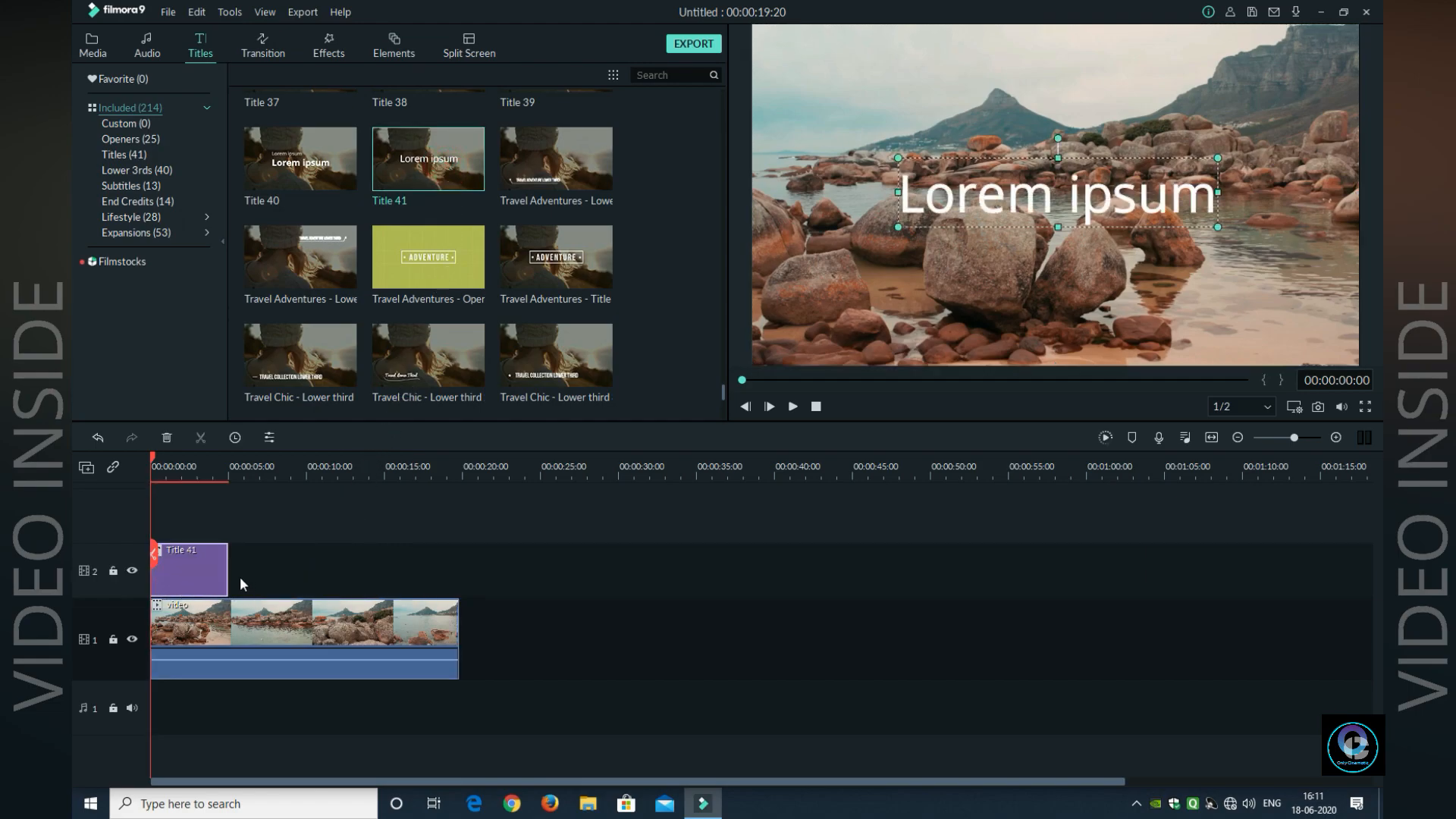
- Stretch the title clip so it ends together with the beach video
{"action": "left_click_drag", "start_coordinate": [227, 570], "coordinate": [243, 570]}
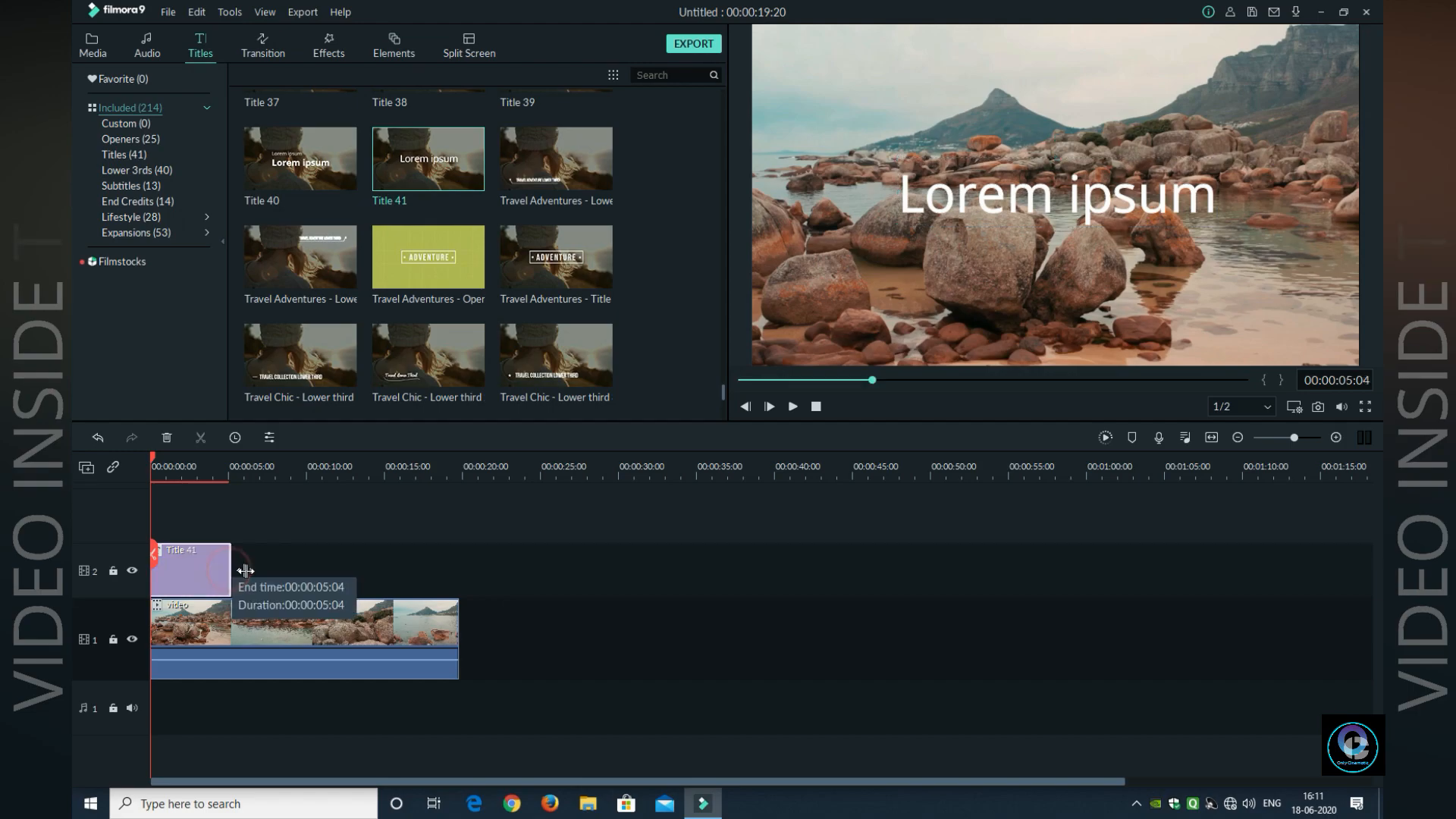
{"action": "left_click_drag", "start_coordinate": [245, 570], "coordinate": [458, 573]}
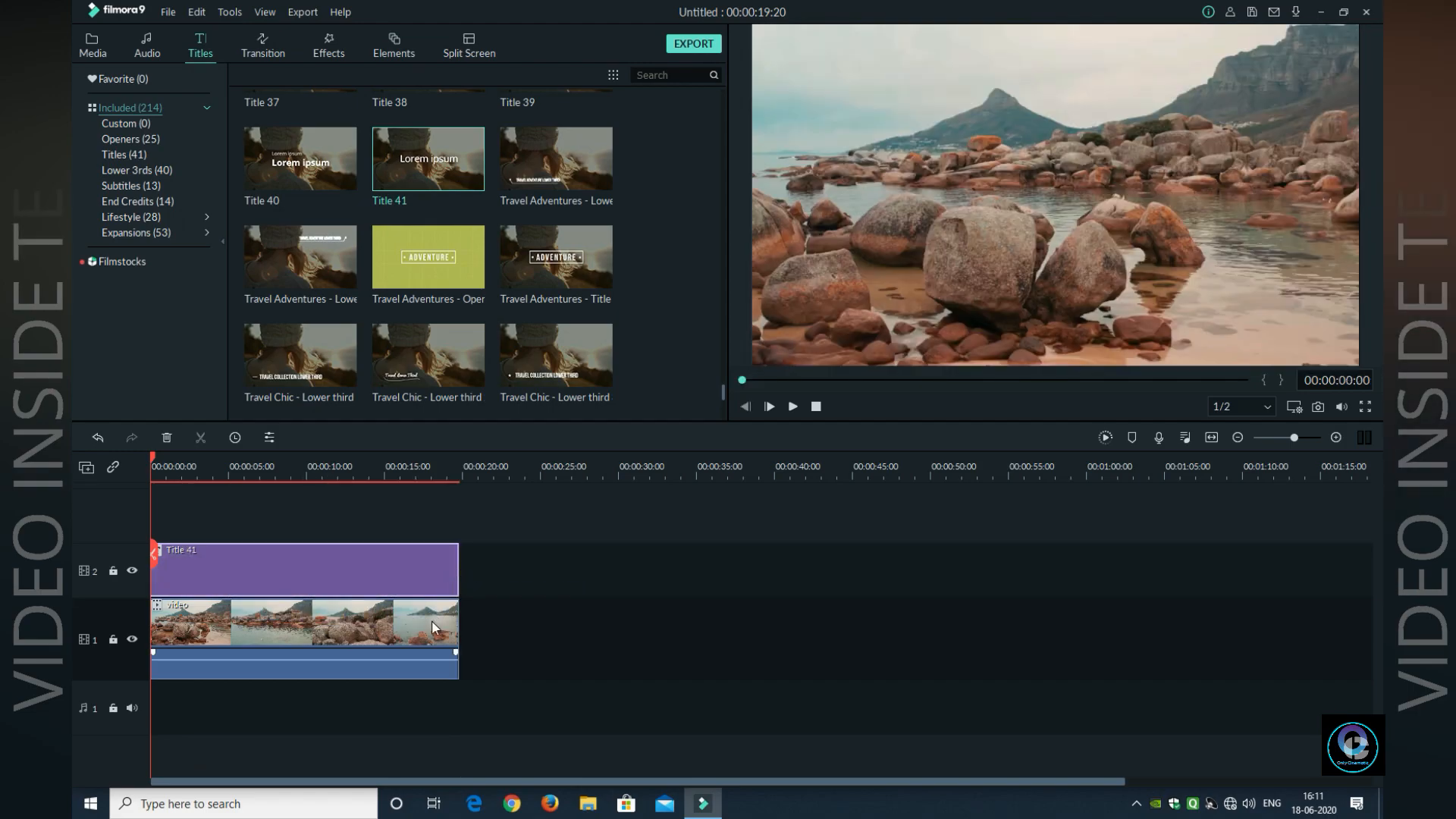
{"action": "left_click", "coordinate": [91, 44]}
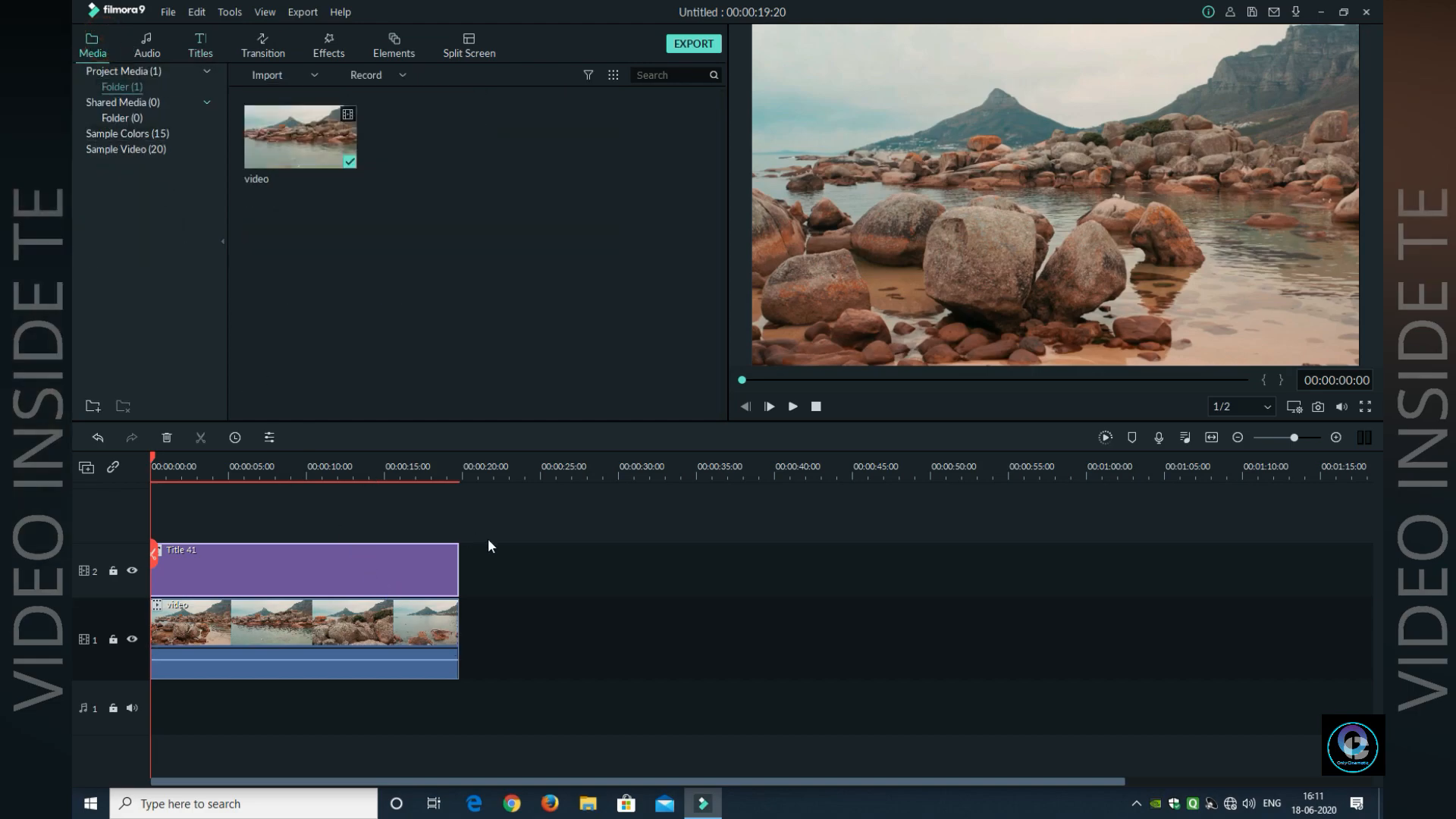
{"action": "mouse_move", "coordinate": [481, 564]}
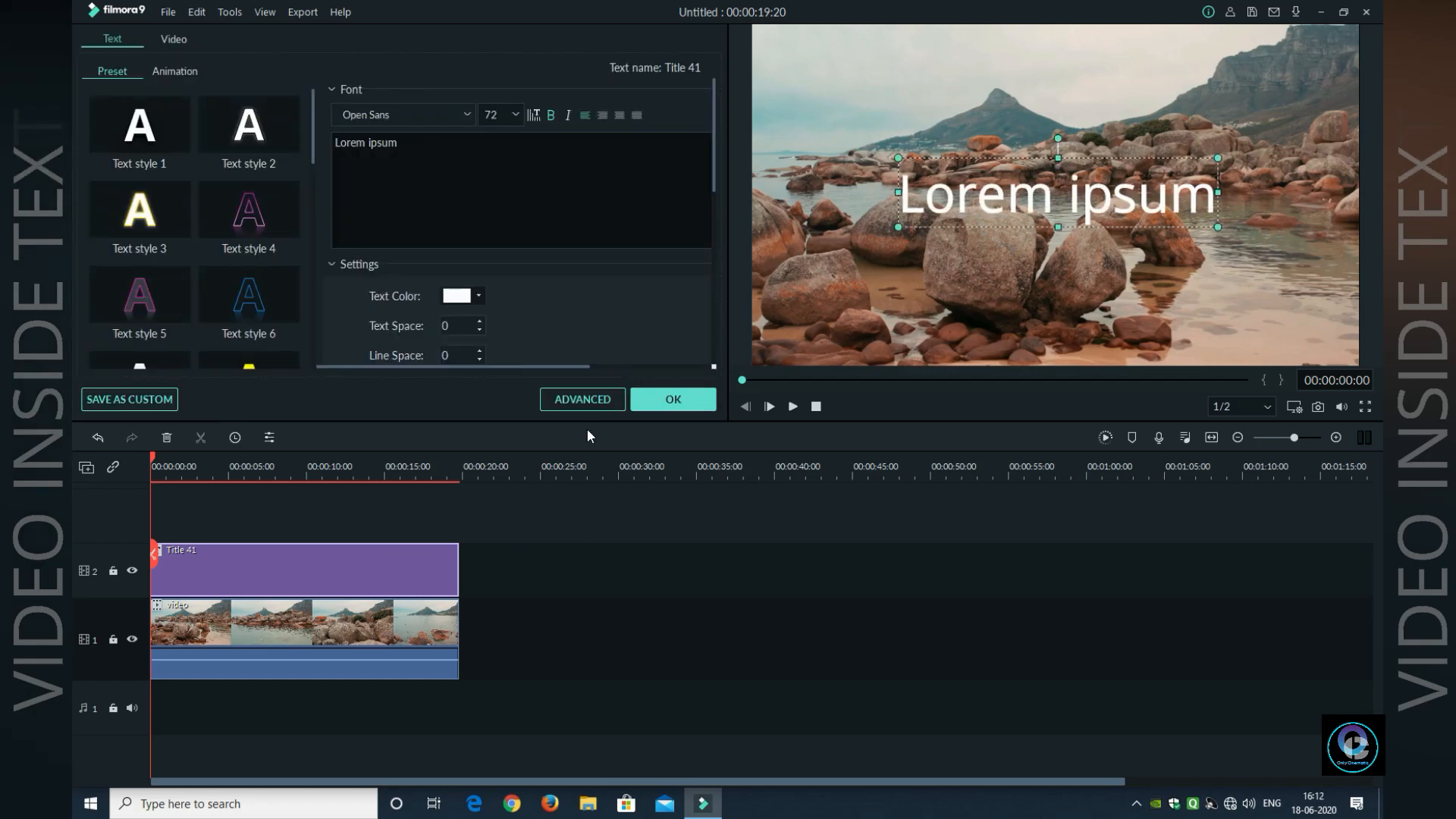
- Replace the title text with 'NATURE' in the advanced text editor
{"action": "left_click", "coordinate": [581, 399]}
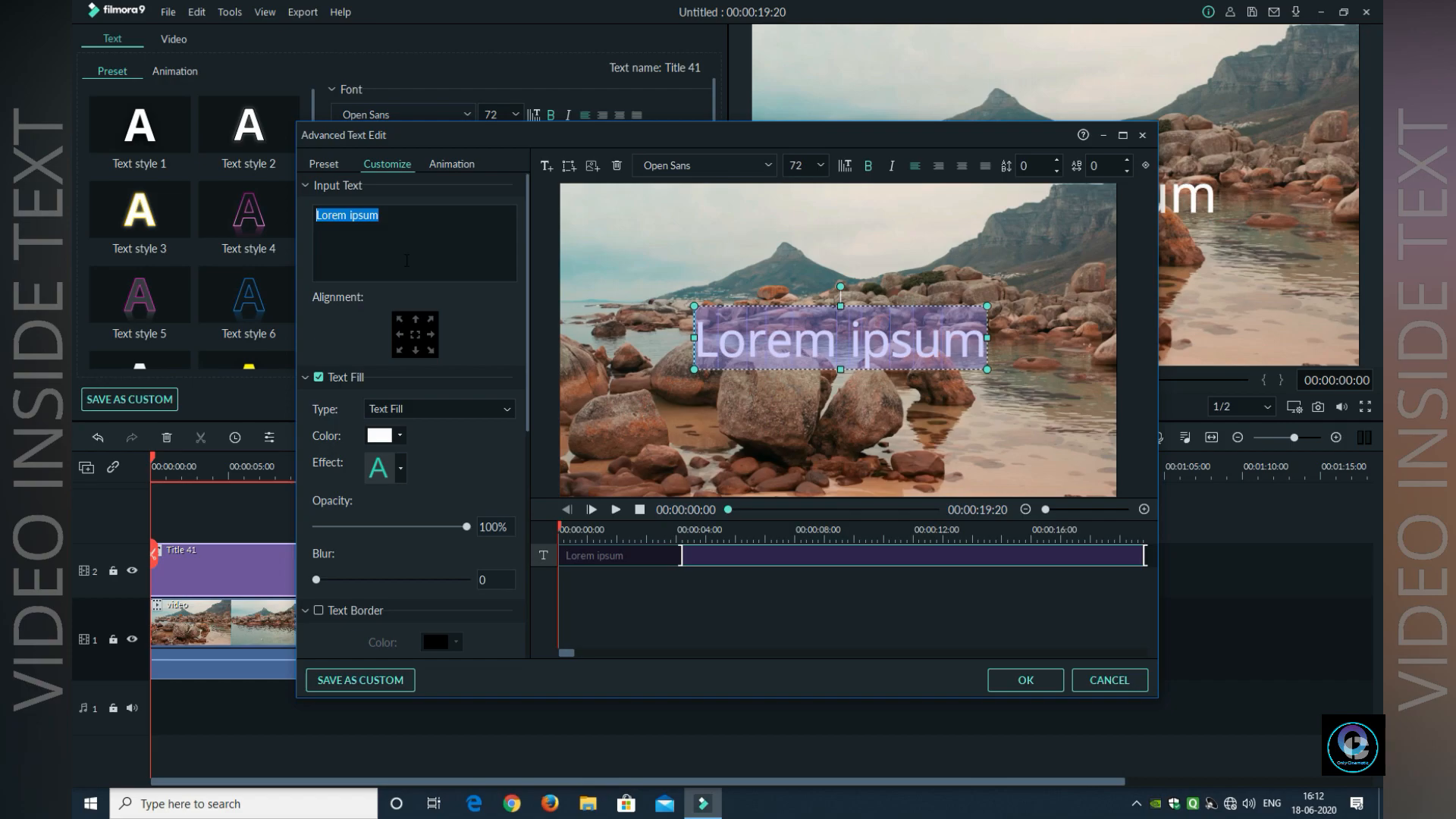
{"action": "type", "text": "NATURE"}
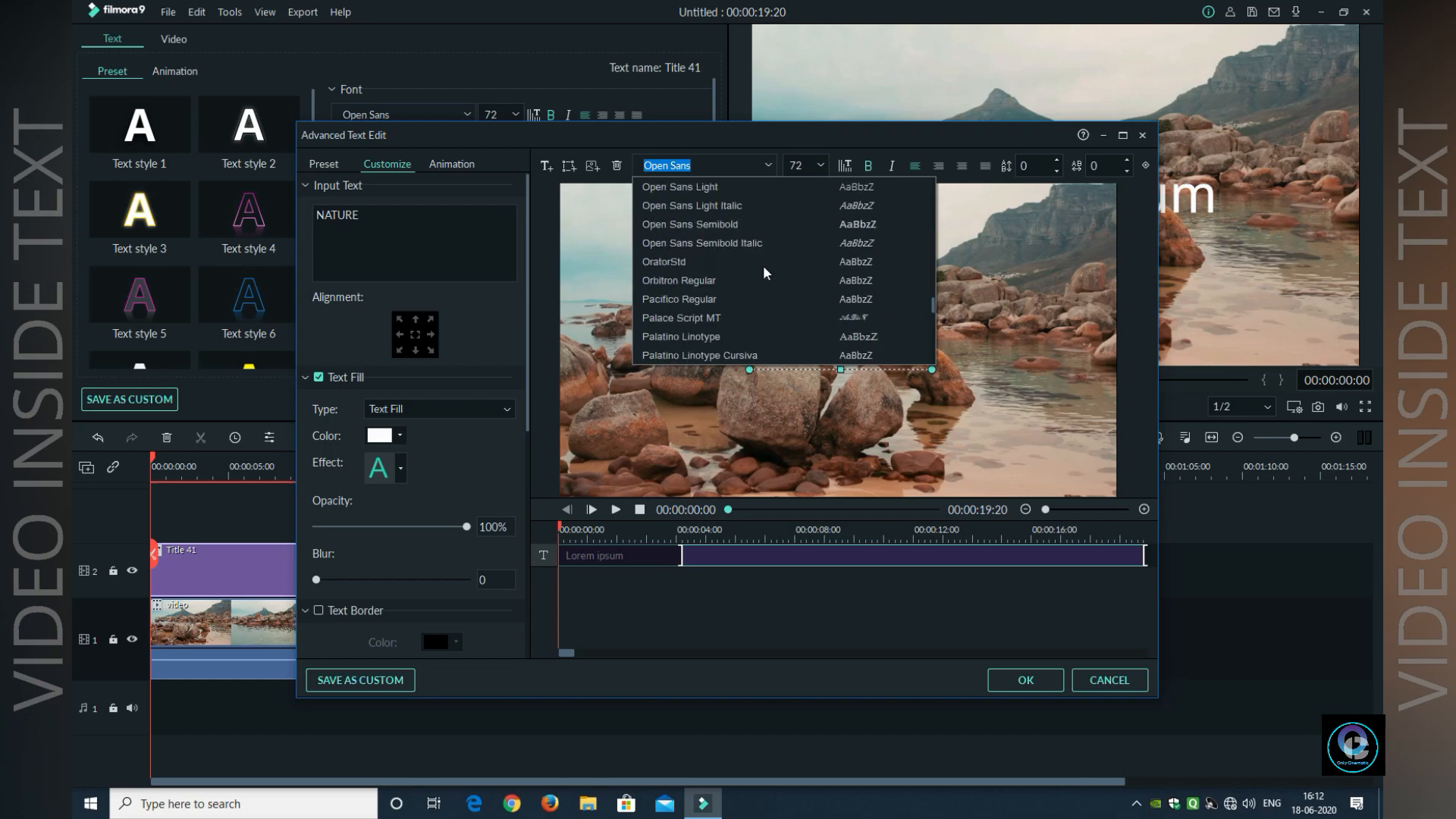
{"action": "scroll", "scroll_direction": "down", "scroll_amount": 3}
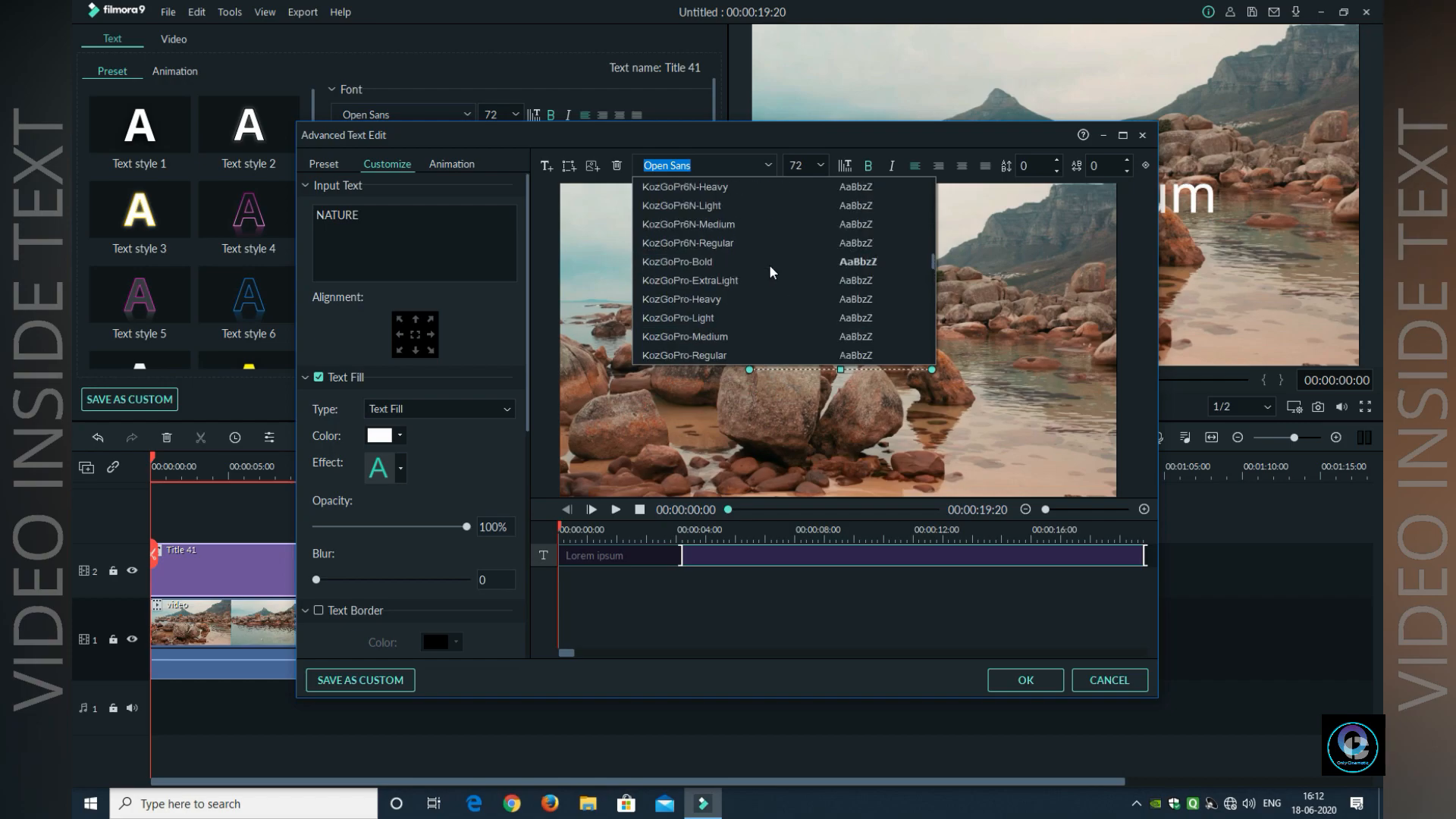
{"action": "scroll", "scroll_direction": "down", "scroll_amount": 3}
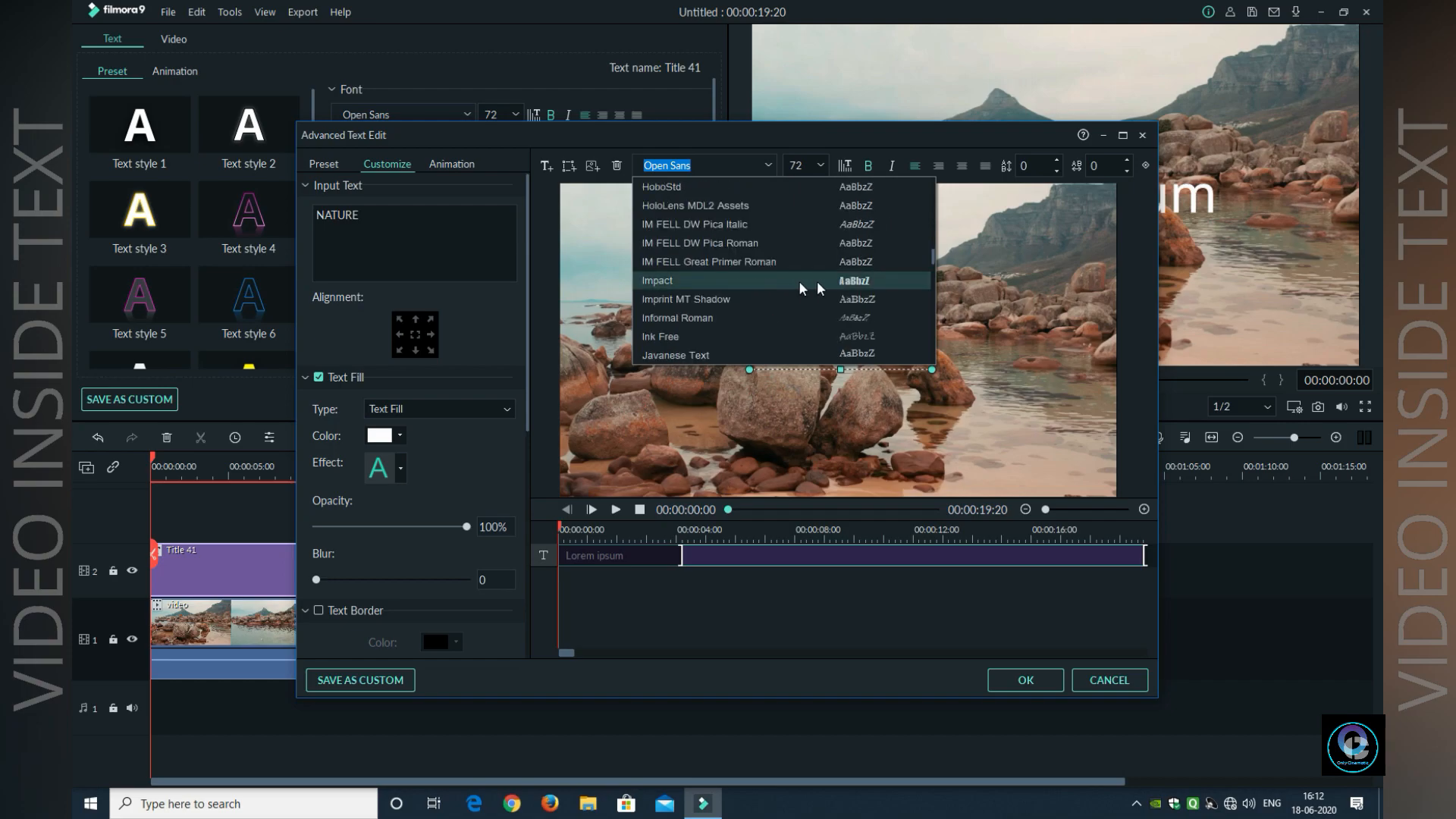
{"action": "mouse_move", "coordinate": [884, 286]}
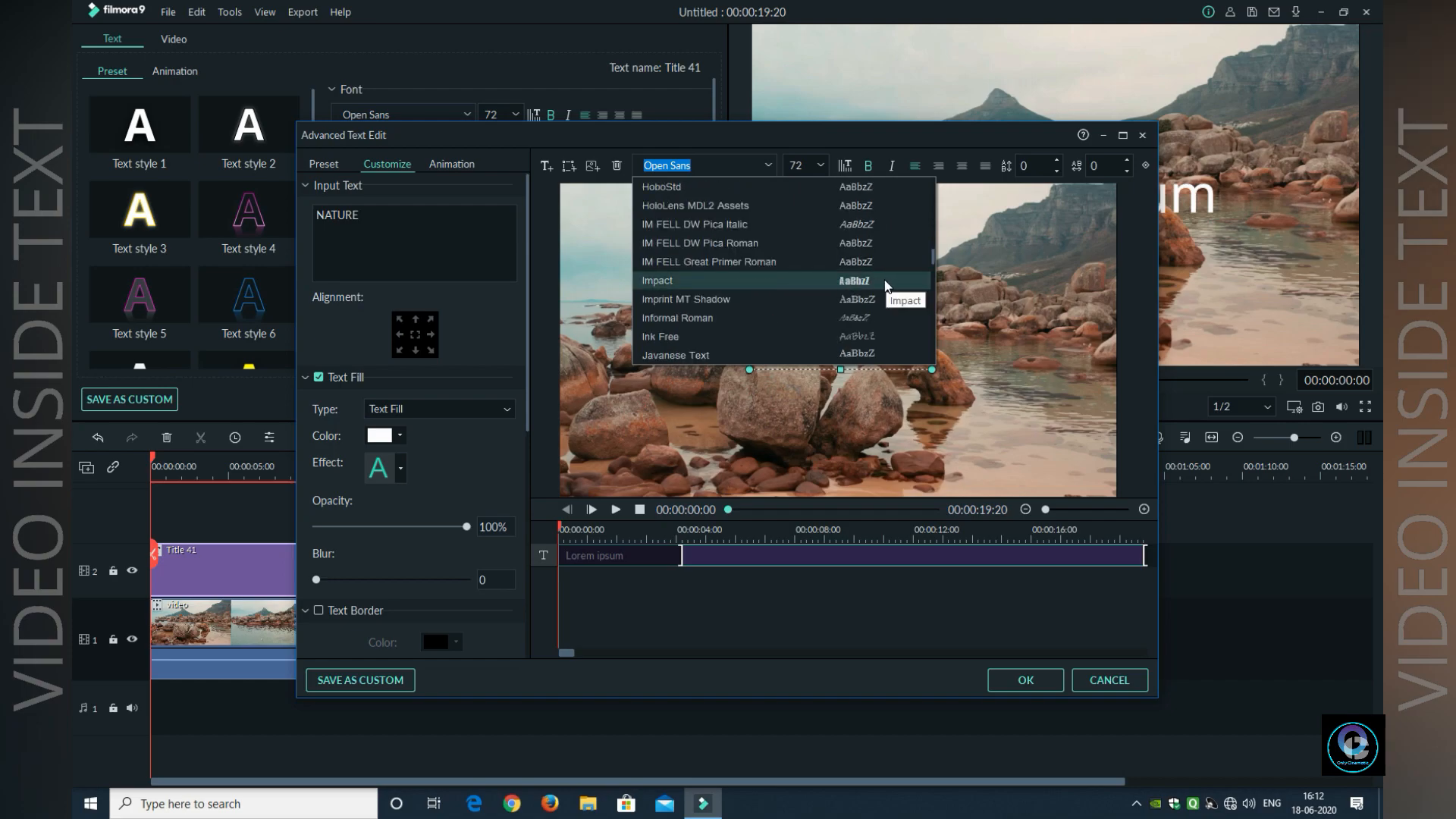
- Set the NATURE title to the Impact font and enlarge its size
{"action": "left_click", "coordinate": [656, 280]}
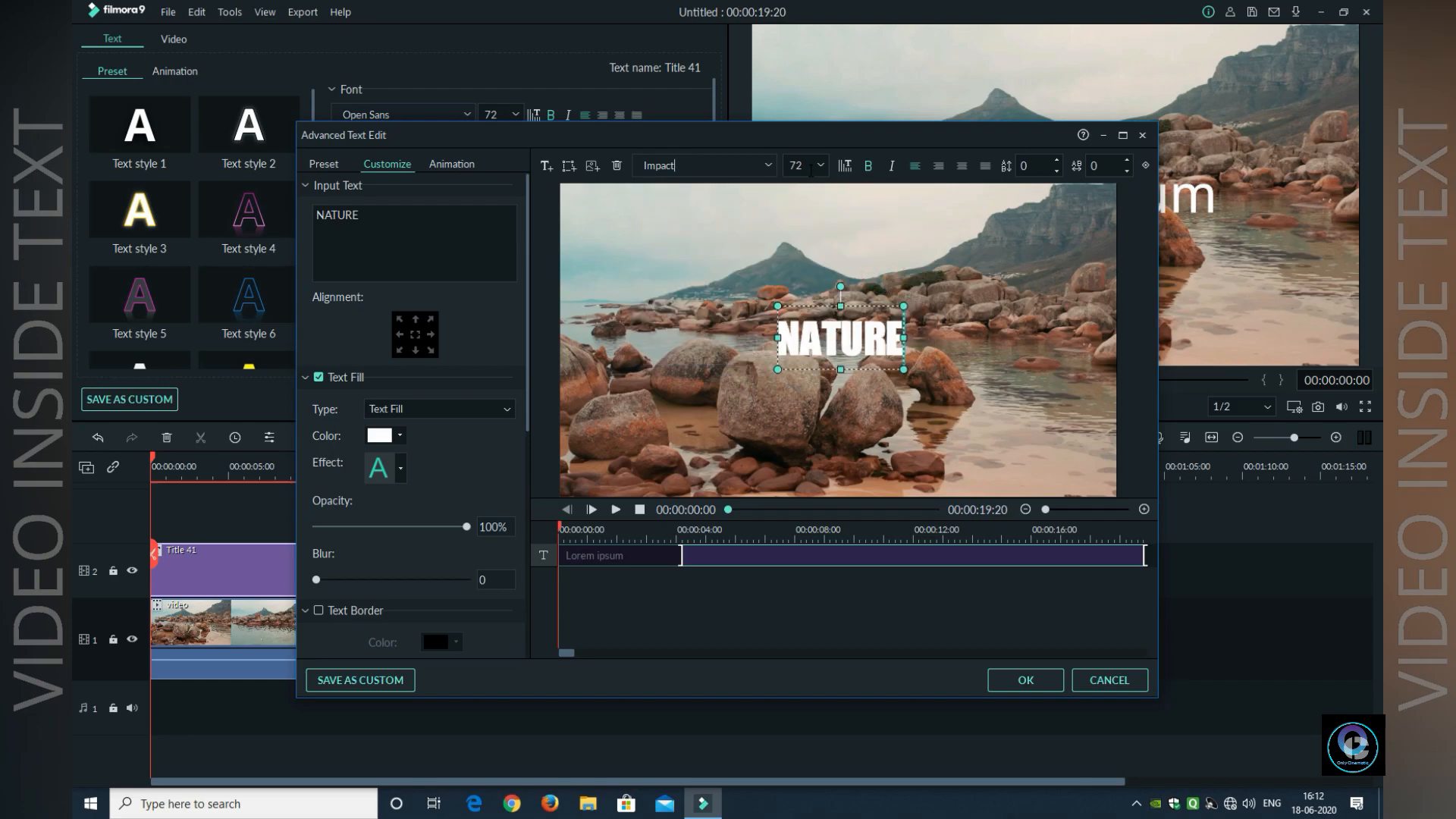
{"action": "left_click", "coordinate": [798, 165]}
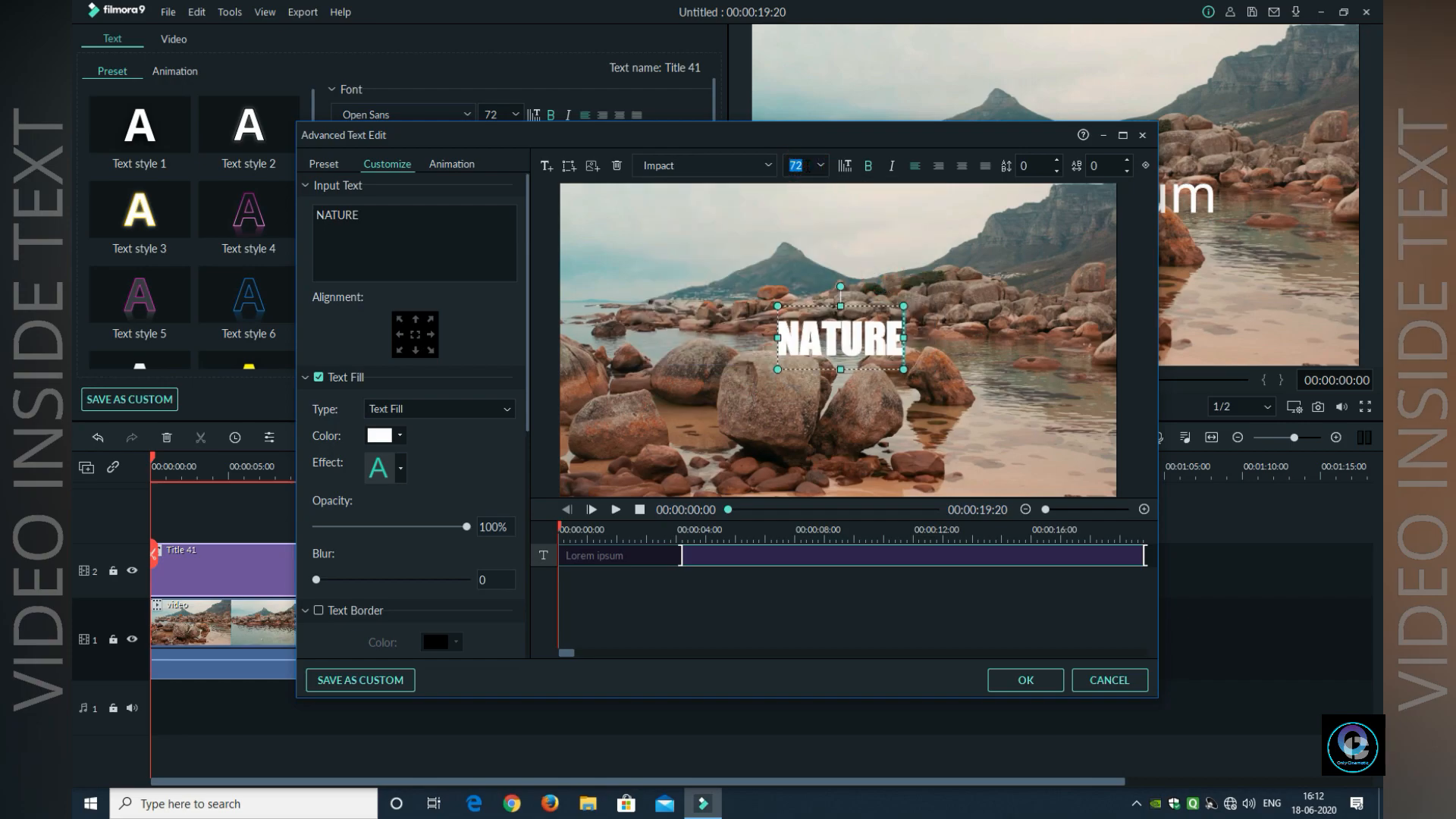
{"action": "type", "text": "300"}
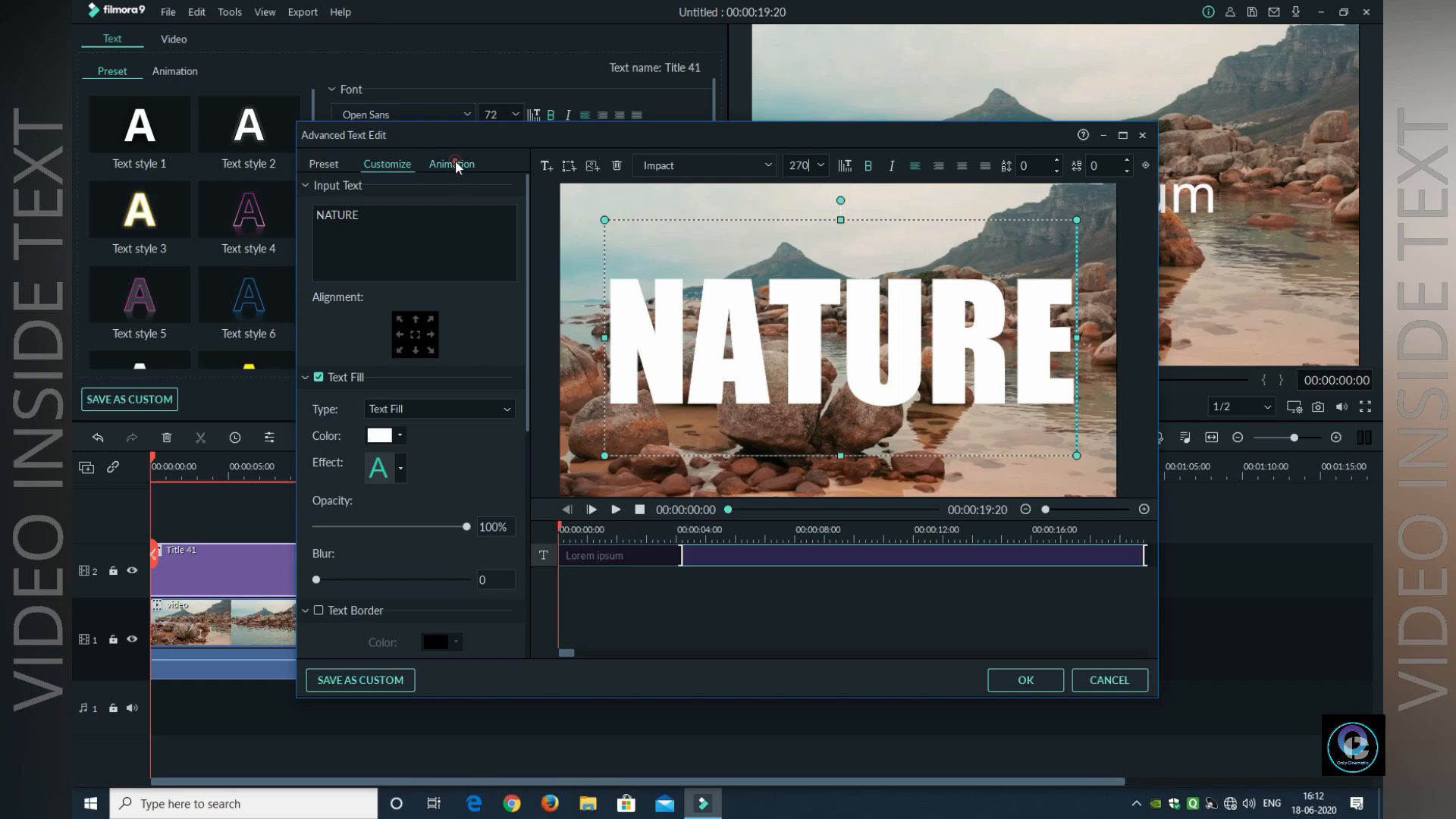
- Review the animation options, preview the title, and confirm the Advanced Text Edit
{"action": "left_click", "coordinate": [452, 164]}
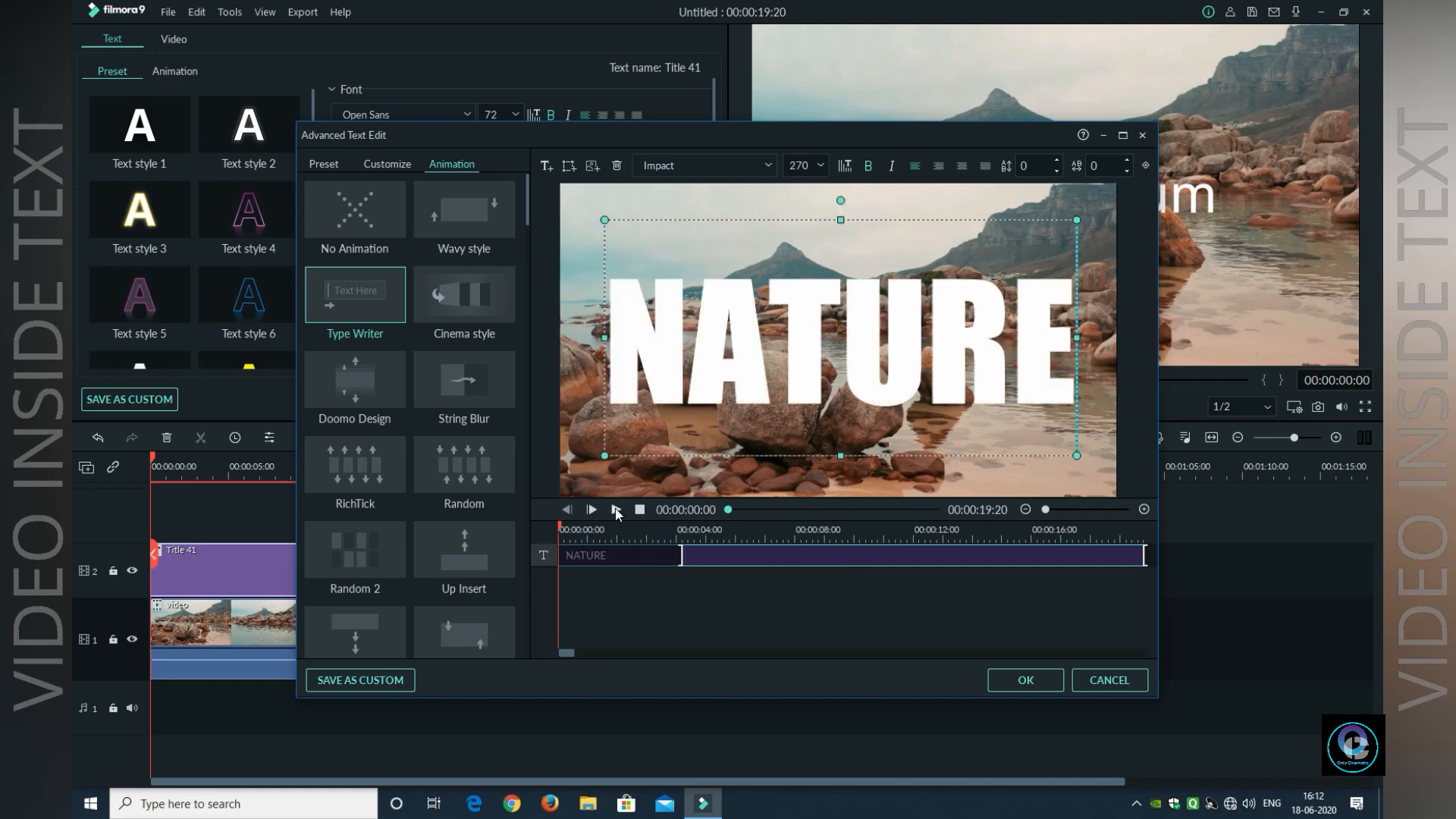
{"action": "left_click", "coordinate": [591, 509]}
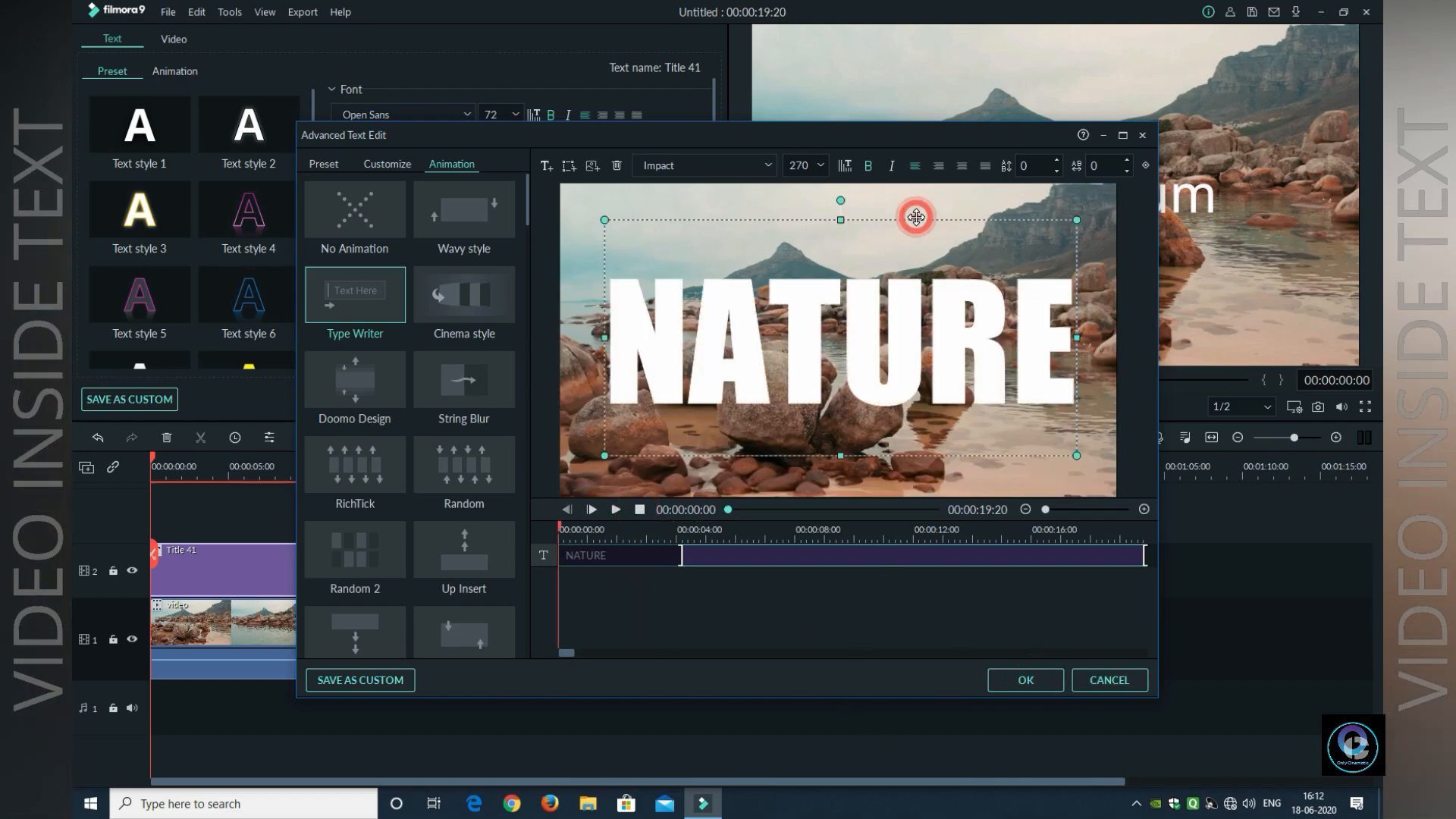
{"action": "left_click", "coordinate": [1024, 679]}
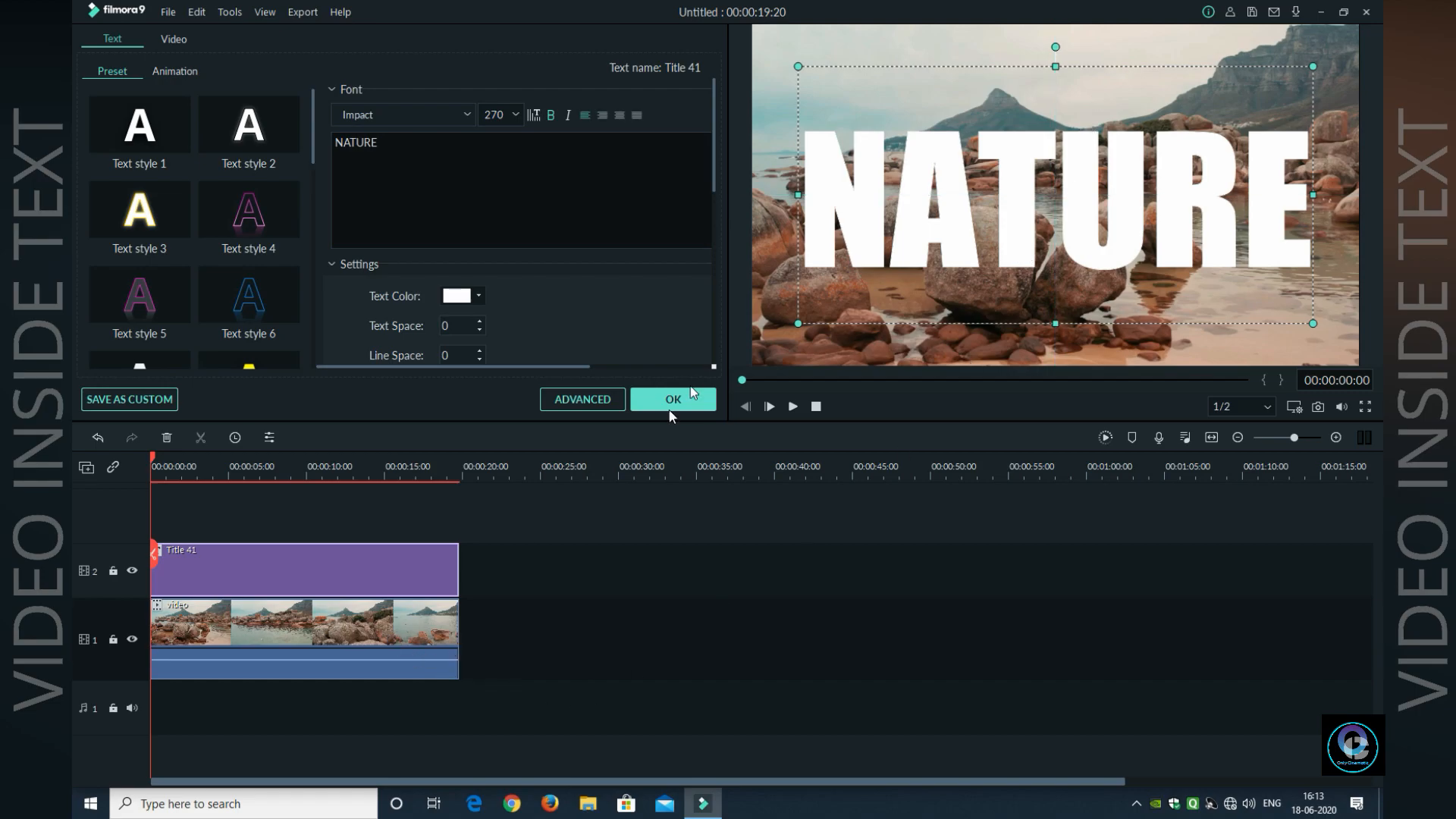
- Confirm the title settings and delete the beach video clip from track 1
{"action": "left_click", "coordinate": [672, 398]}
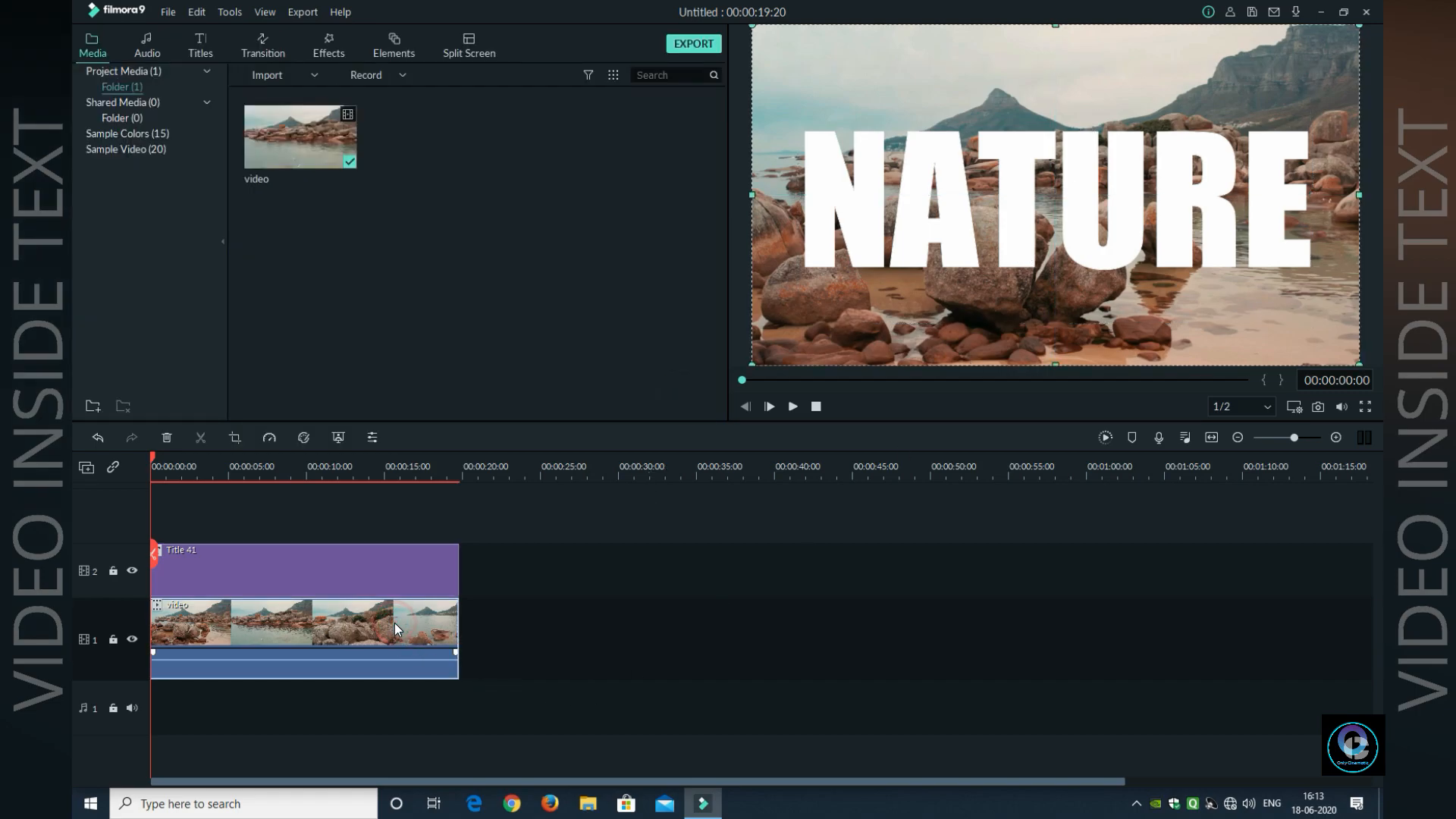
{"action": "right_click", "coordinate": [396, 630]}
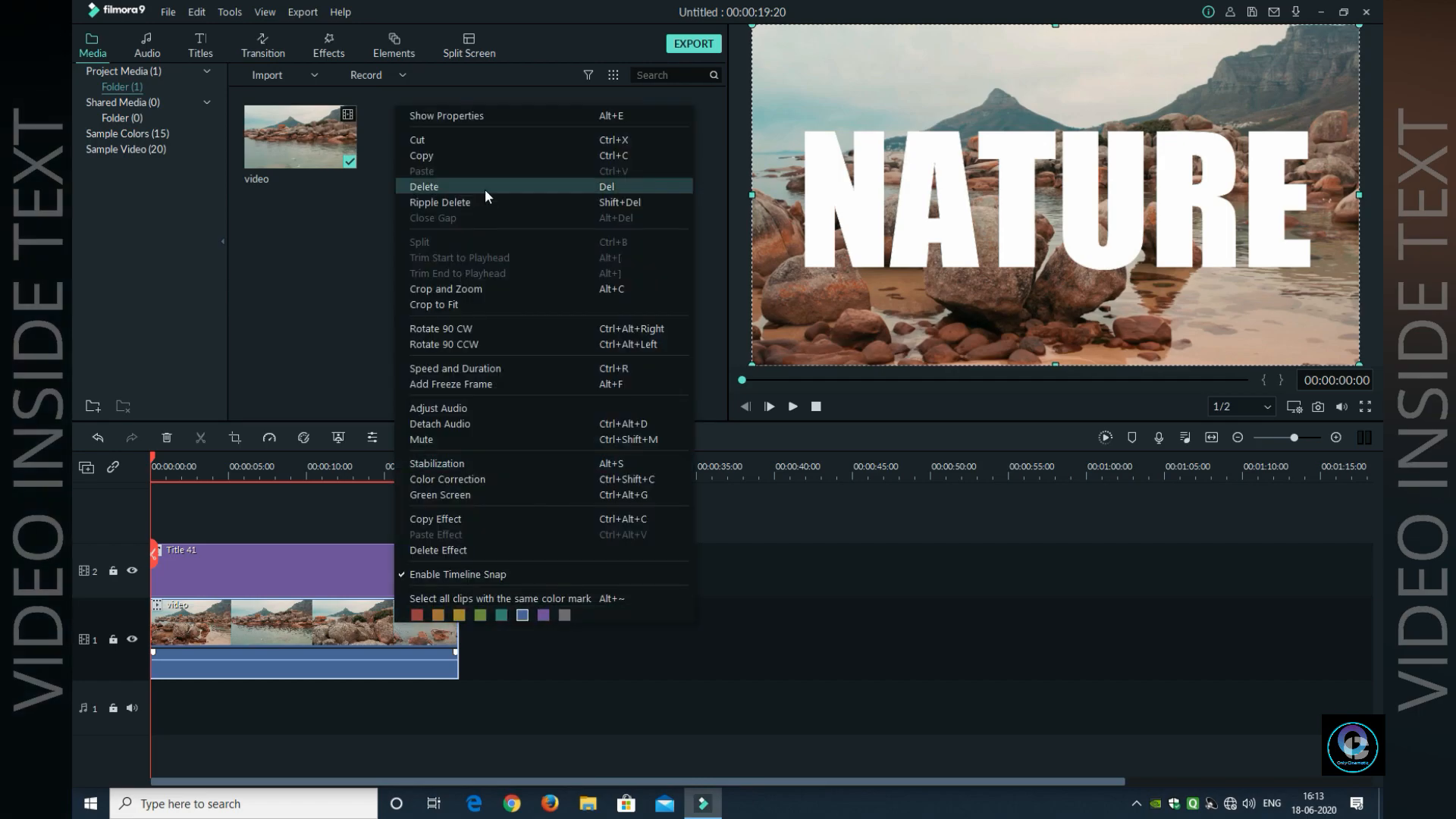
{"action": "left_click", "coordinate": [423, 187]}
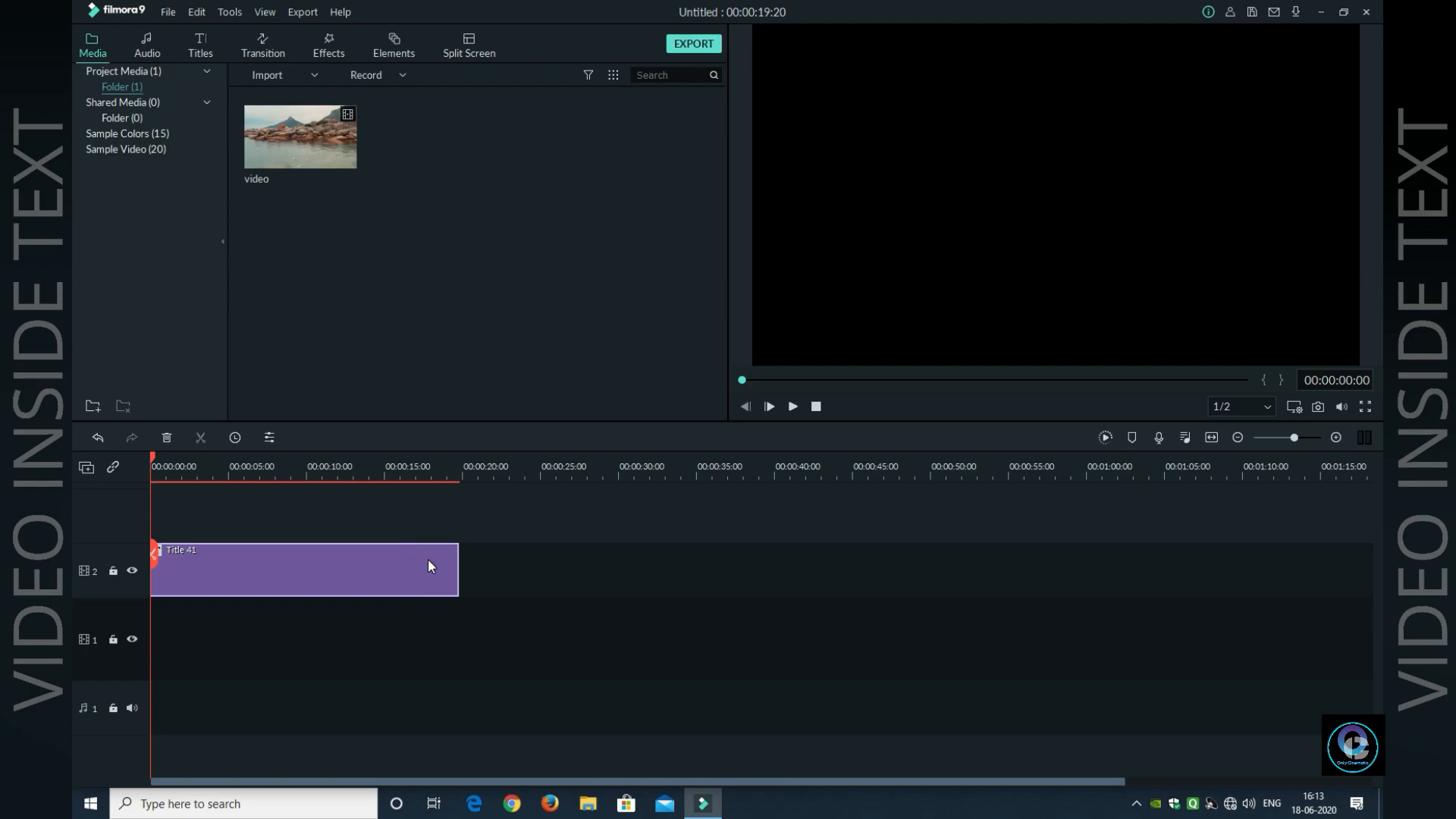
{"action": "mouse_move", "coordinate": [714, 566]}
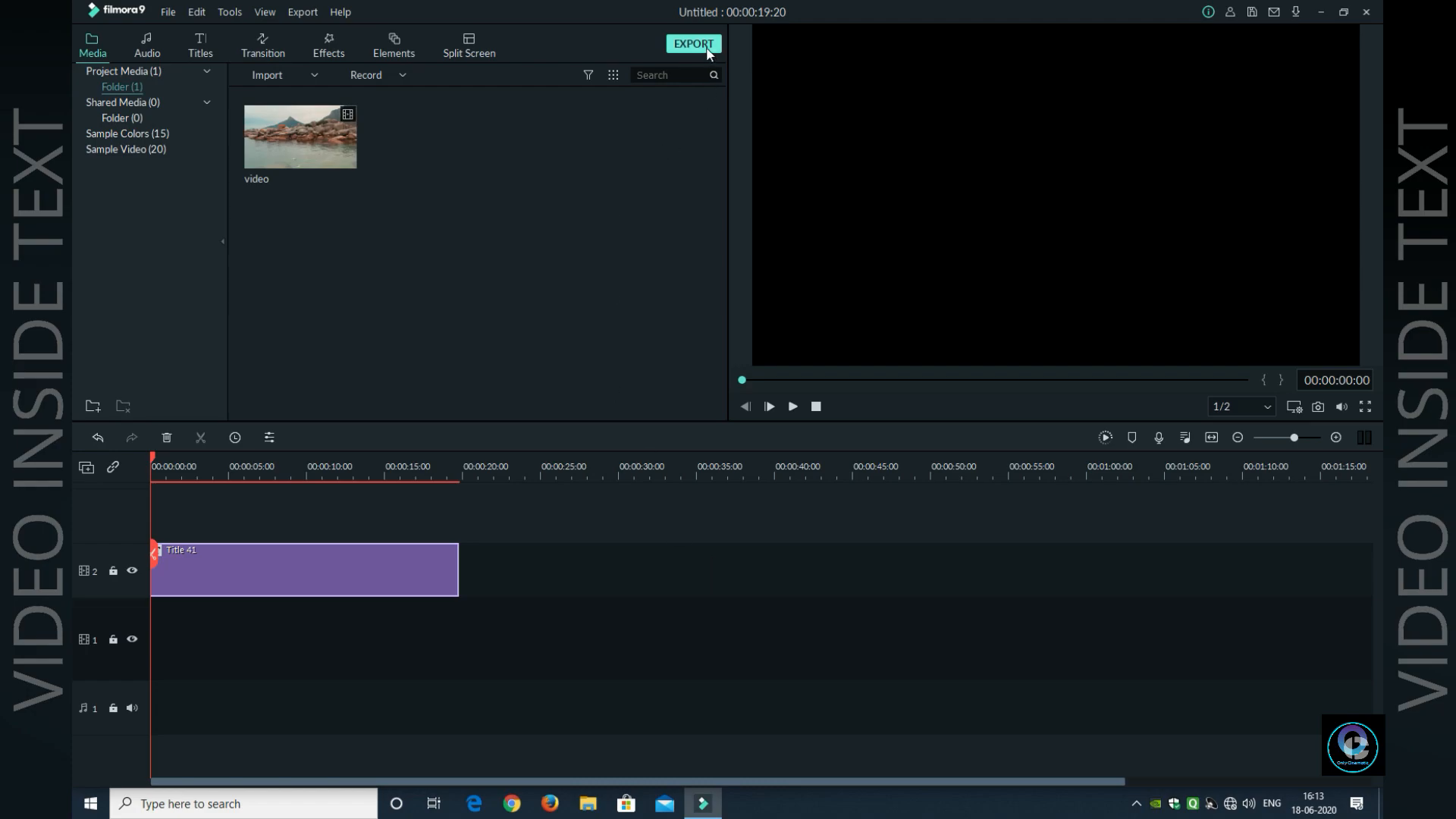
- Export the title-only project as MP4 'My Video' at 1920x1080 and 60 fps
{"action": "left_click", "coordinate": [693, 44]}
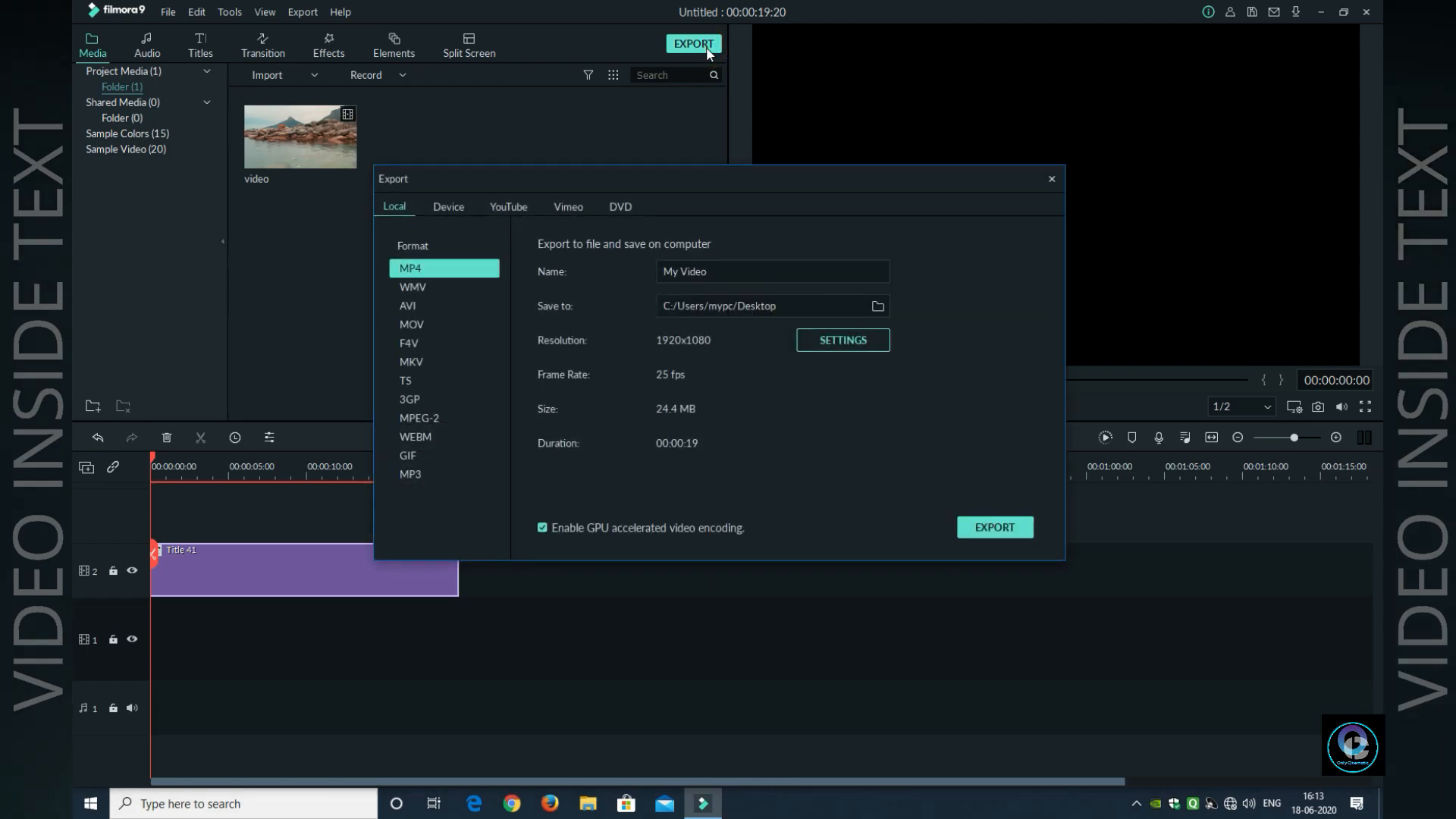
{"action": "left_click", "coordinate": [840, 339]}
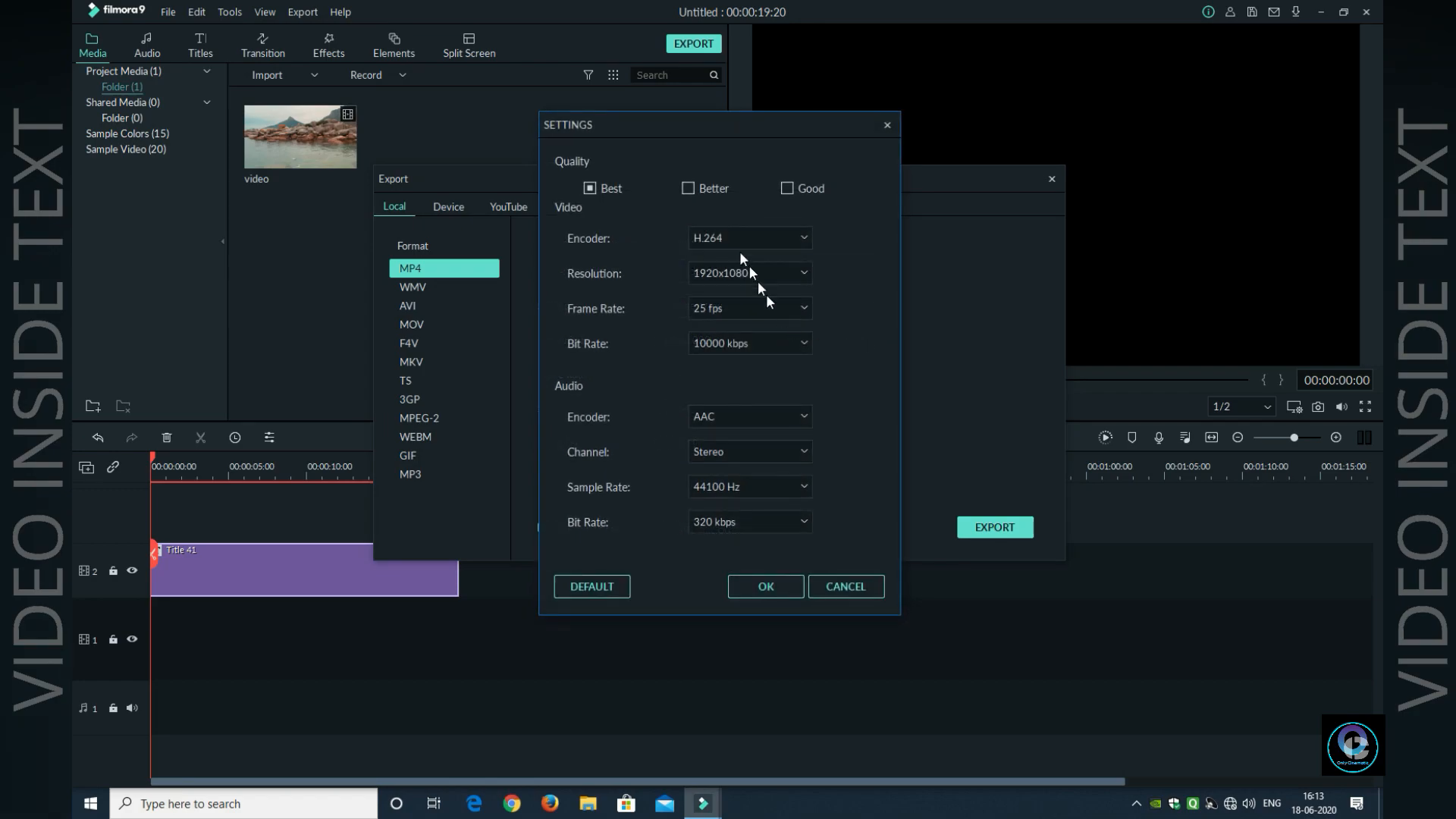
{"action": "mouse_move", "coordinate": [804, 311]}
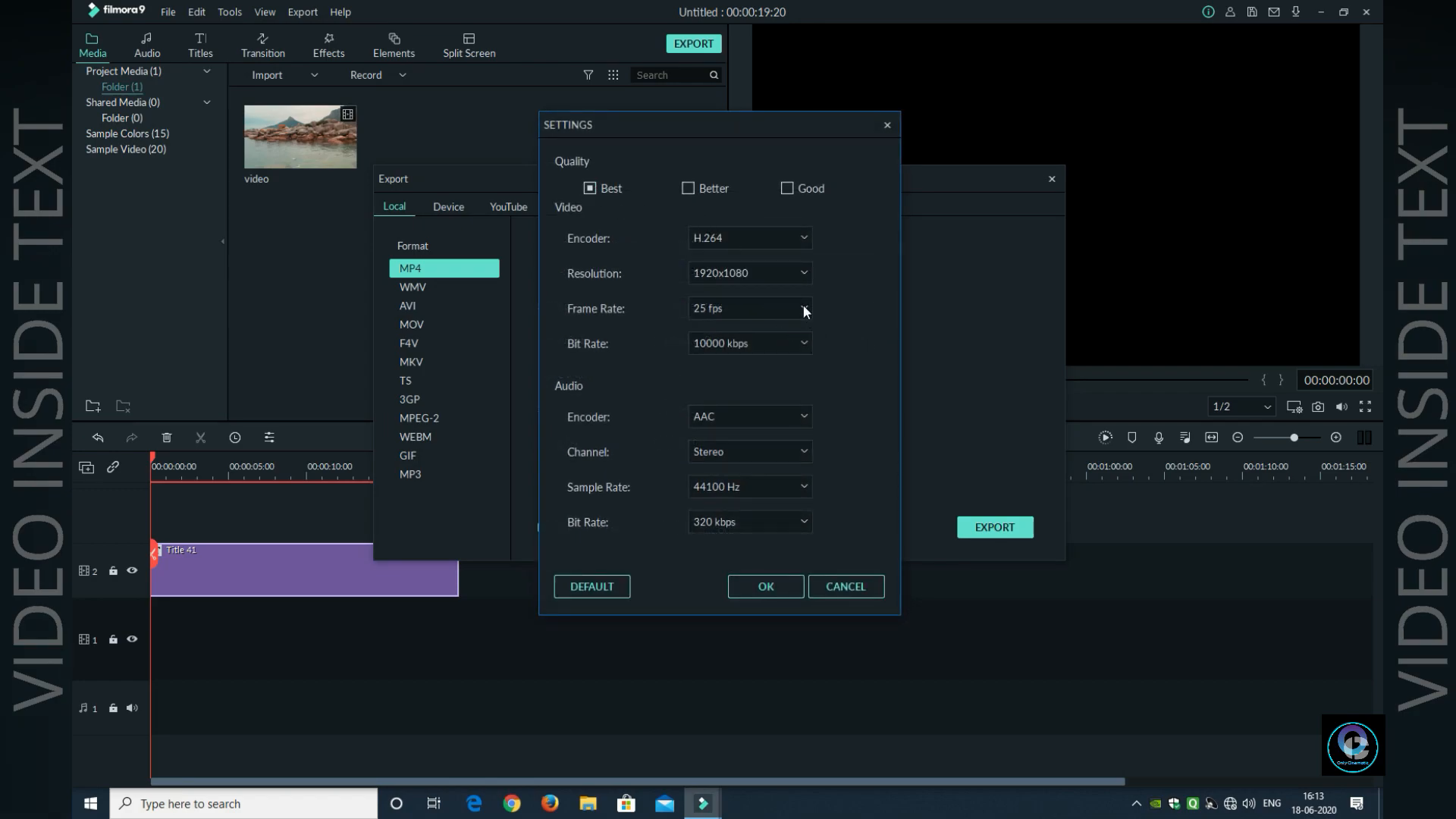
{"action": "left_click", "coordinate": [749, 308]}
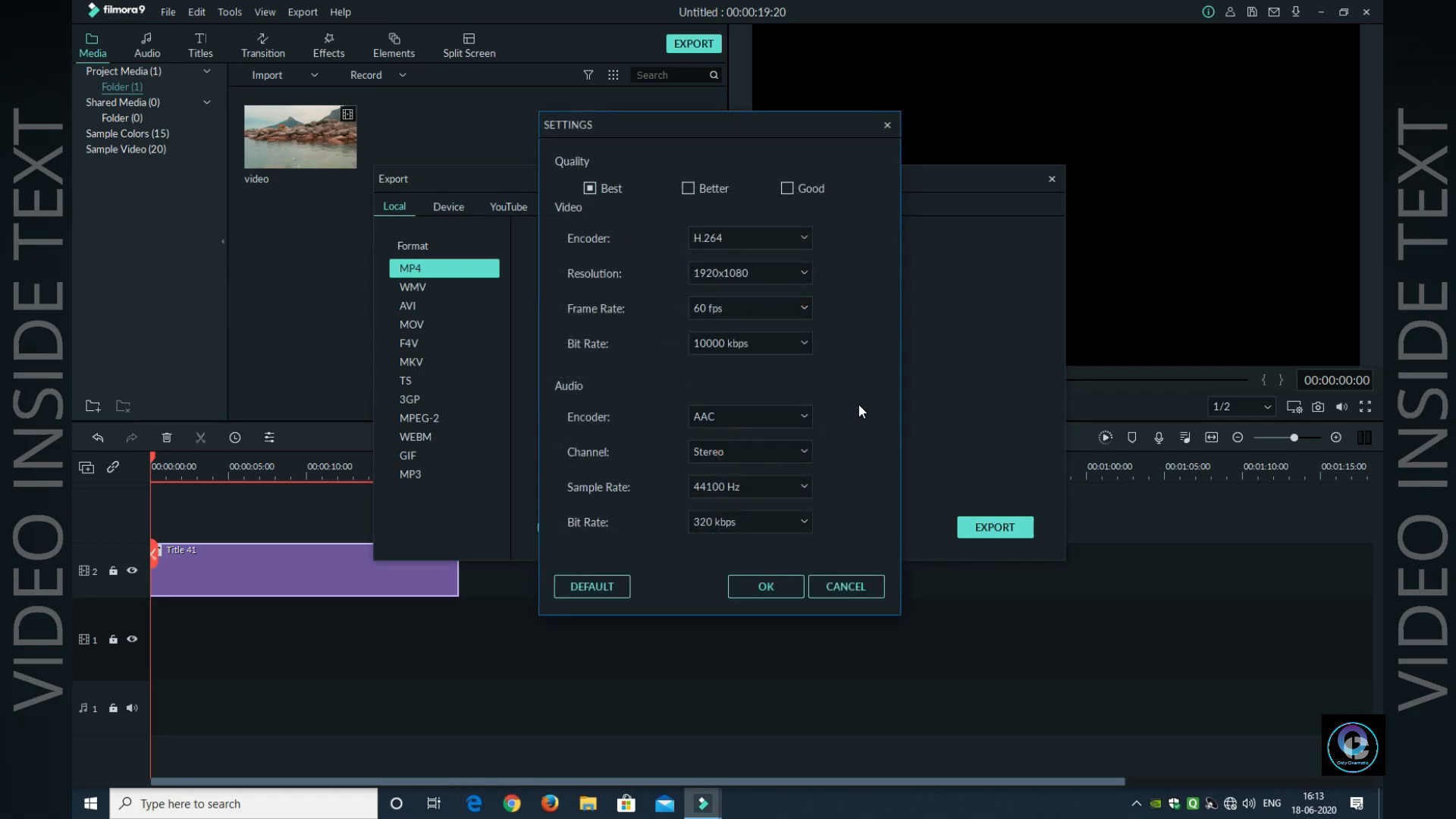
{"action": "left_click", "coordinate": [765, 585]}
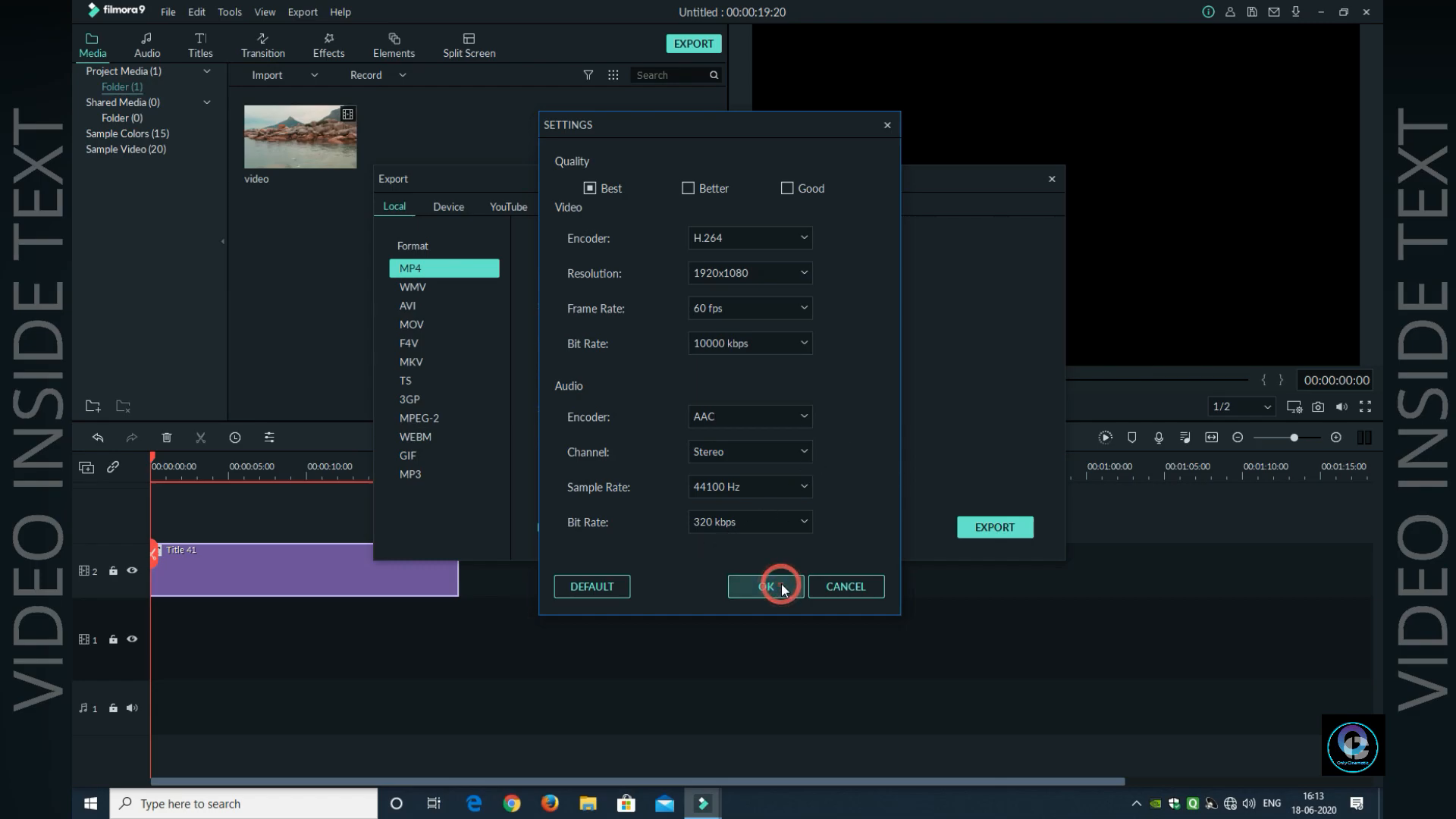
{"action": "left_click", "coordinate": [764, 585]}
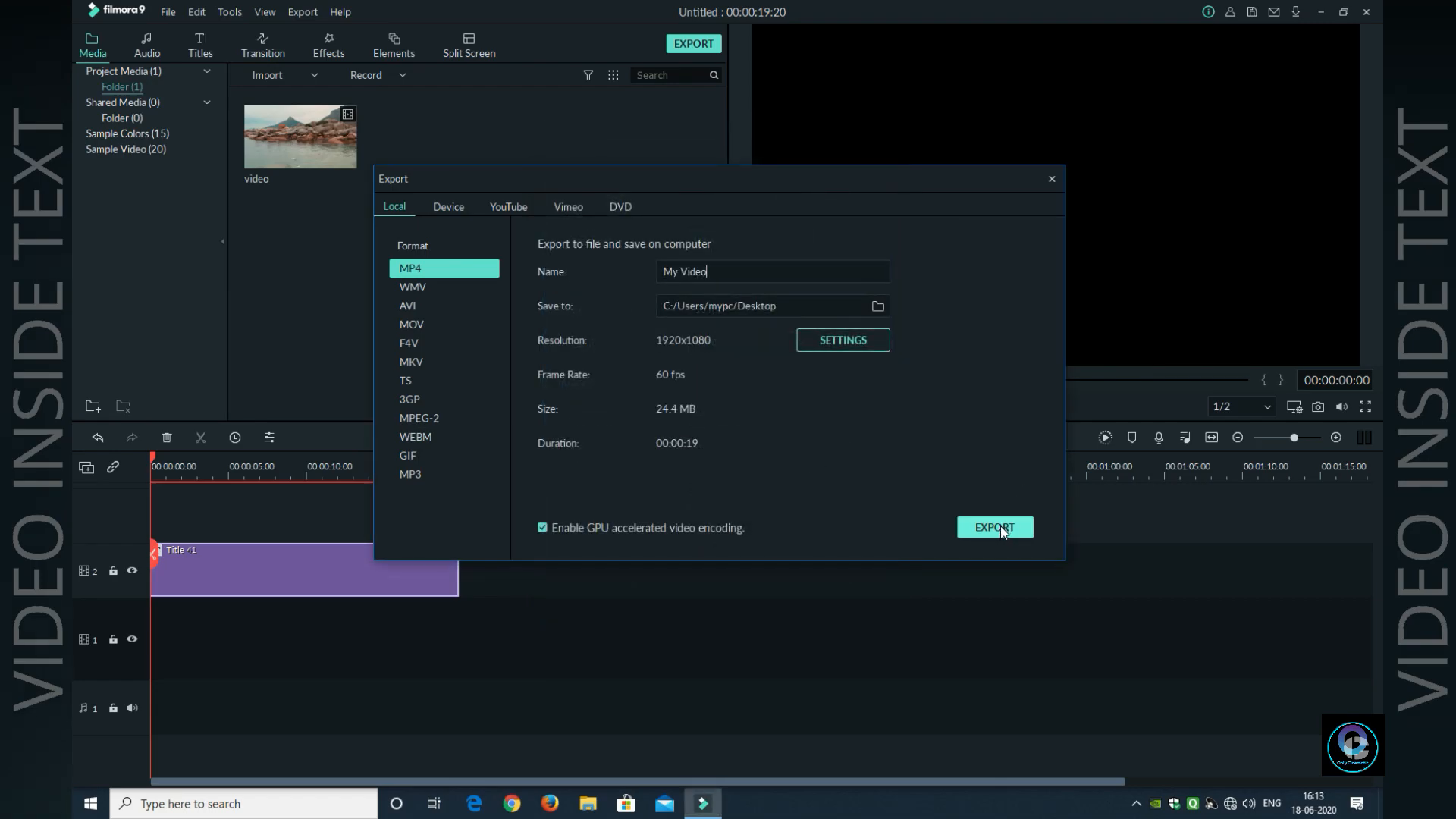
{"action": "left_click", "coordinate": [993, 527]}
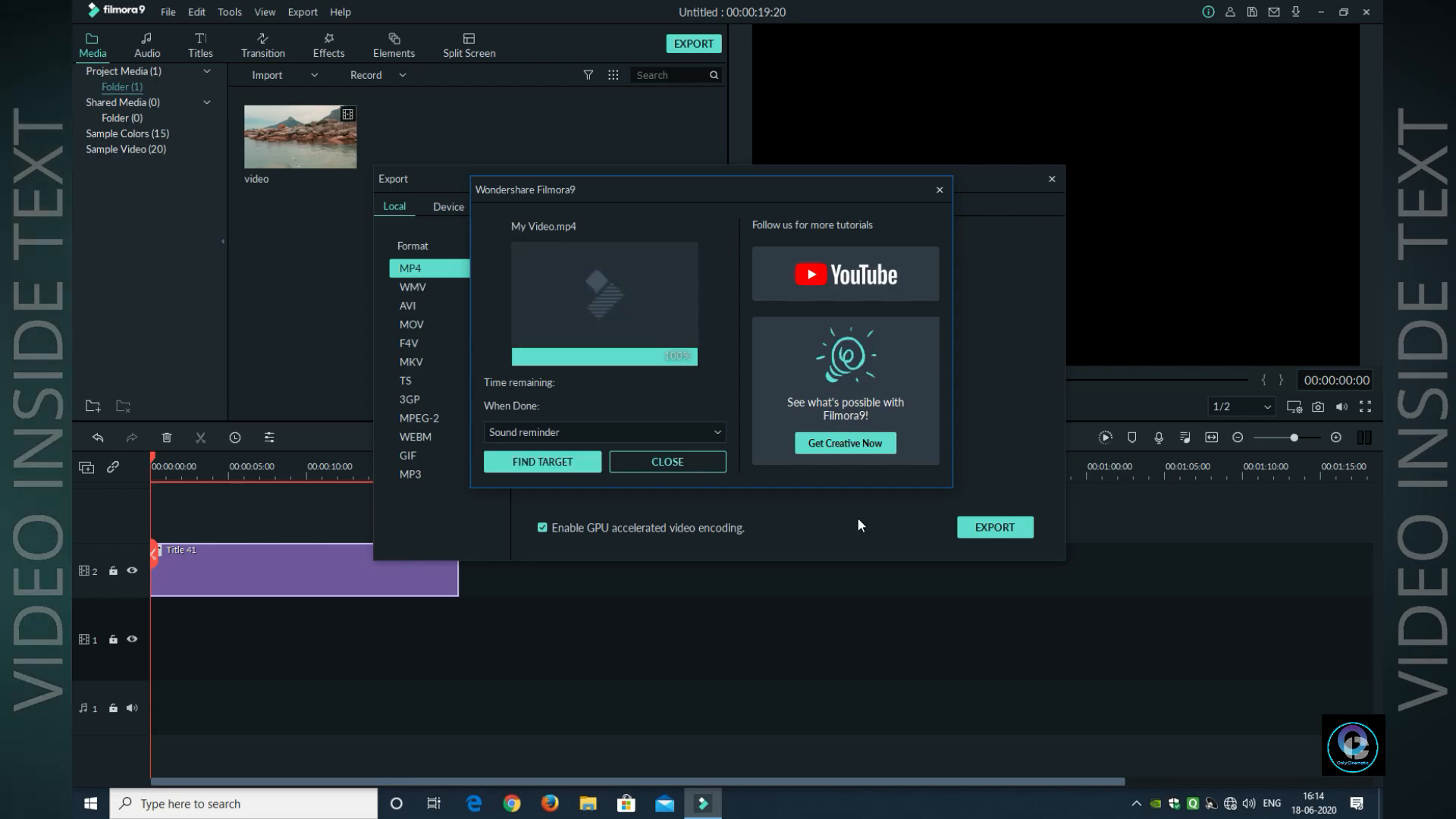
{"action": "mouse_move", "coordinate": [724, 373]}
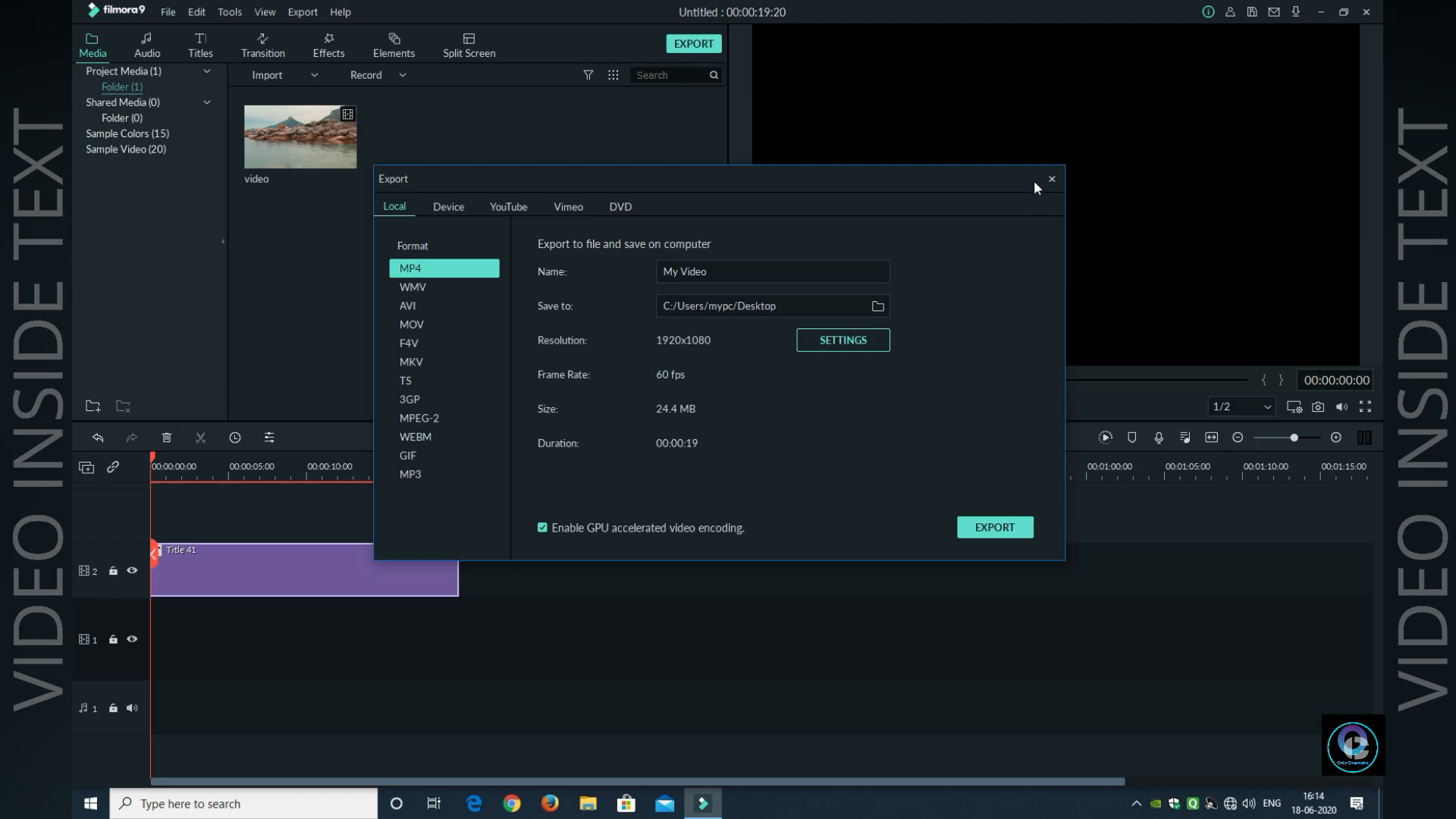
- Close the export window and put the beach video on track 1 at the project's 25 fps settings
{"action": "left_click", "coordinate": [1051, 179]}
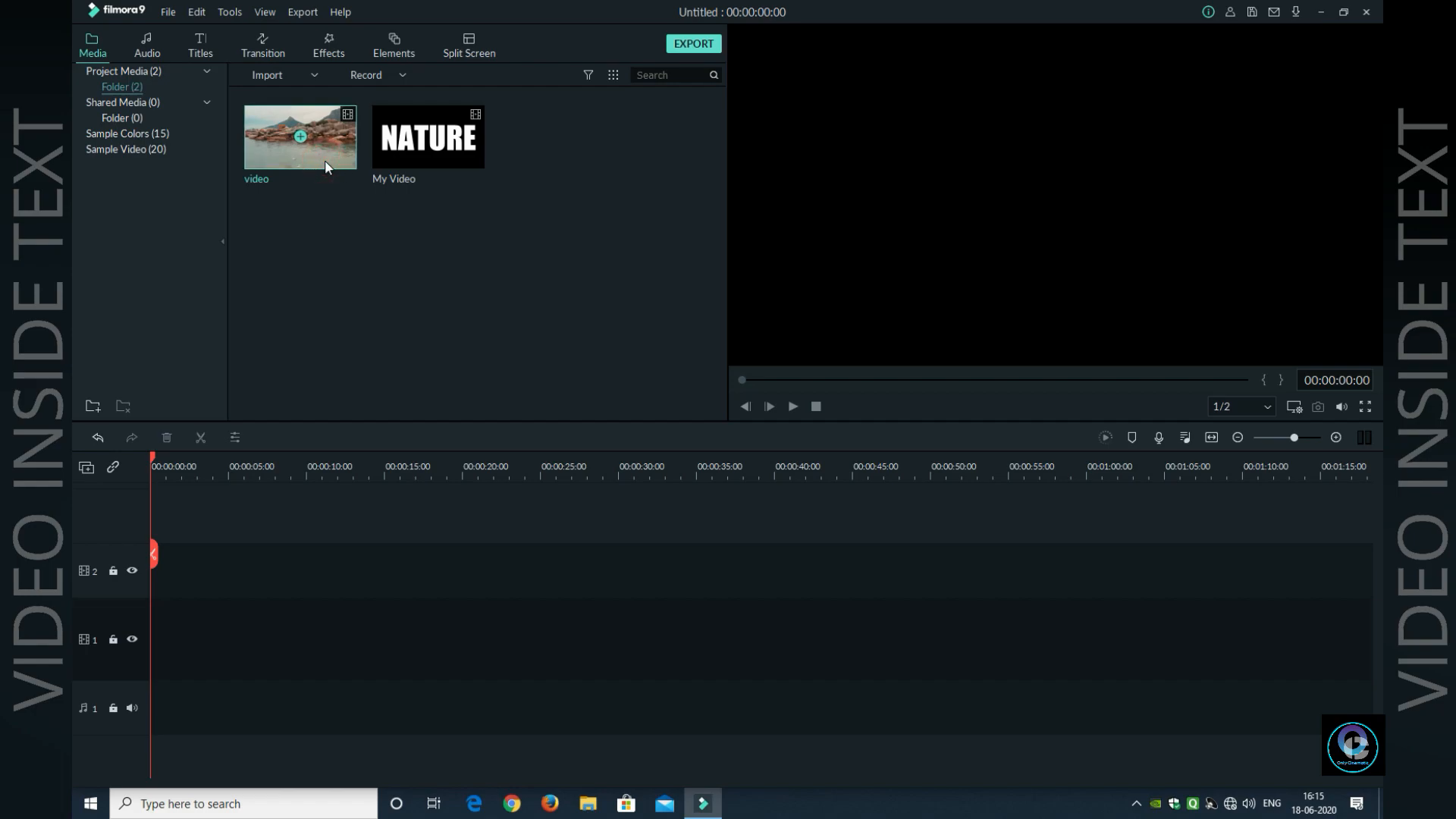
{"action": "left_click_drag", "start_coordinate": [299, 136], "coordinate": [305, 638]}
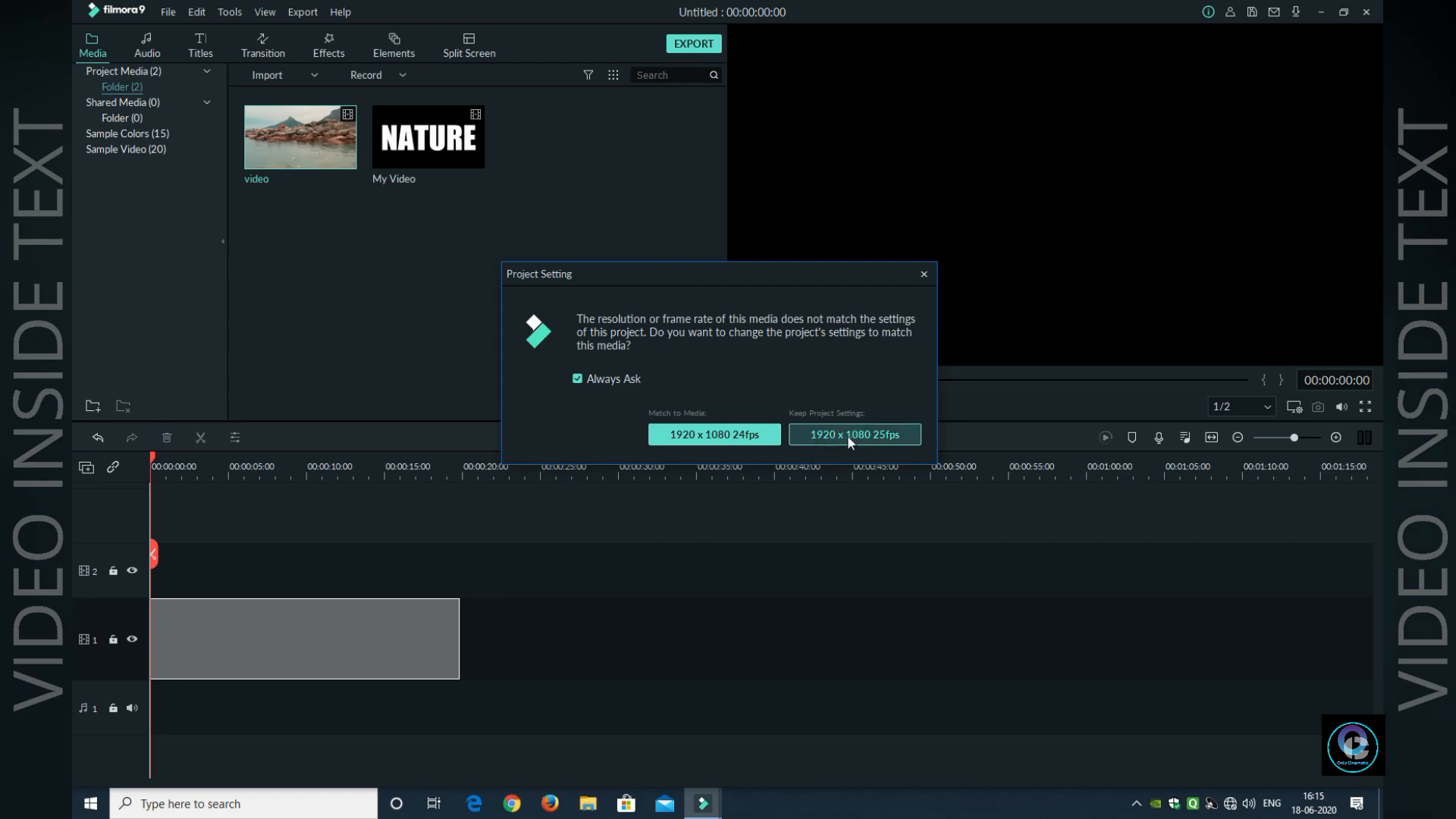
{"action": "left_click", "coordinate": [852, 433]}
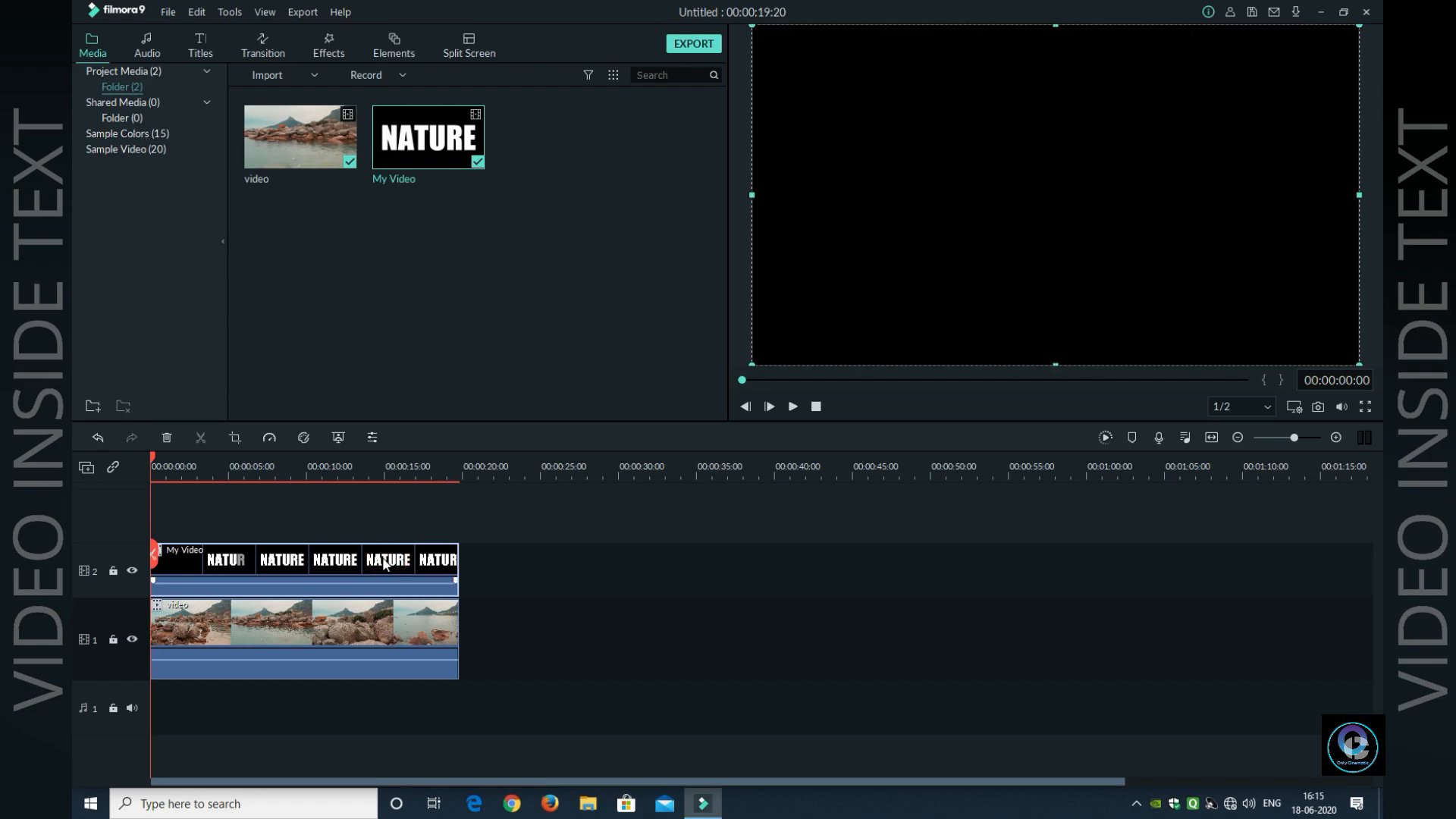
- Set the NATURE clip's compositing blending mode to Multiply and confirm
{"action": "double_click", "coordinate": [385, 559]}
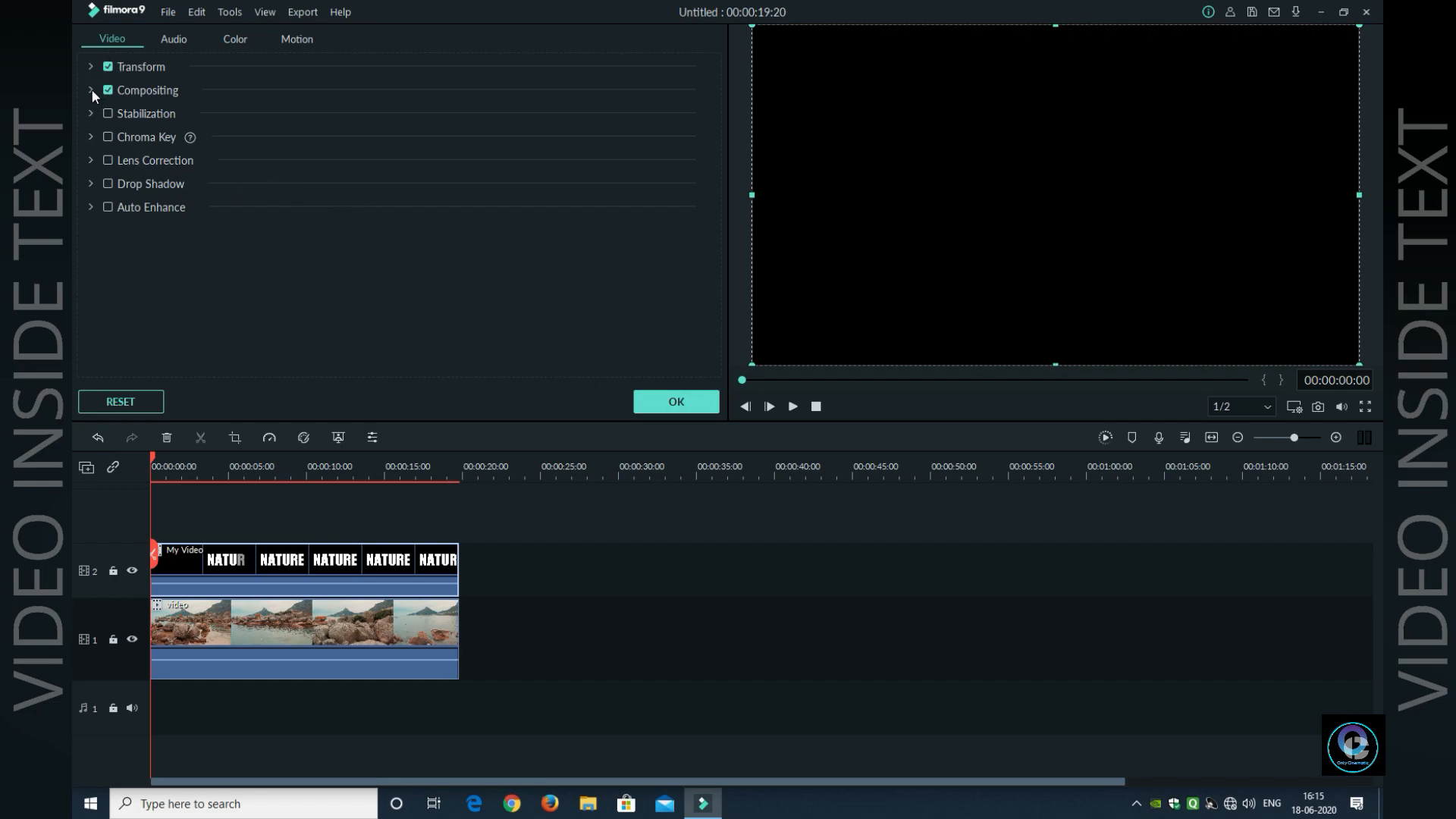
{"action": "left_click", "coordinate": [90, 89]}
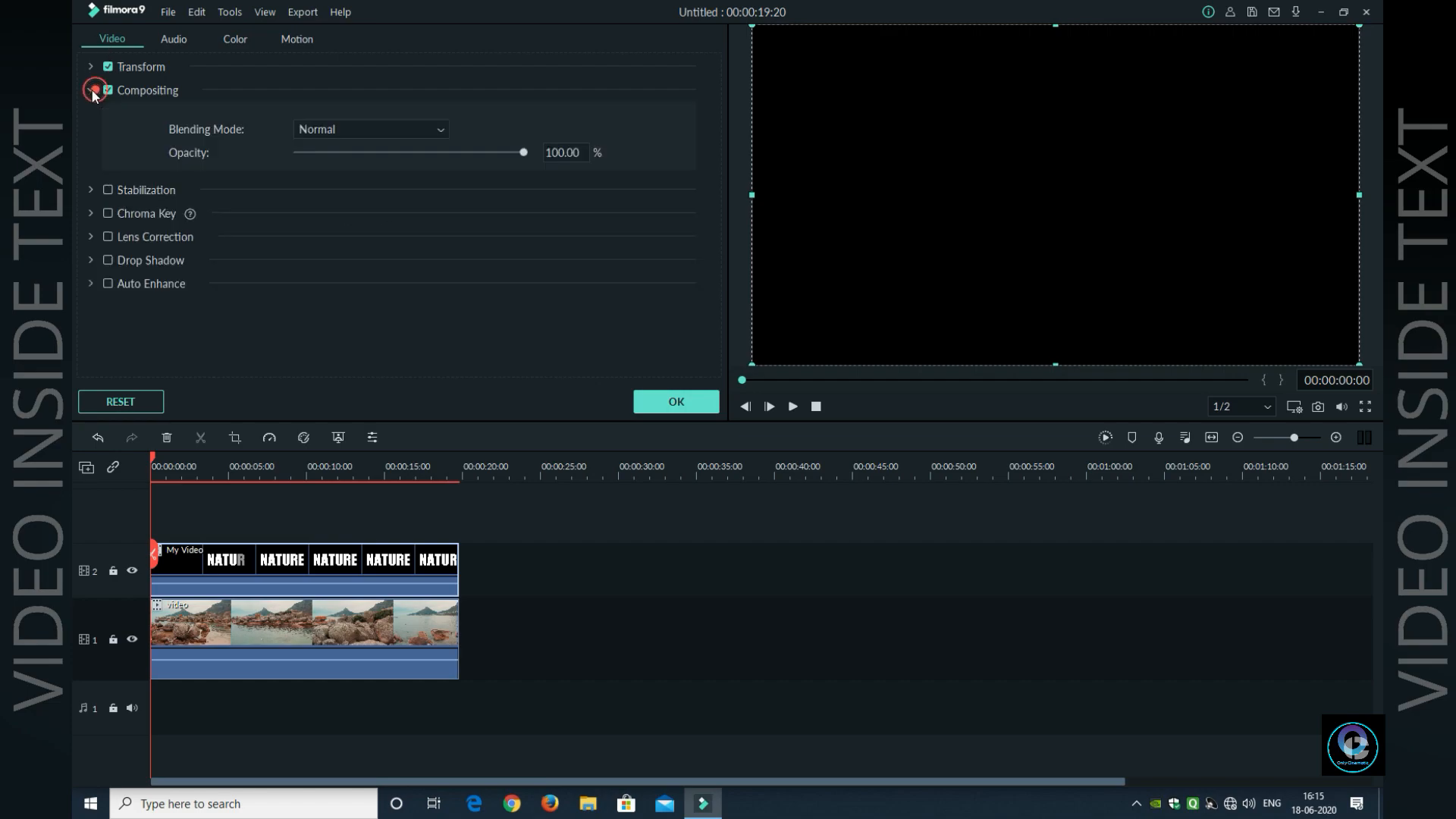
{"action": "left_click", "coordinate": [89, 90]}
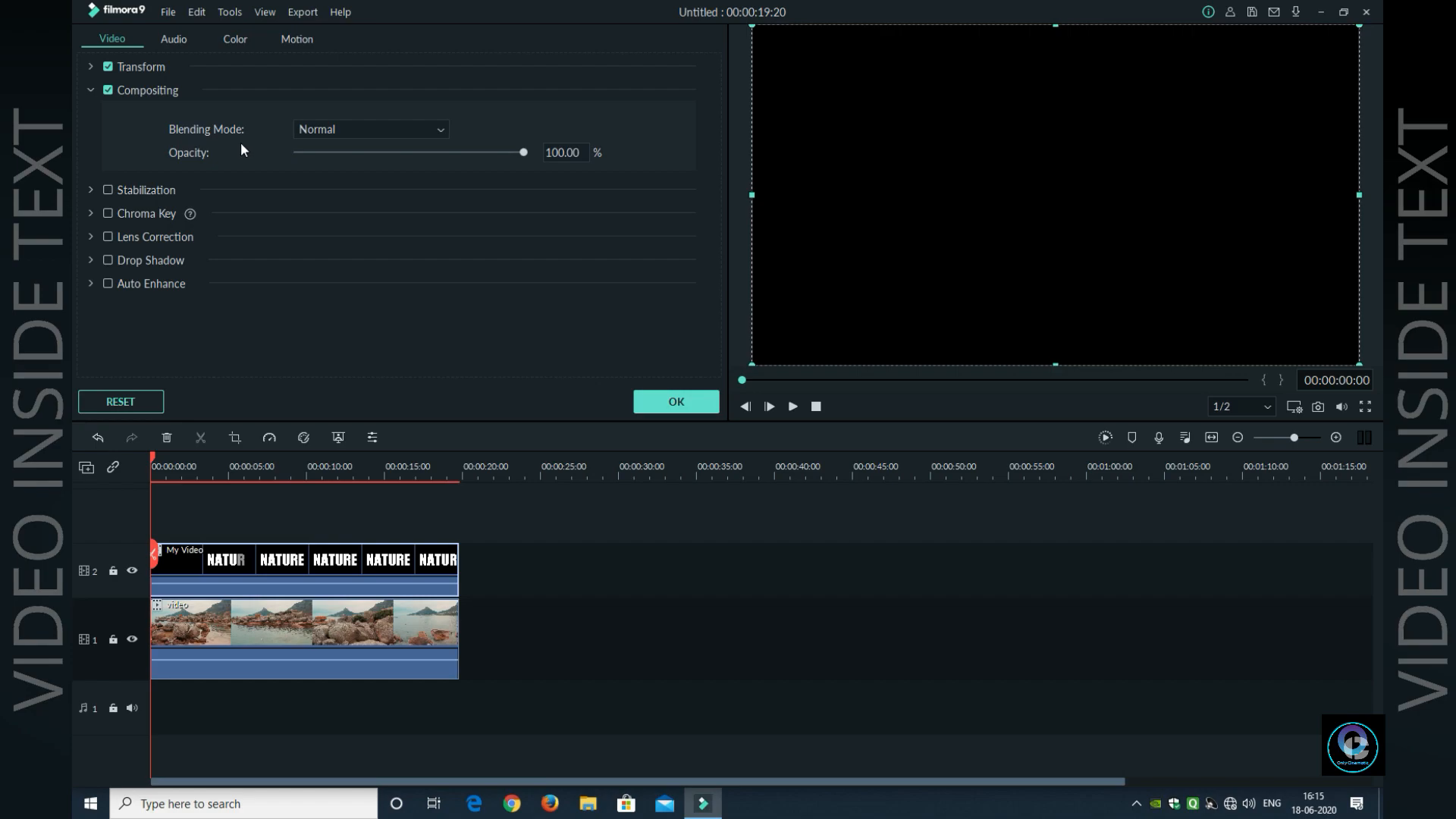
{"action": "mouse_move", "coordinate": [220, 149]}
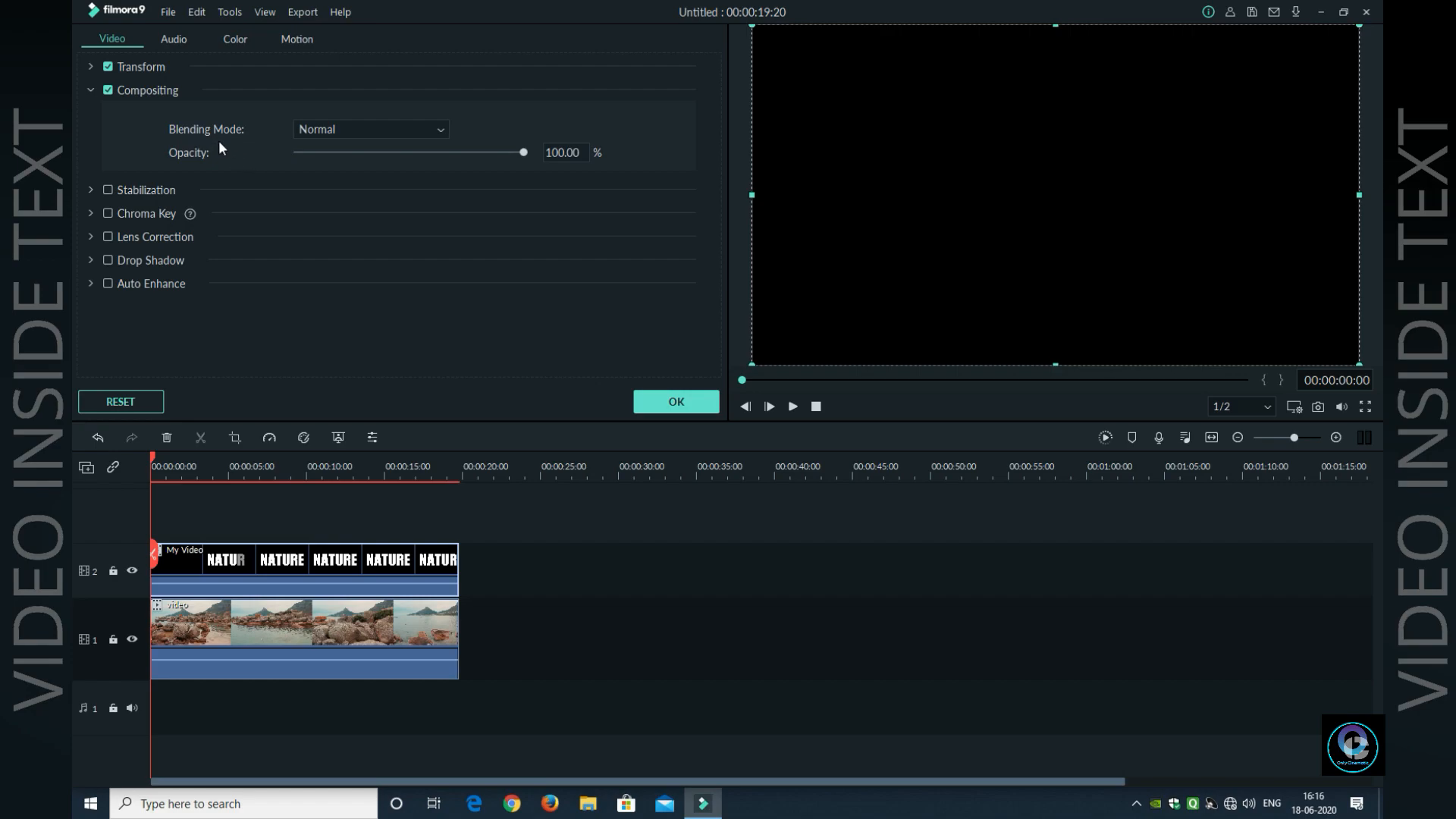
{"action": "mouse_move", "coordinate": [237, 147]}
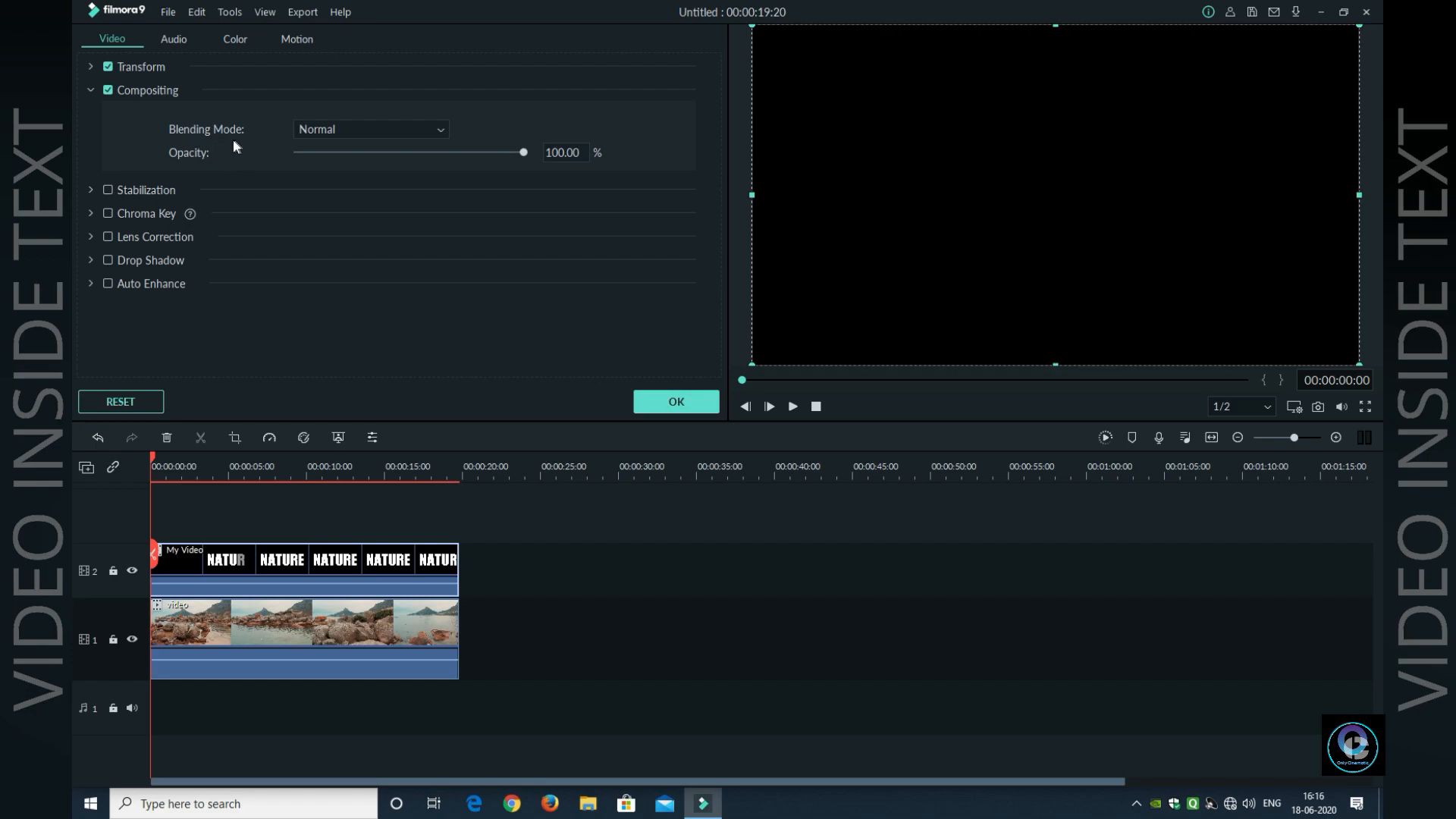
{"action": "left_click", "coordinate": [370, 129]}
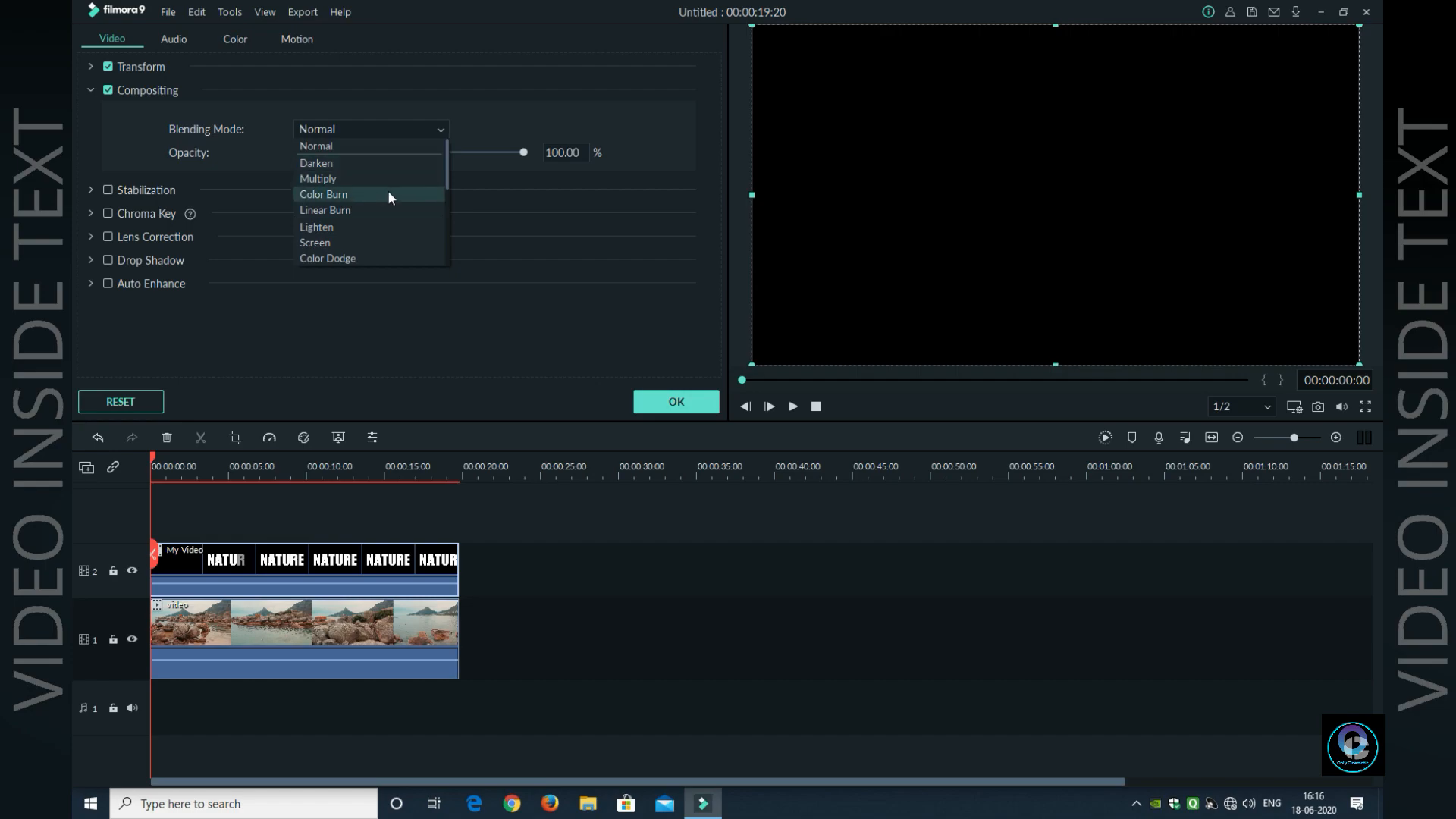
{"action": "mouse_move", "coordinate": [391, 245]}
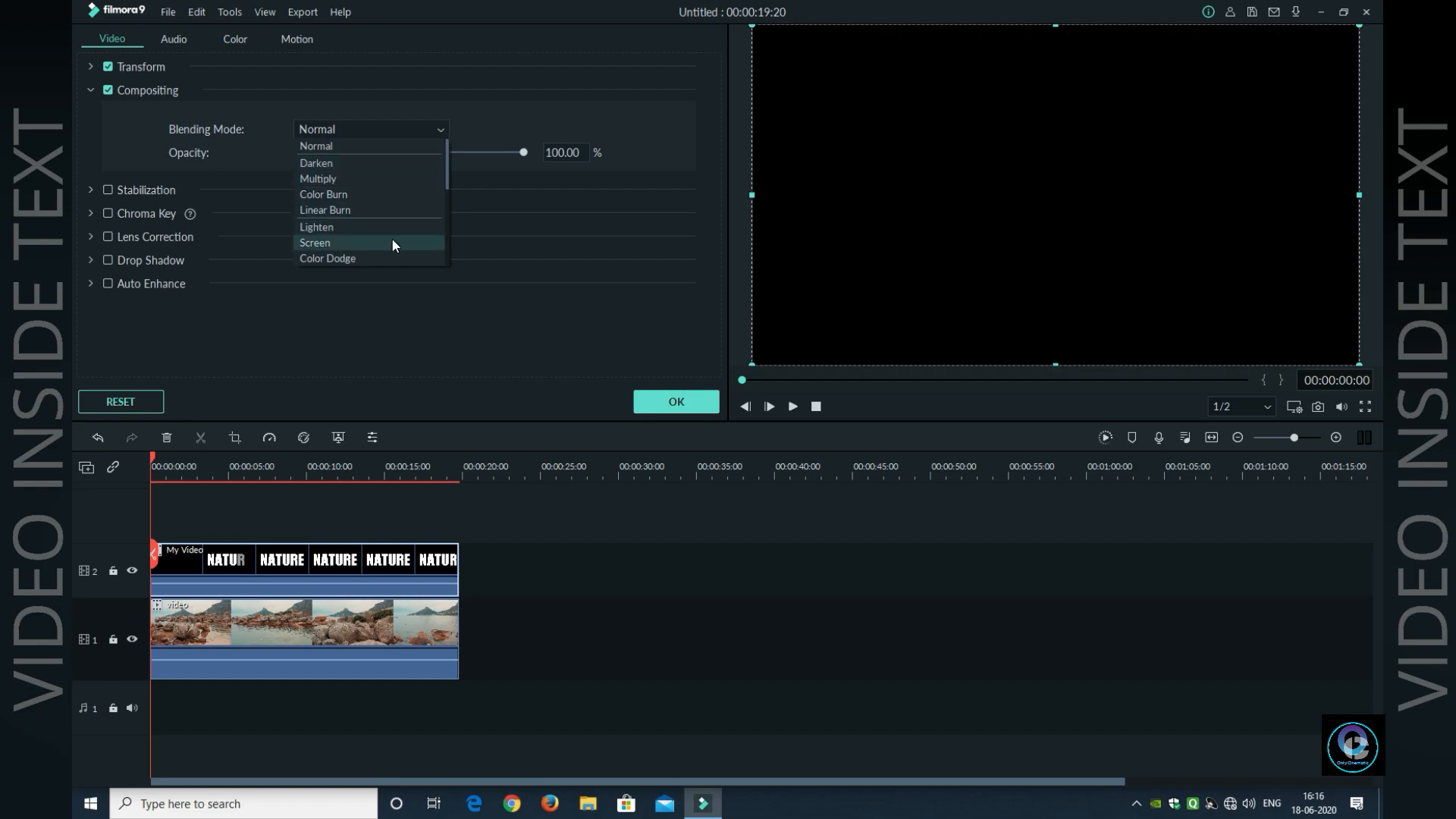
{"action": "left_click", "coordinate": [317, 179]}
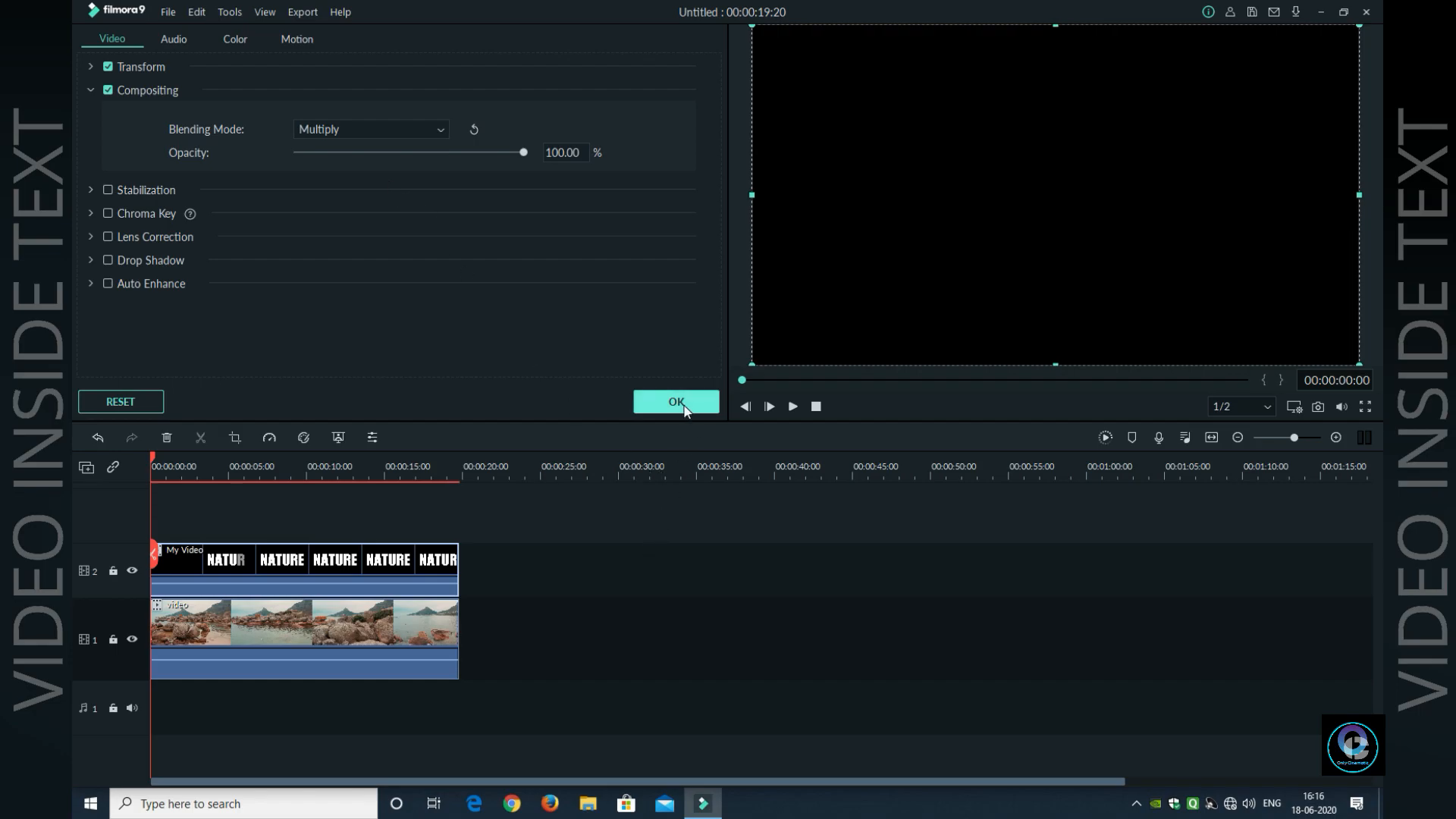
{"action": "left_click", "coordinate": [676, 400]}
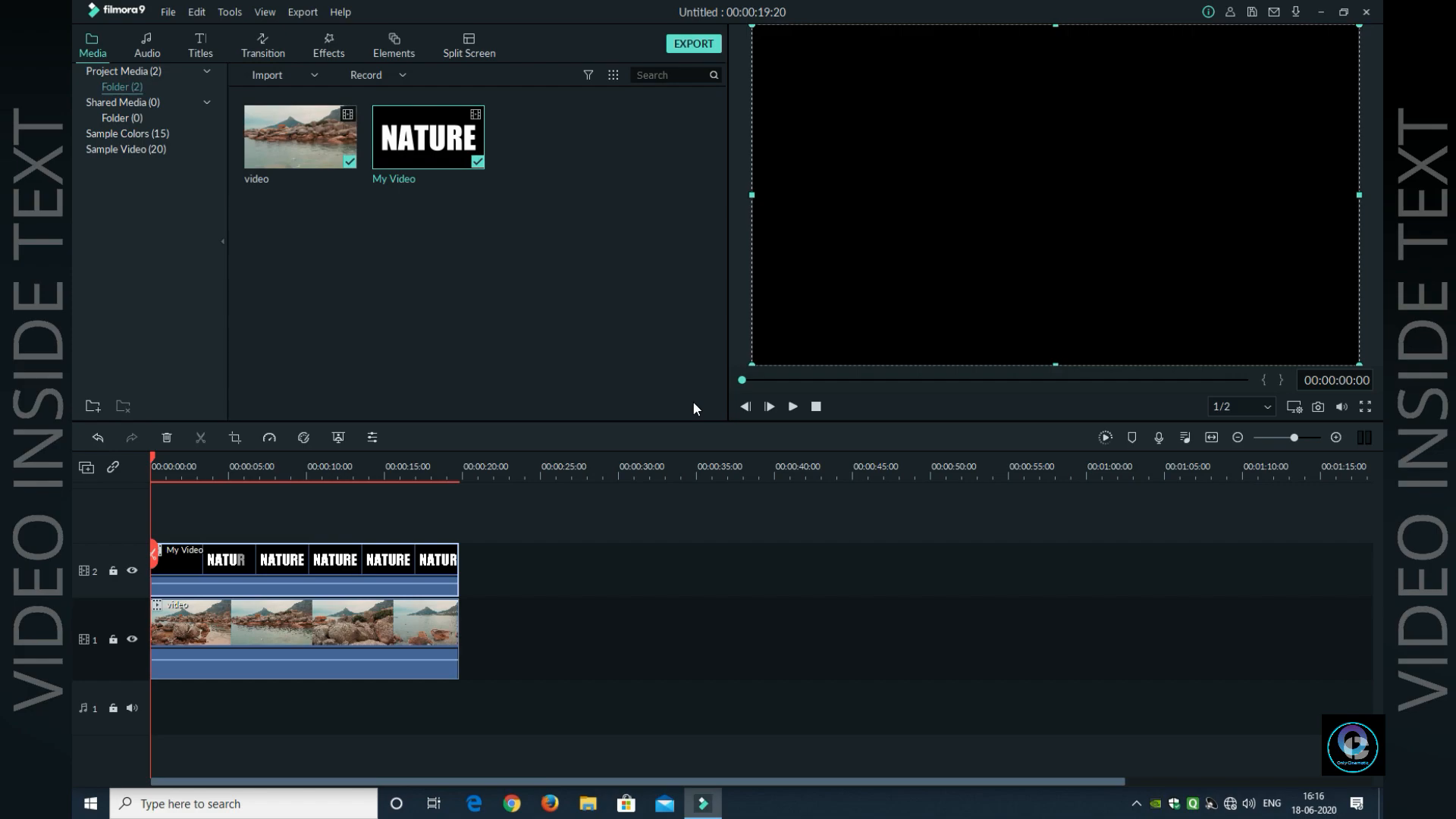
{"action": "left_click", "coordinate": [790, 407]}
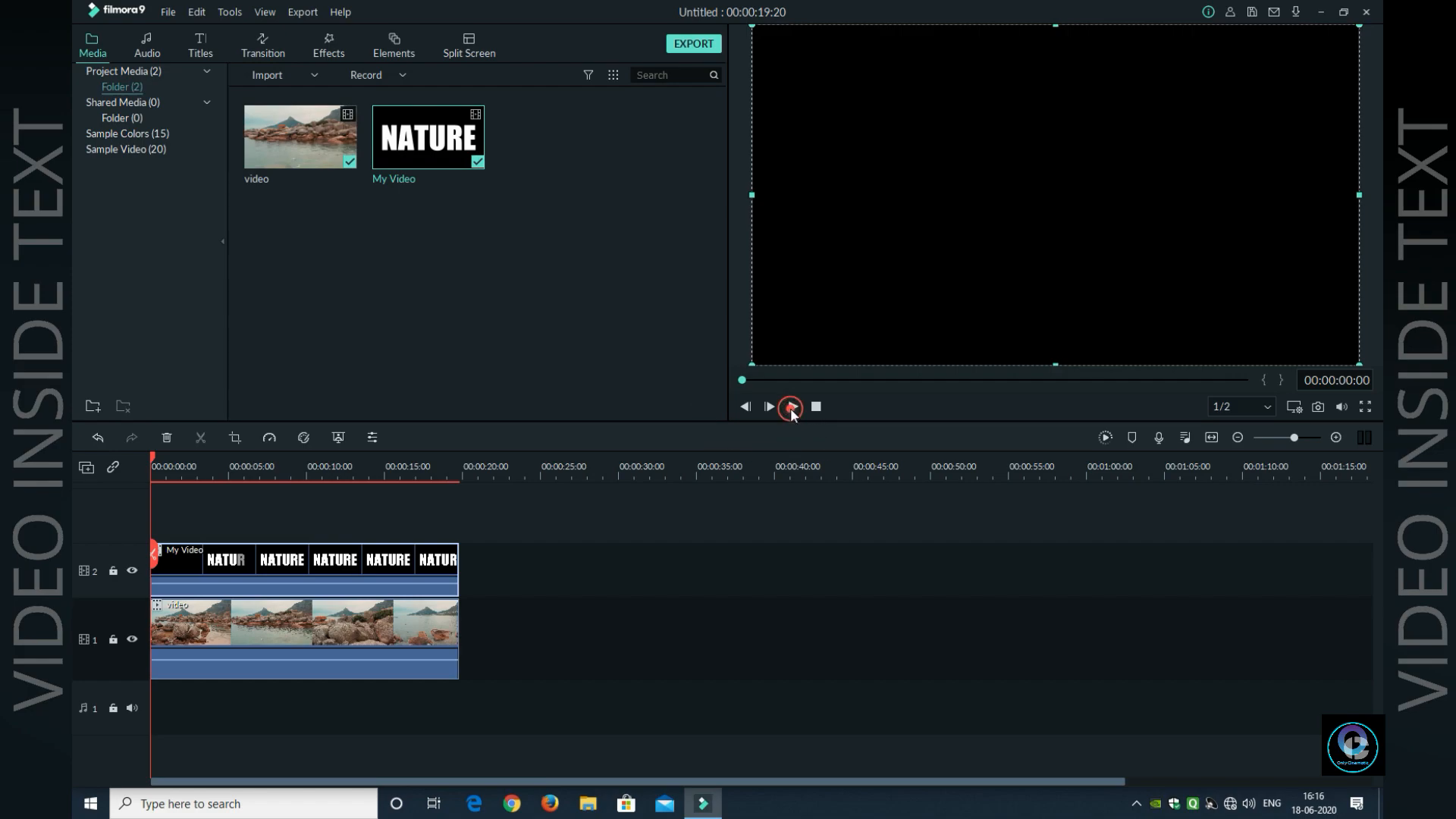
{"action": "left_click", "coordinate": [788, 410]}
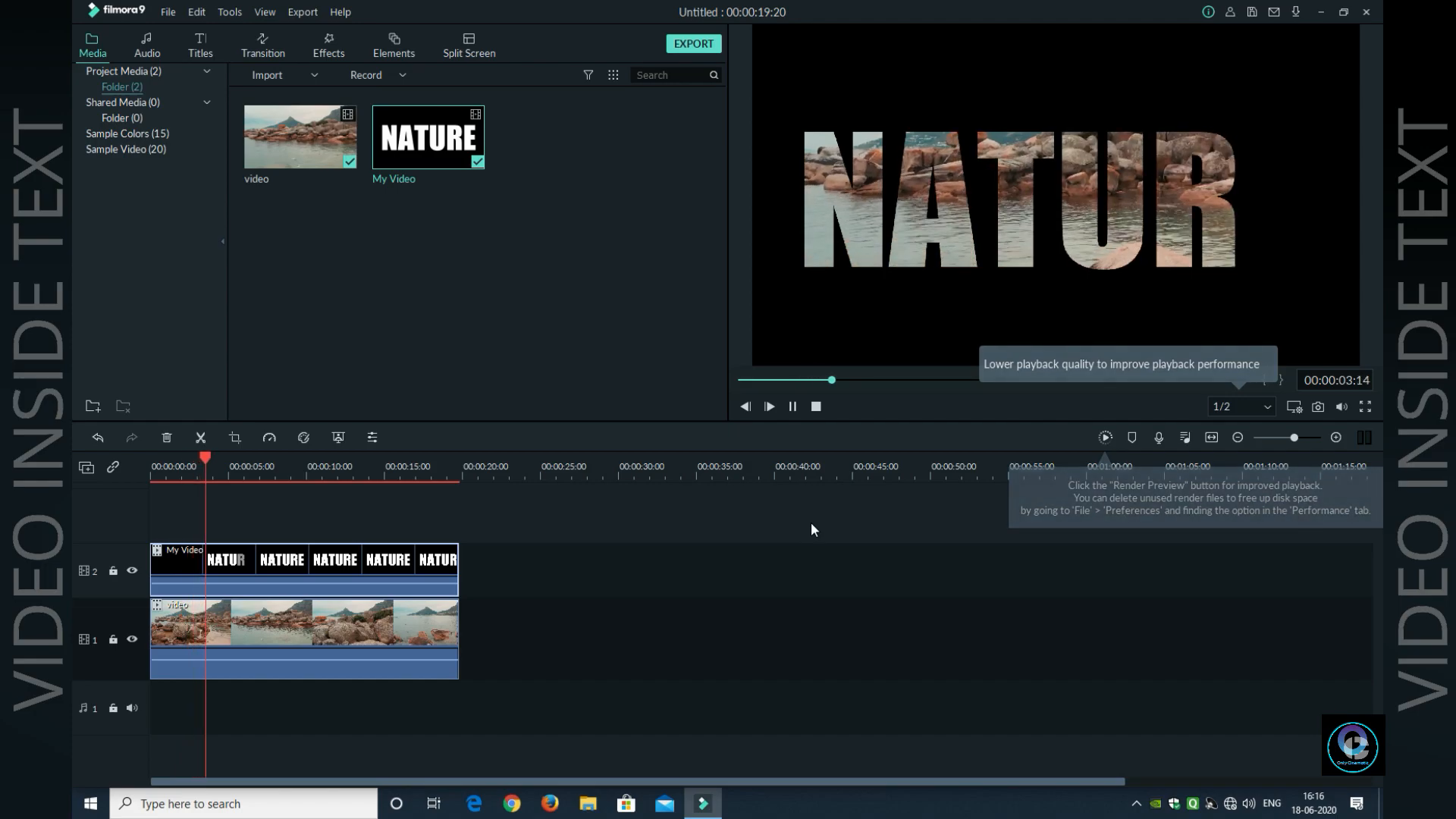
{"action": "left_click", "coordinate": [766, 414]}
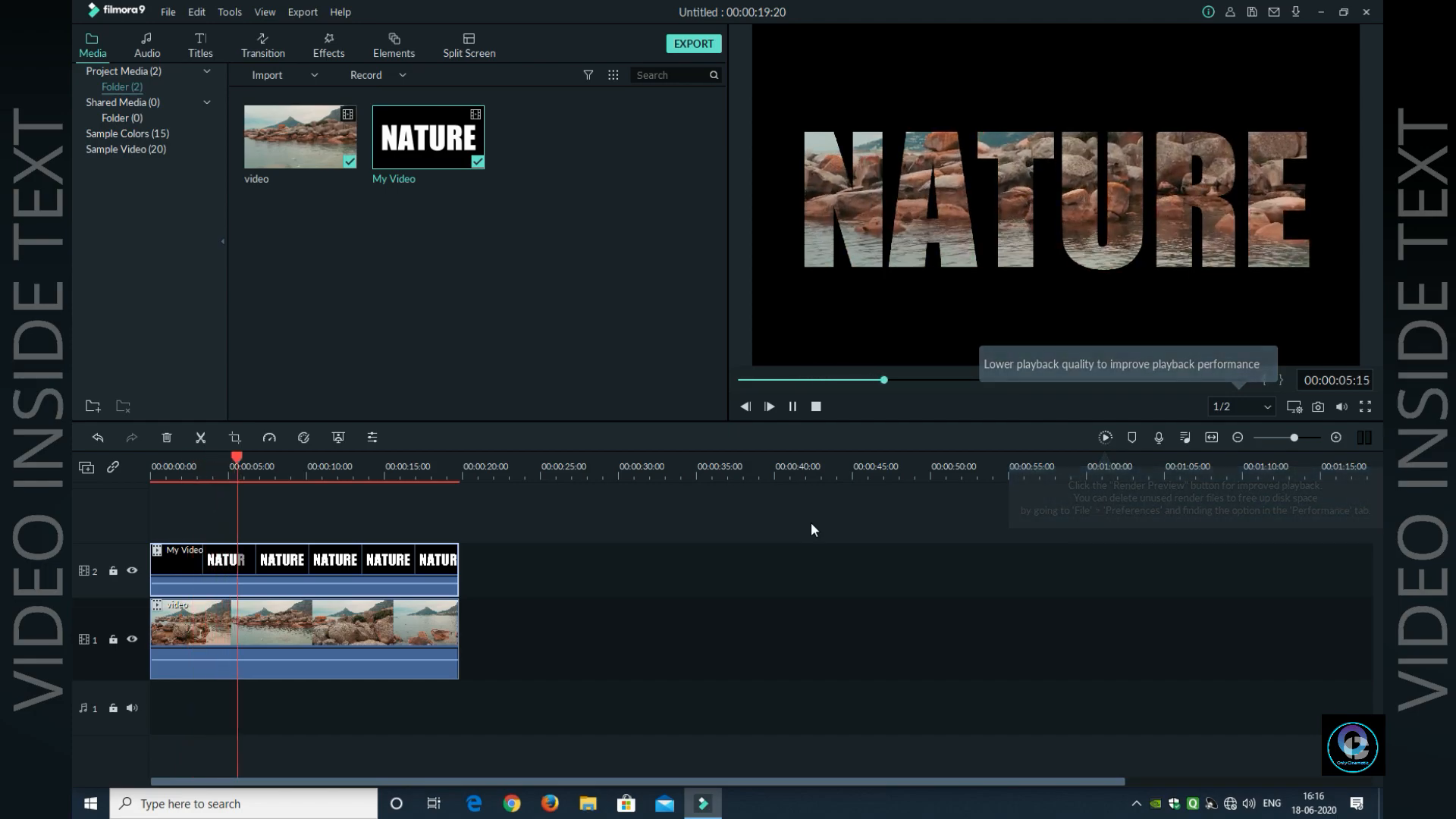
{"action": "left_click", "coordinate": [767, 412]}
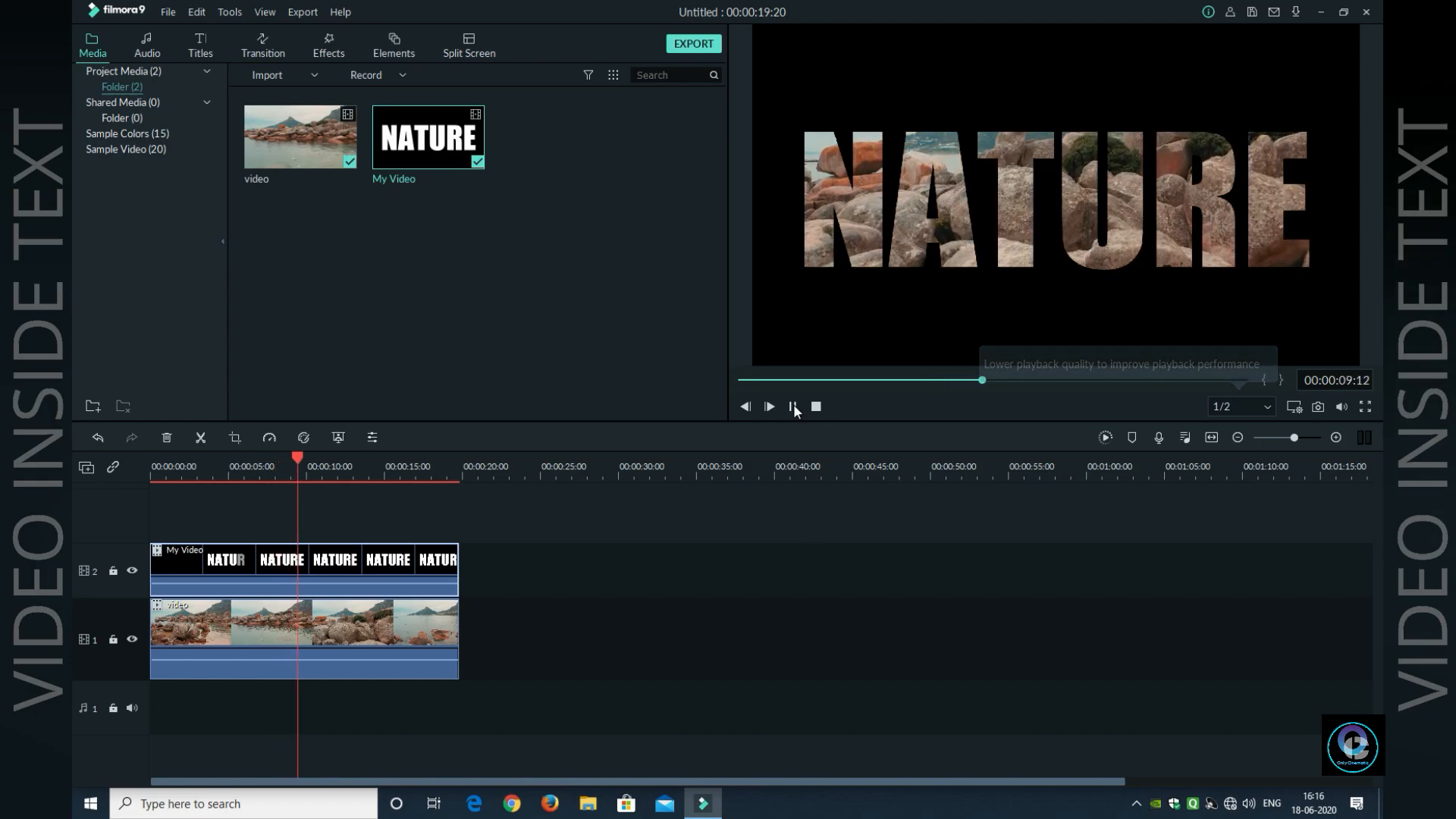
{"action": "left_click", "coordinate": [767, 414]}
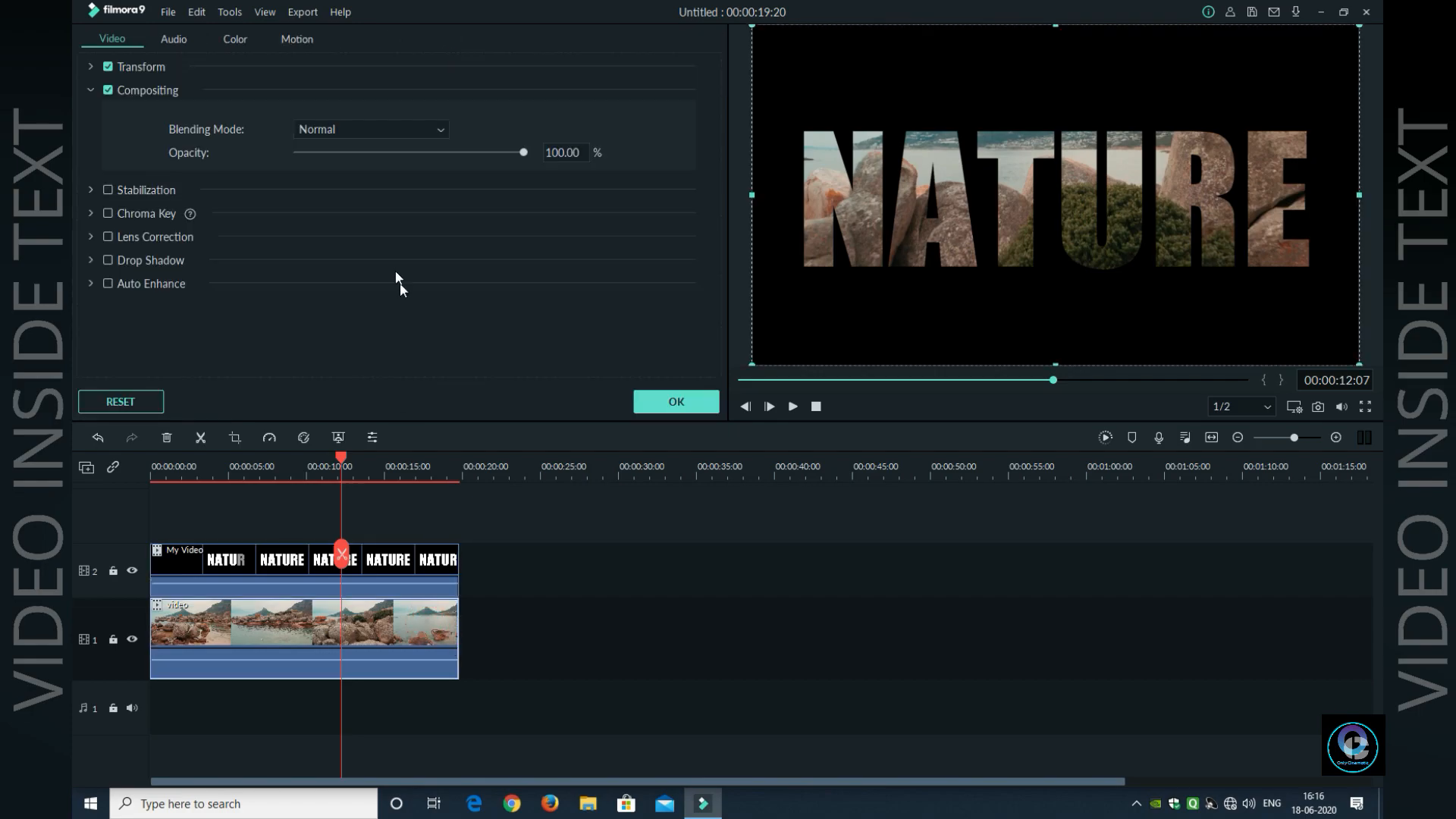
- Grade the beach clip to temperature 1.53, saturation 31 and brightness 7, then confirm
{"action": "left_click", "coordinate": [234, 39]}
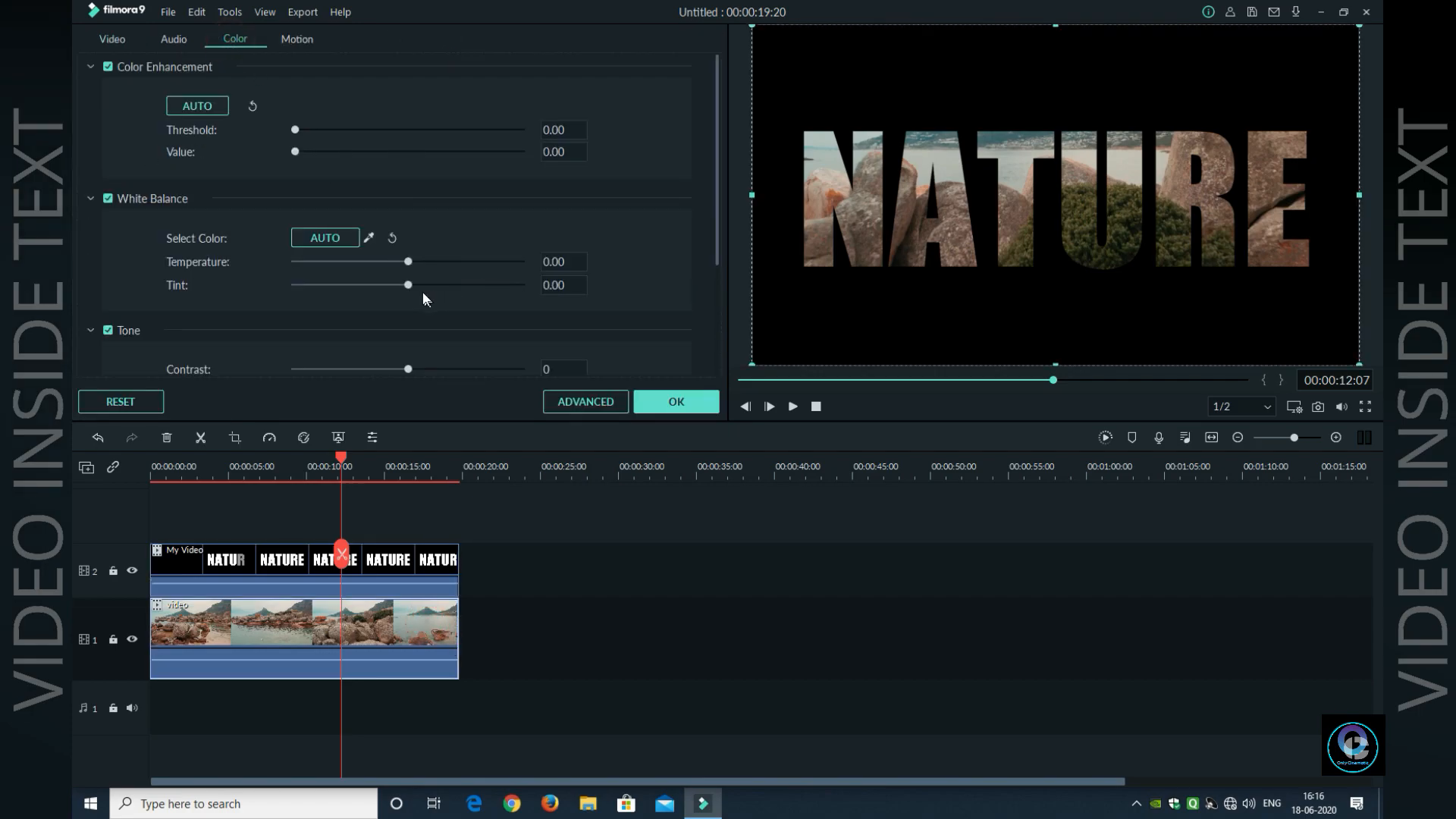
{"action": "left_click_drag", "start_coordinate": [406, 261], "coordinate": [435, 260]}
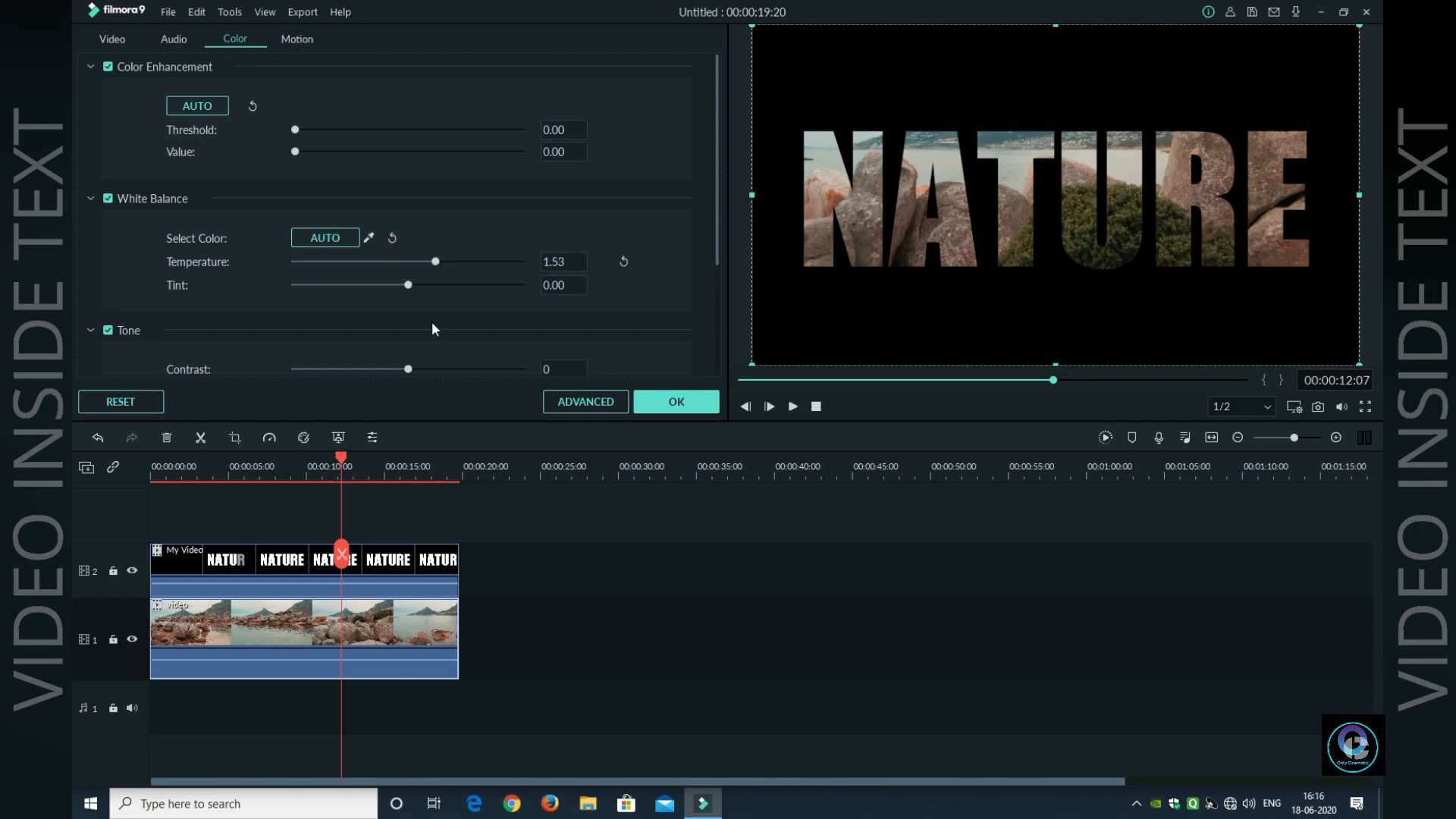
{"action": "scroll", "scroll_direction": "down", "scroll_amount": 3}
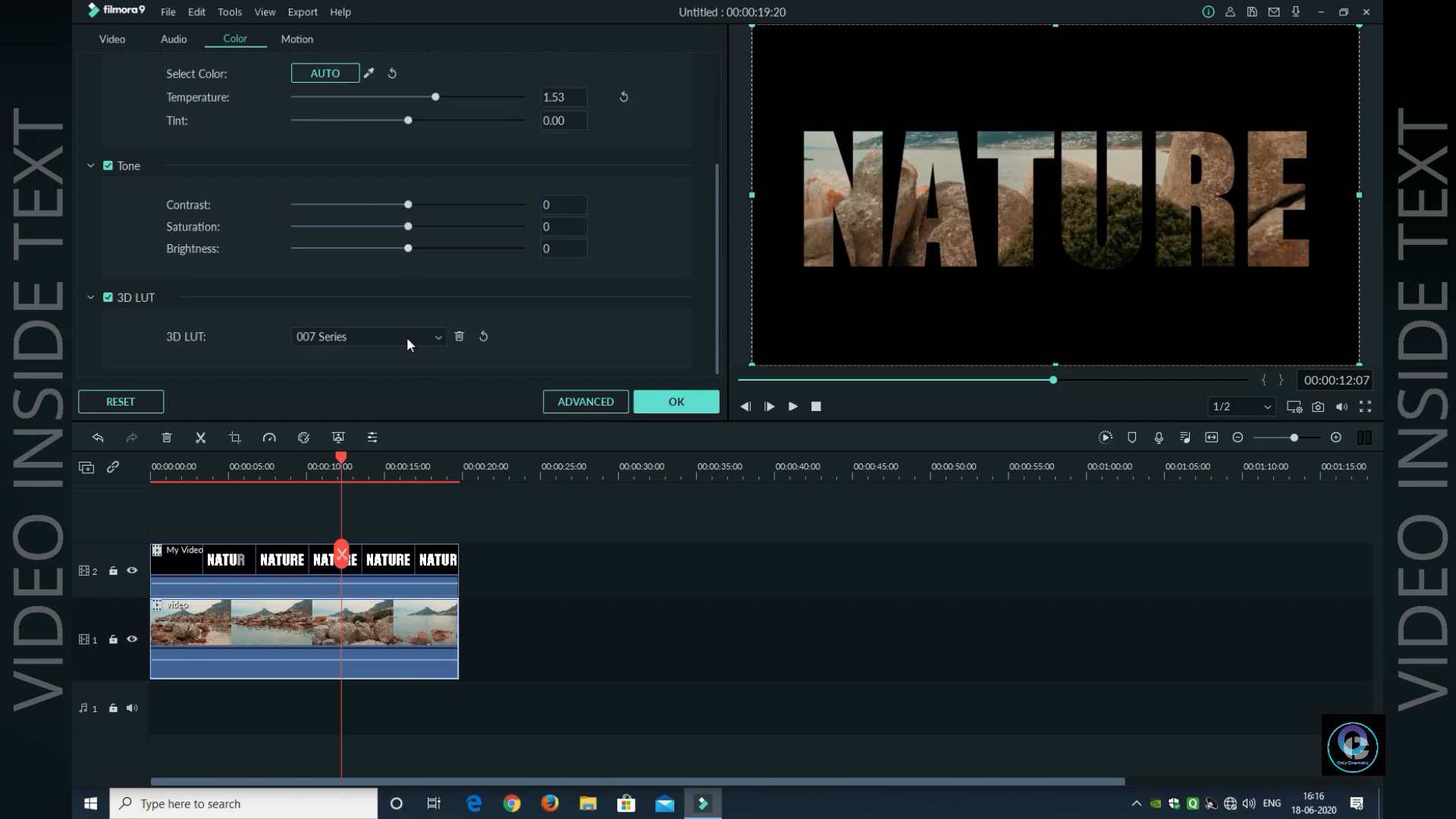
{"action": "left_click_drag", "start_coordinate": [406, 226], "coordinate": [443, 226]}
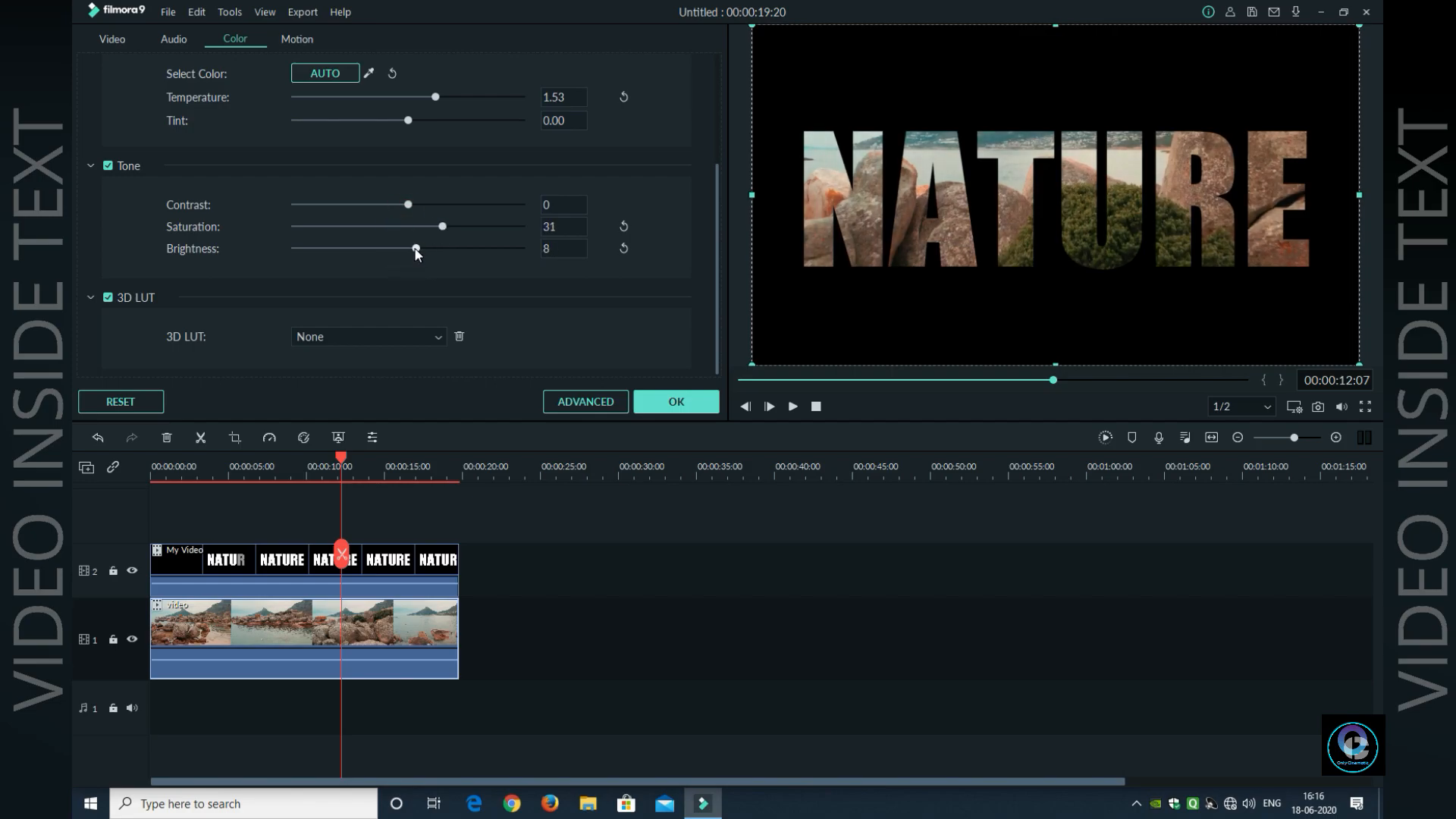
{"action": "left_click_drag", "start_coordinate": [415, 247], "coordinate": [414, 247]}
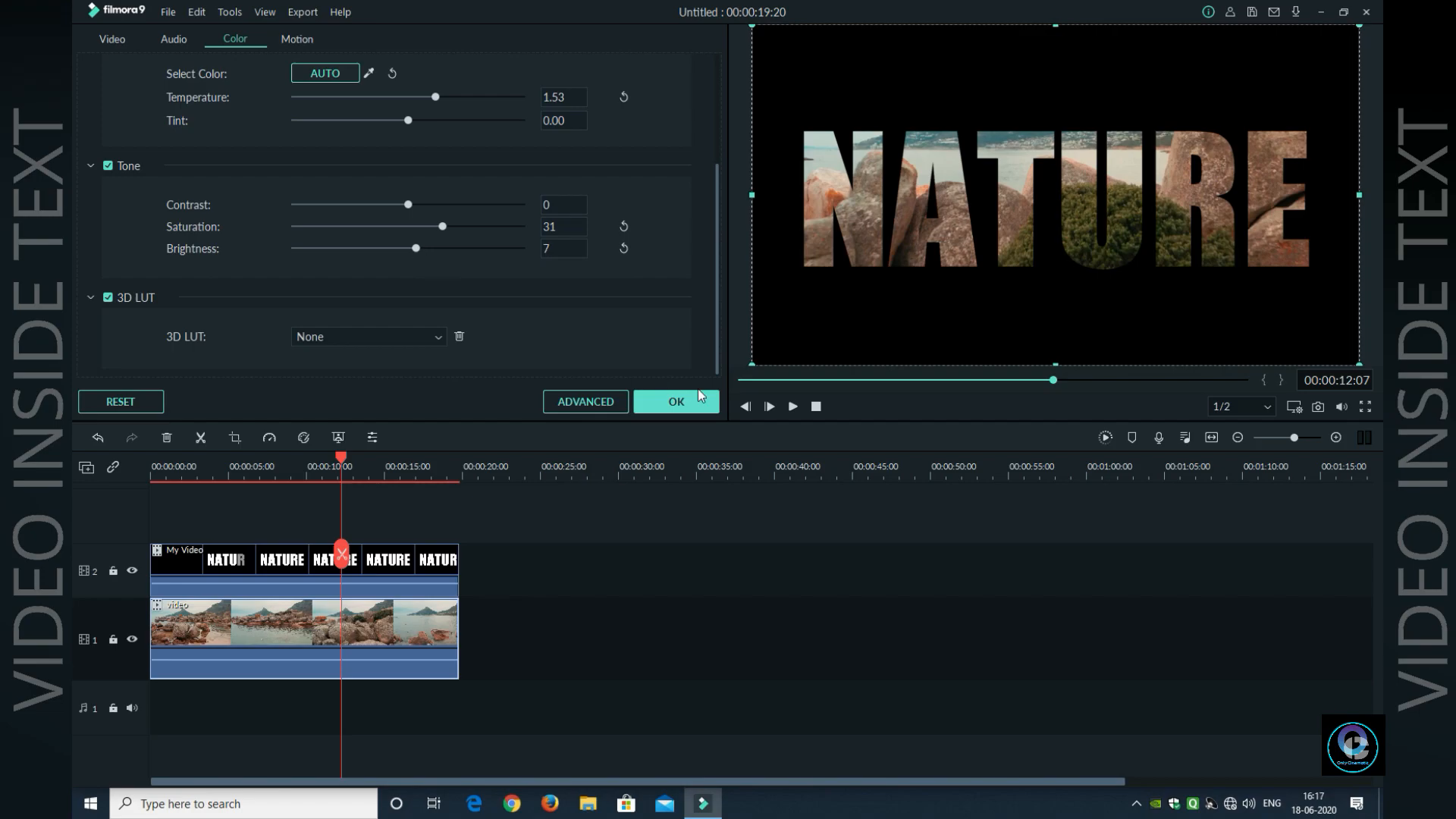
{"action": "left_click", "coordinate": [676, 403]}
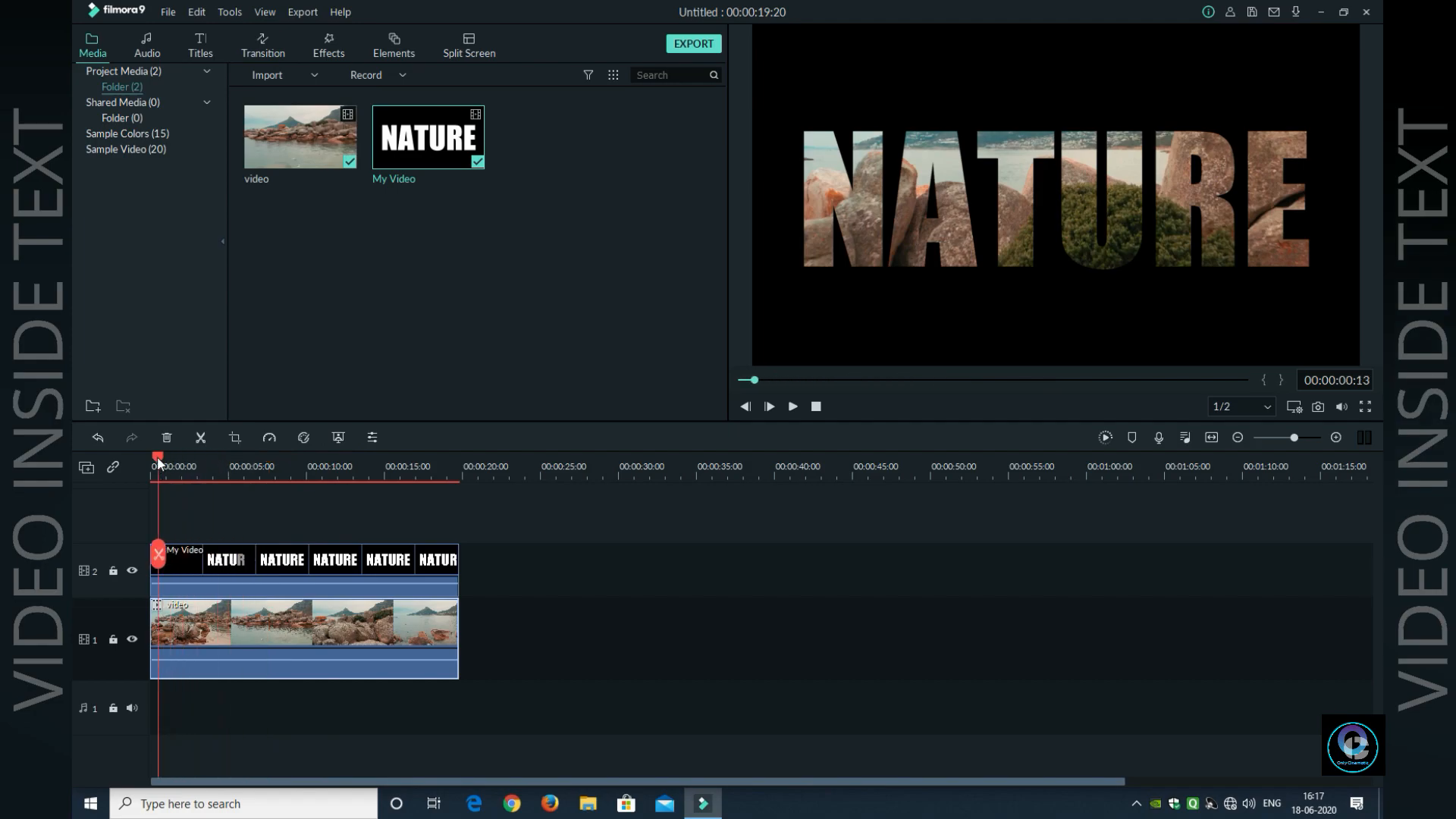
{"action": "left_click", "coordinate": [814, 406]}
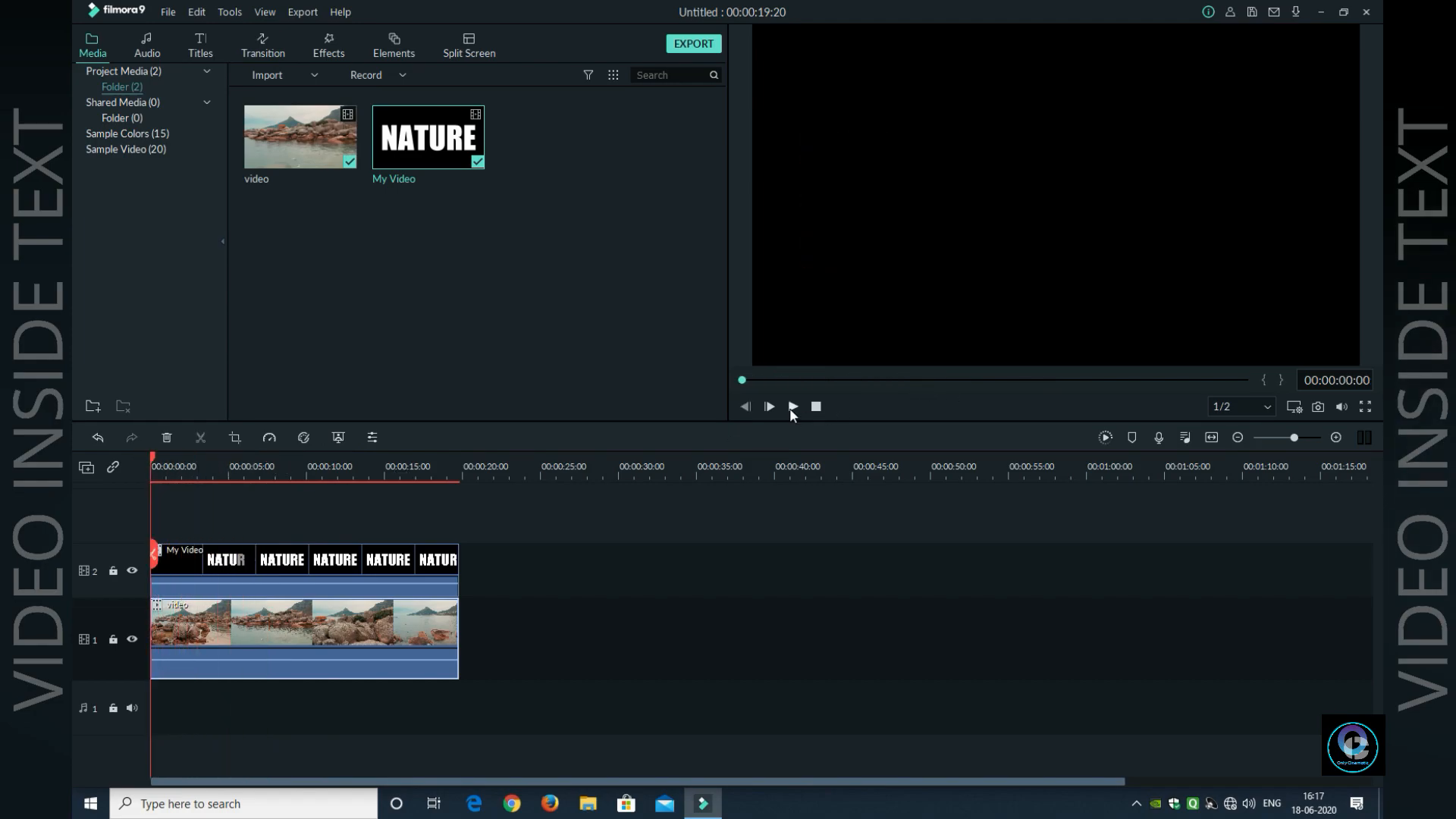
{"action": "left_click", "coordinate": [791, 406]}
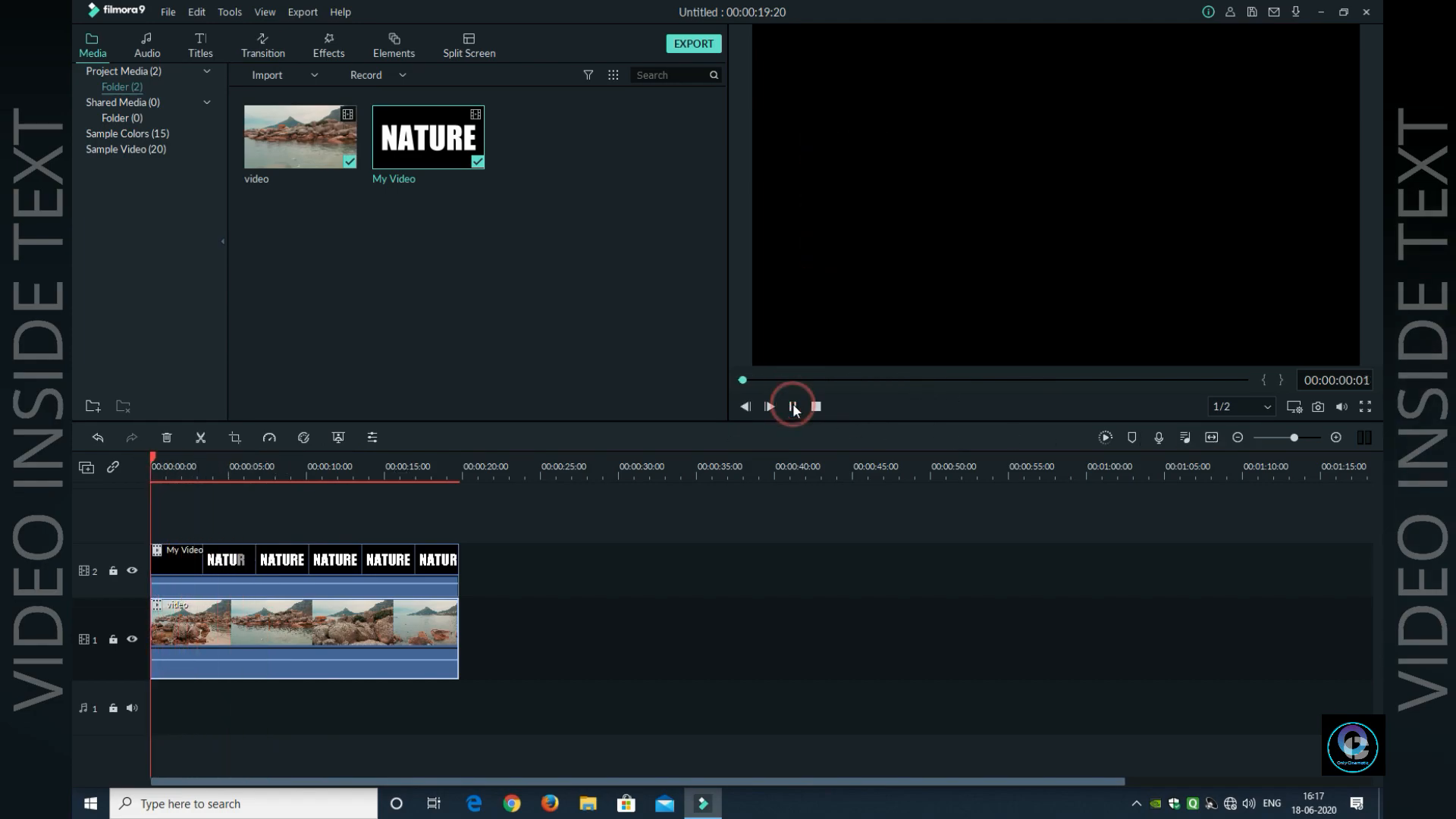
{"action": "left_click", "coordinate": [767, 407]}
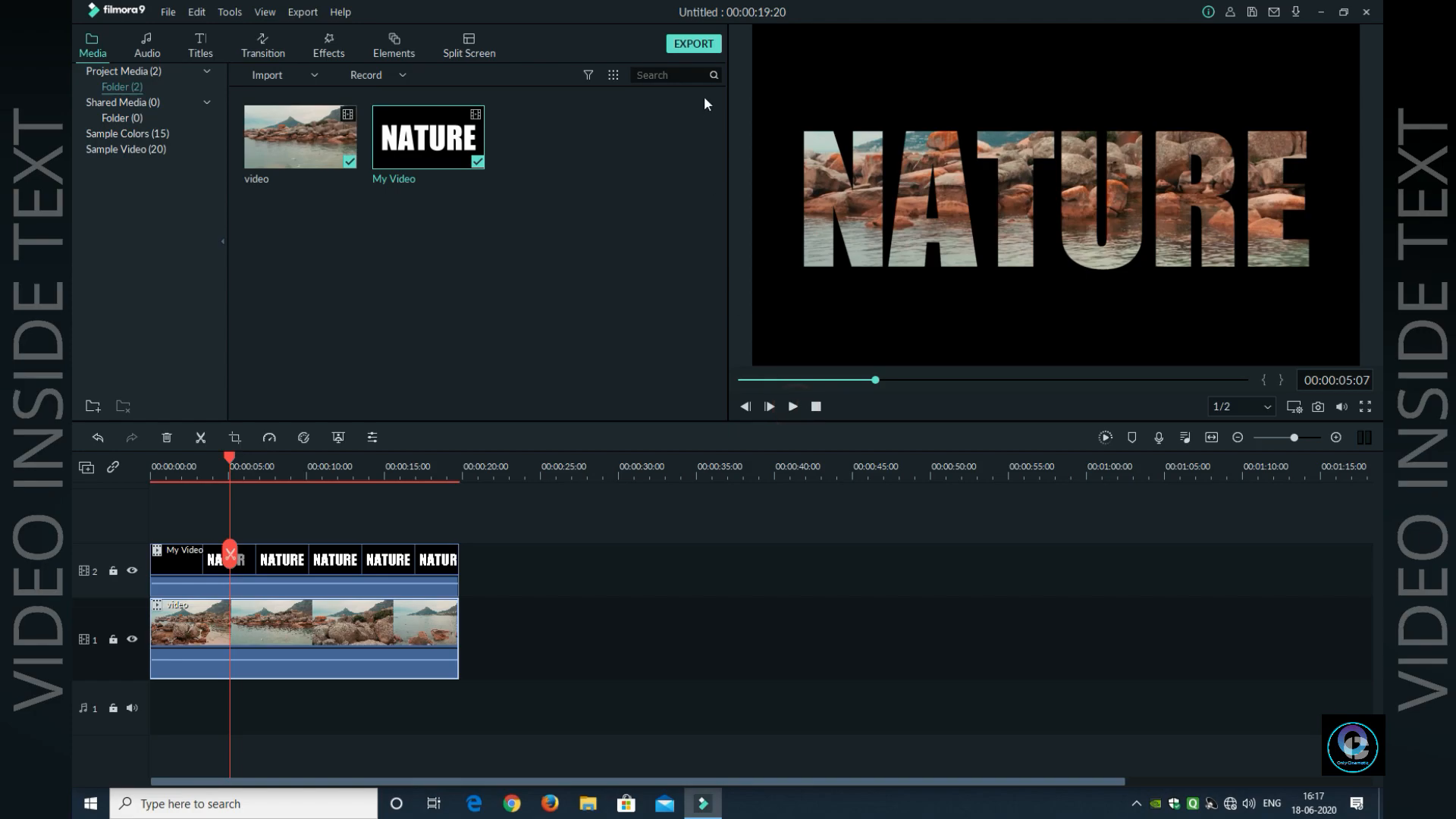
- Set the final MP4 export to 60 fps with H.264 at 1920x1080
{"action": "left_click", "coordinate": [691, 44]}
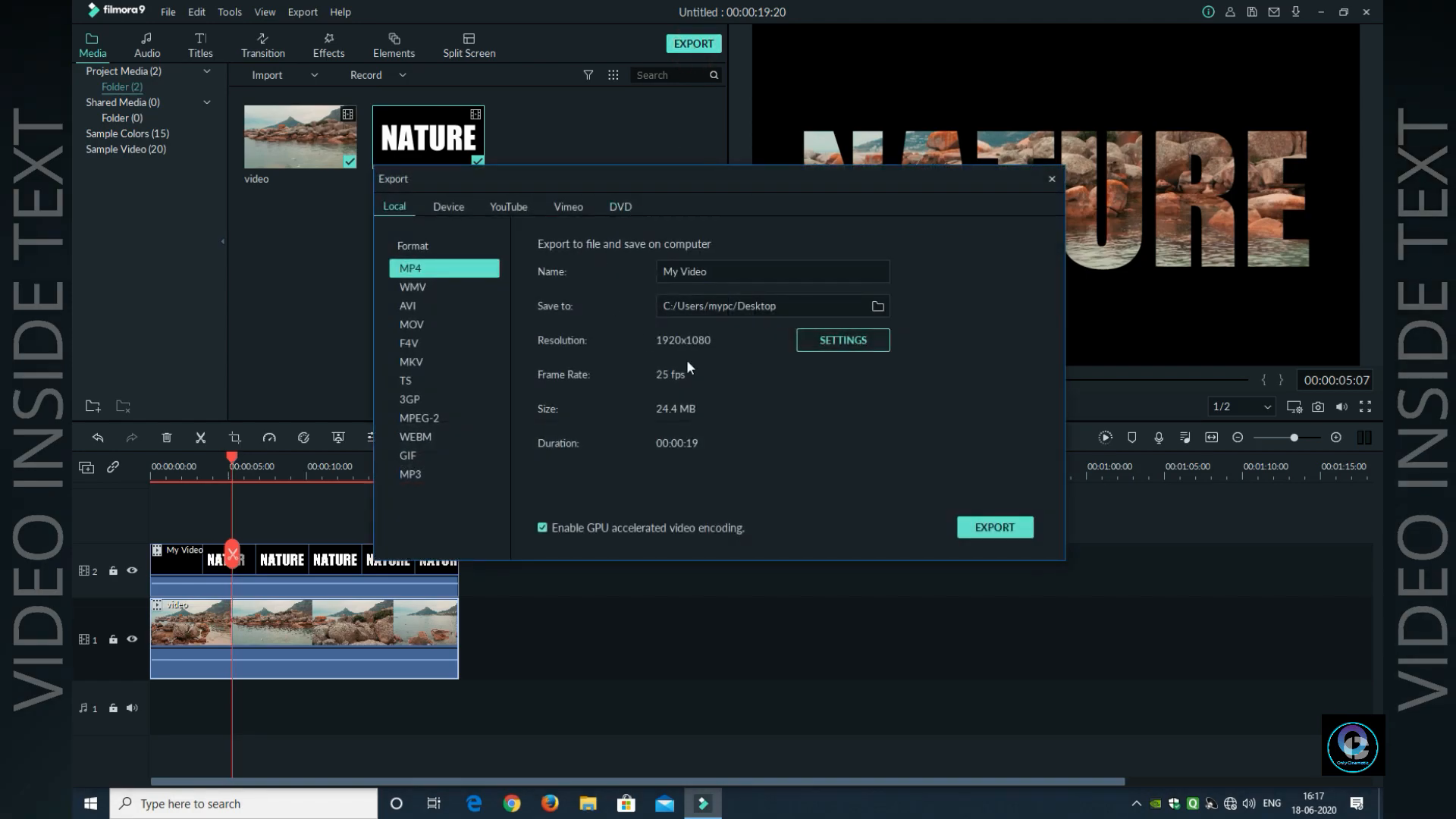
{"action": "left_click", "coordinate": [840, 340]}
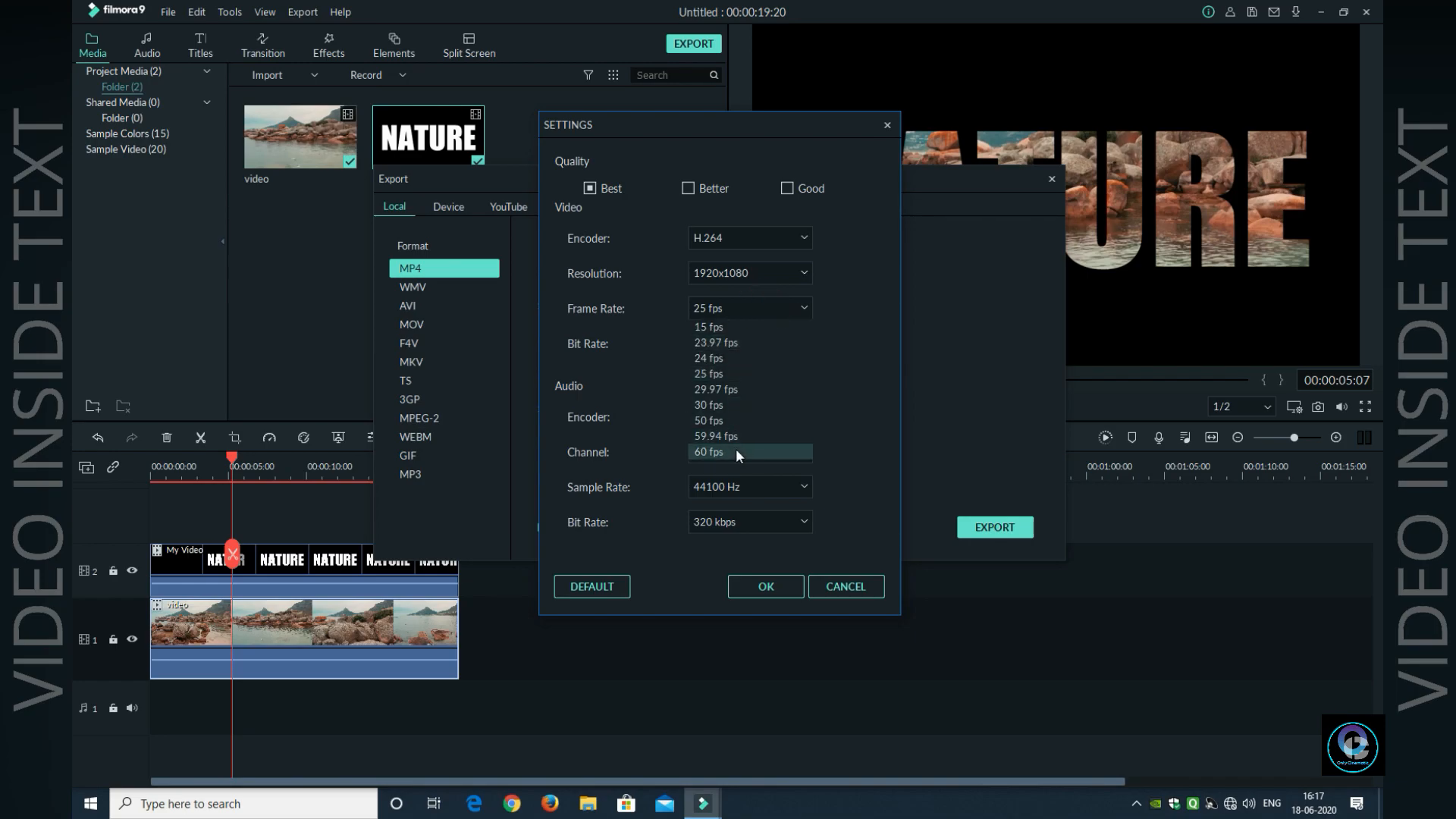
{"action": "left_click", "coordinate": [708, 452]}
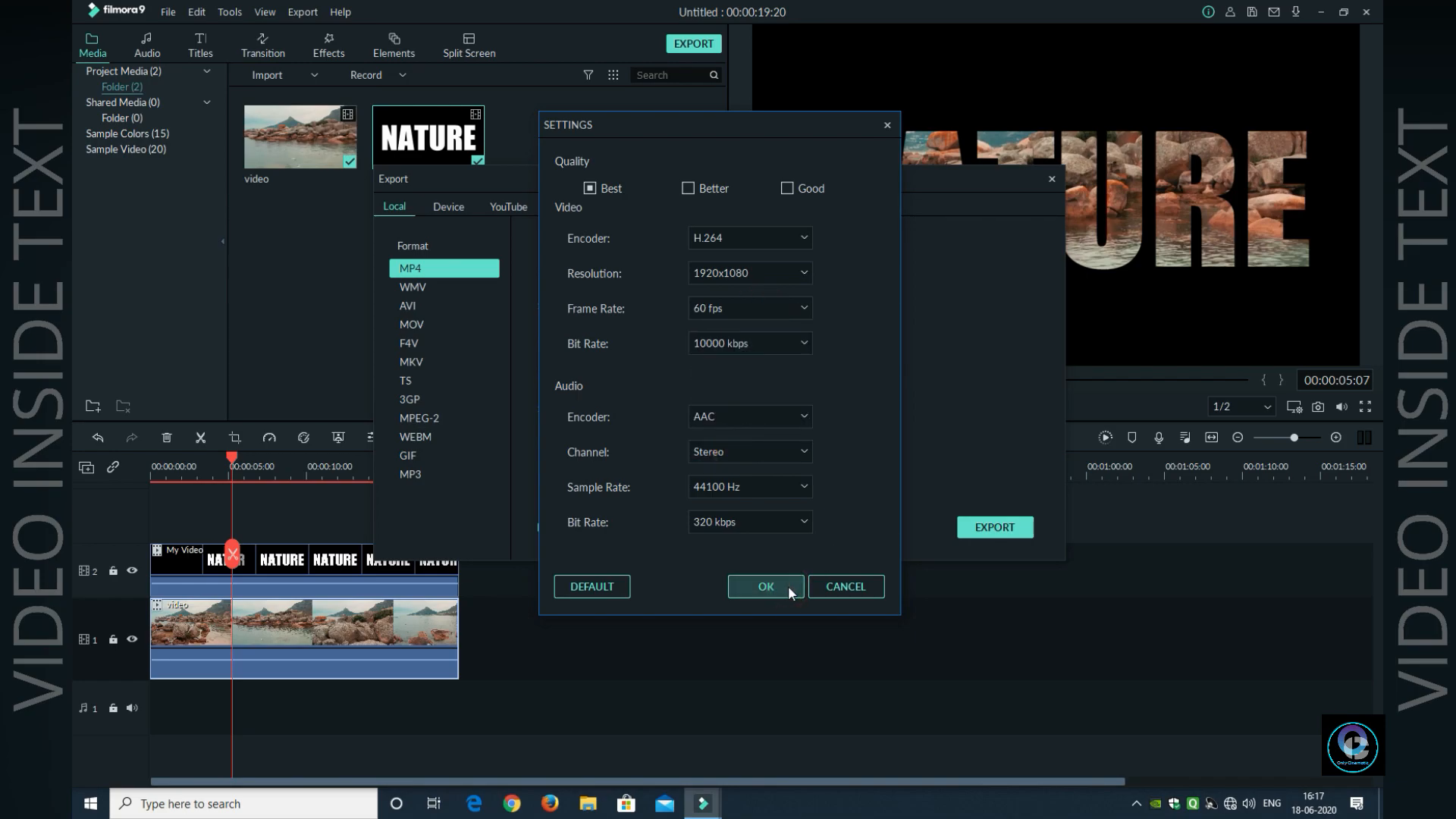